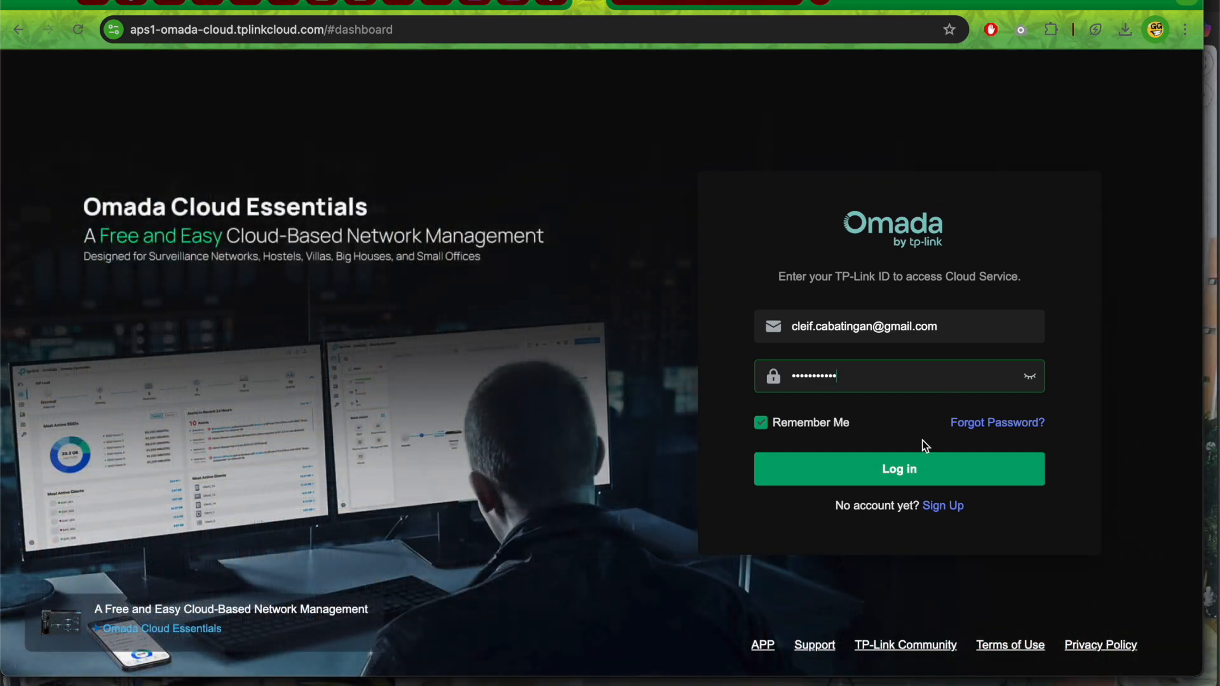
Log in and dismiss the regional isolation and scheduled update notices to reach the dashboard.
left_click(899, 469)
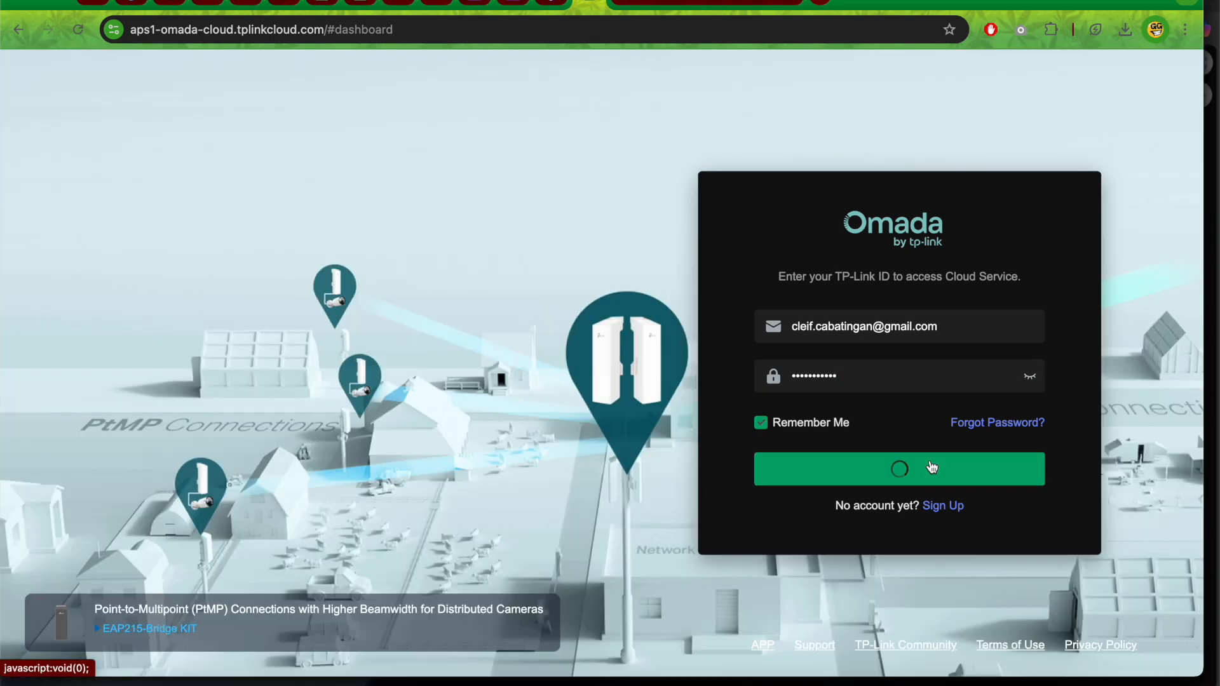
left_click(900, 469)
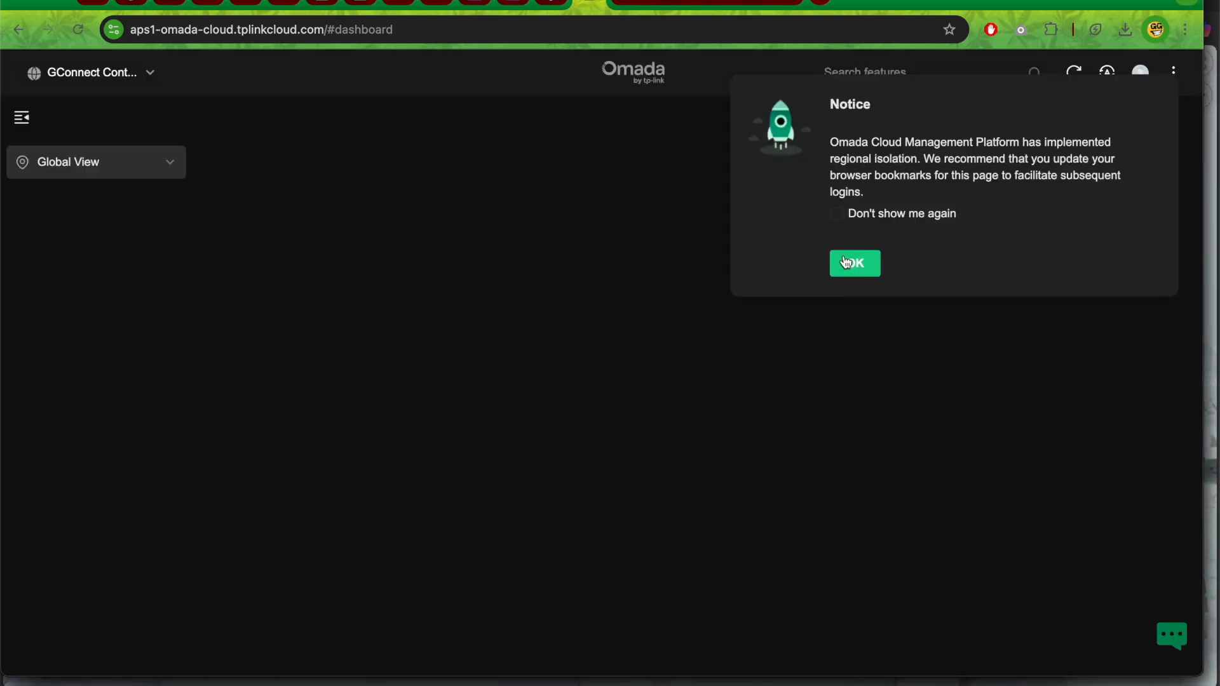
left_click(854, 263)
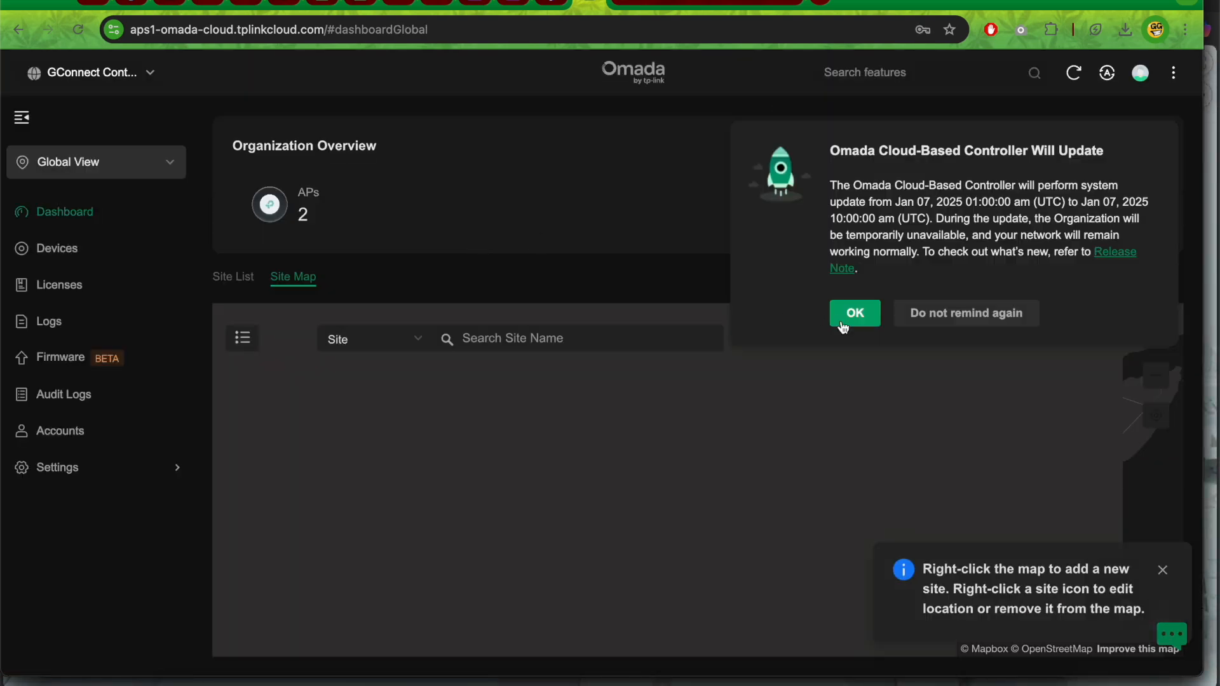
left_click(854, 312)
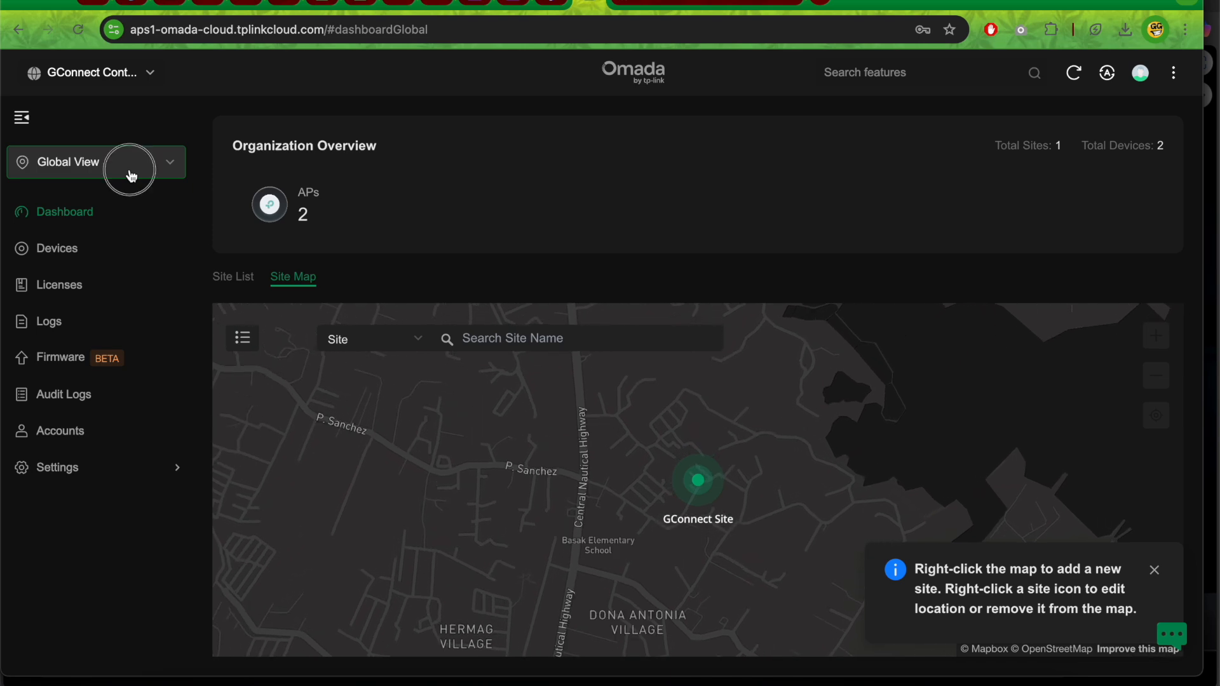
Switch from Global View to GConnect Site and enter its Hotspot management portal.
left_click(130, 173)
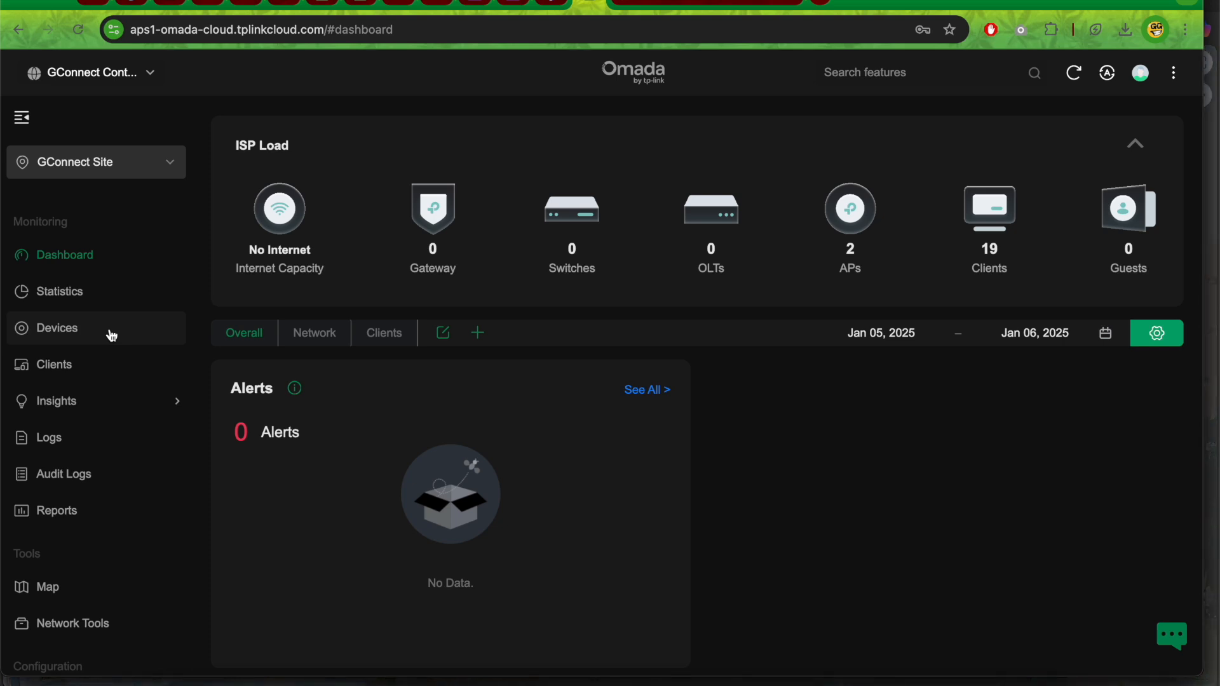
scroll("down", 3)
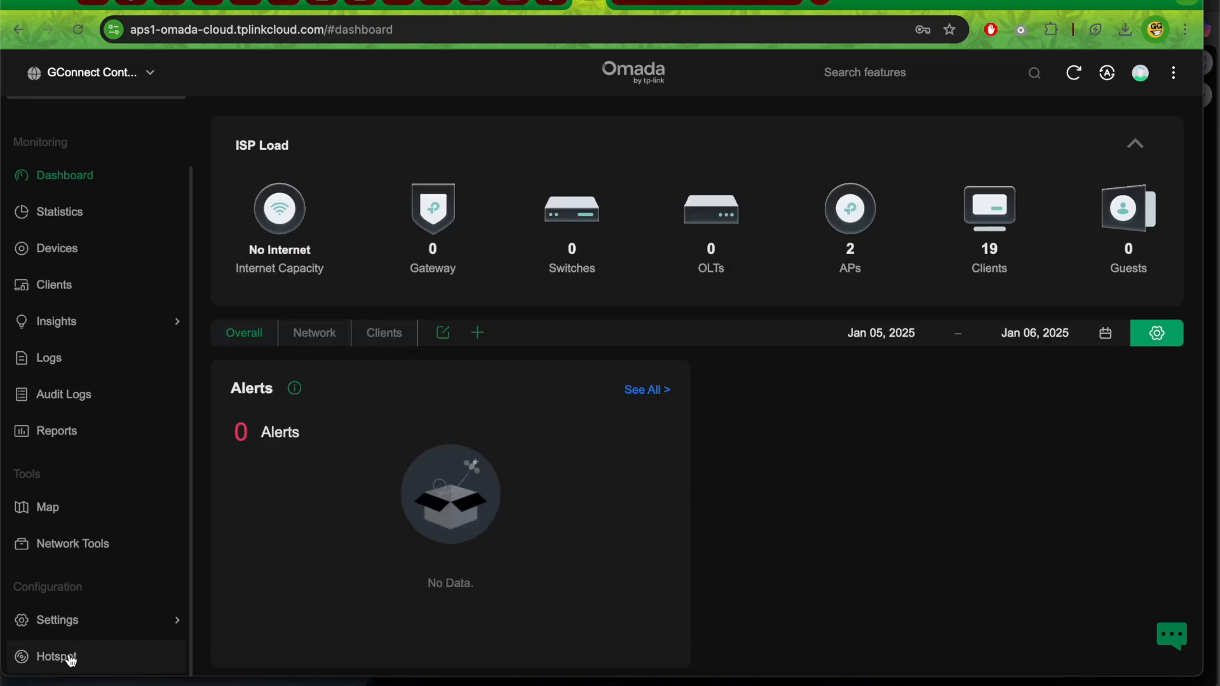
left_click(53, 655)
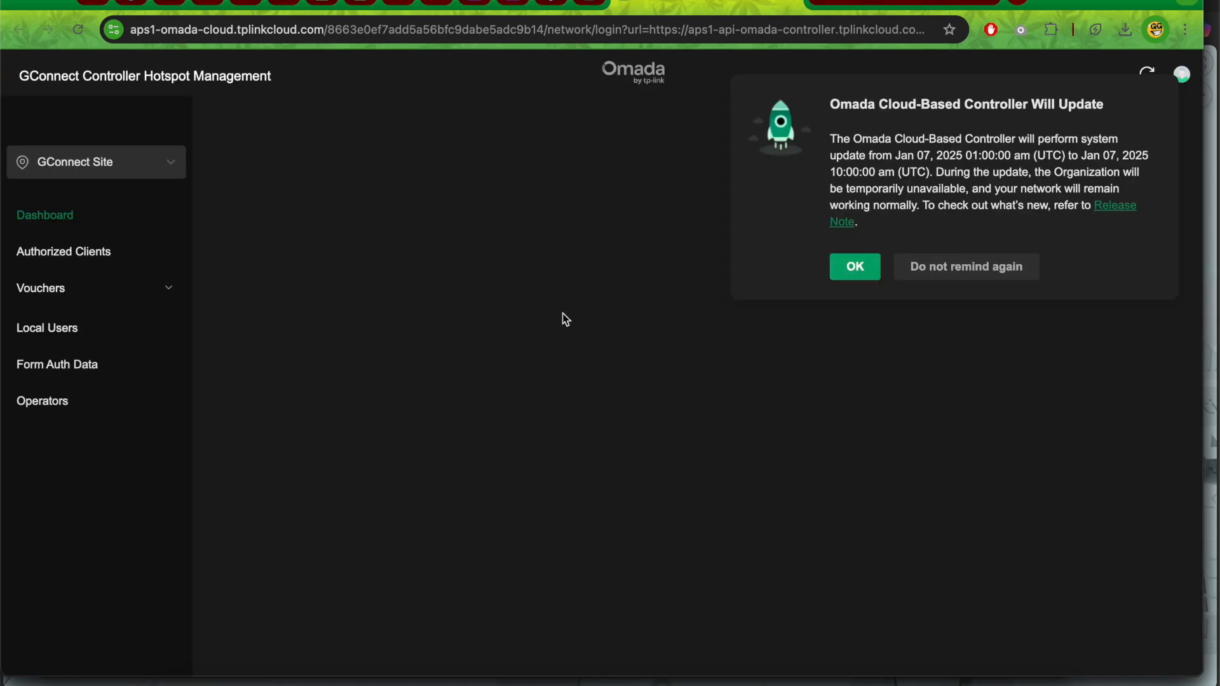
Dismiss the update notice and show the Voucher Groups list under Vouchers.
left_click(854, 267)
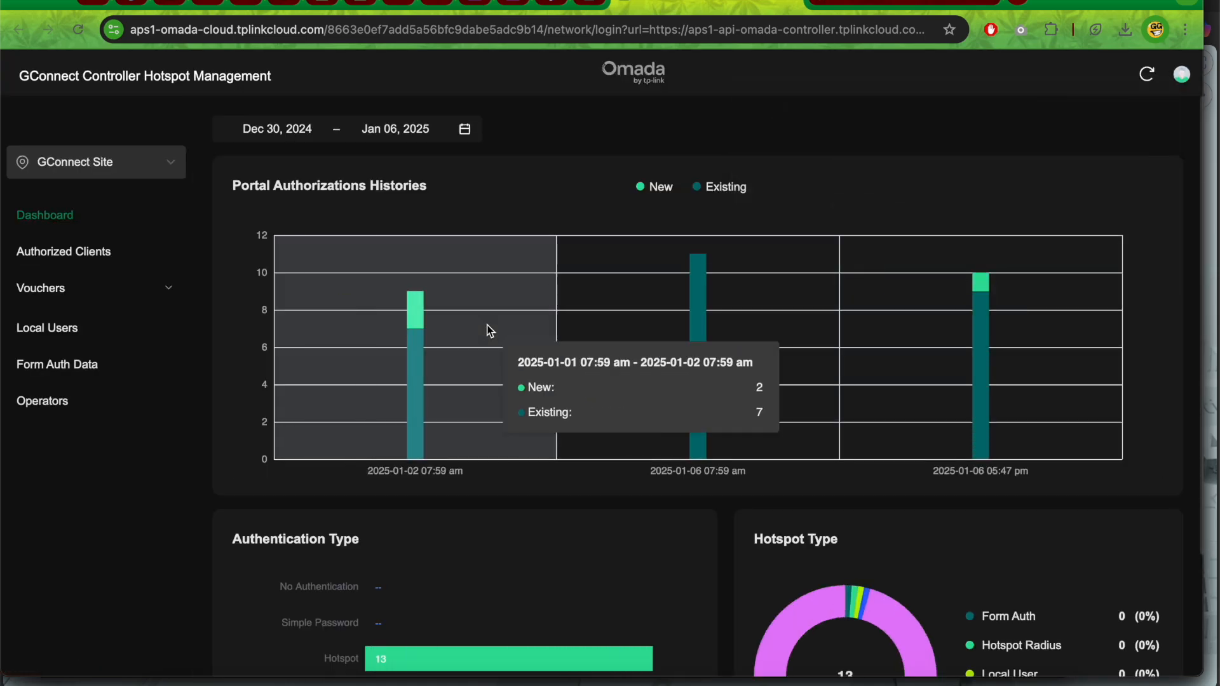
mouse_move(329, 351)
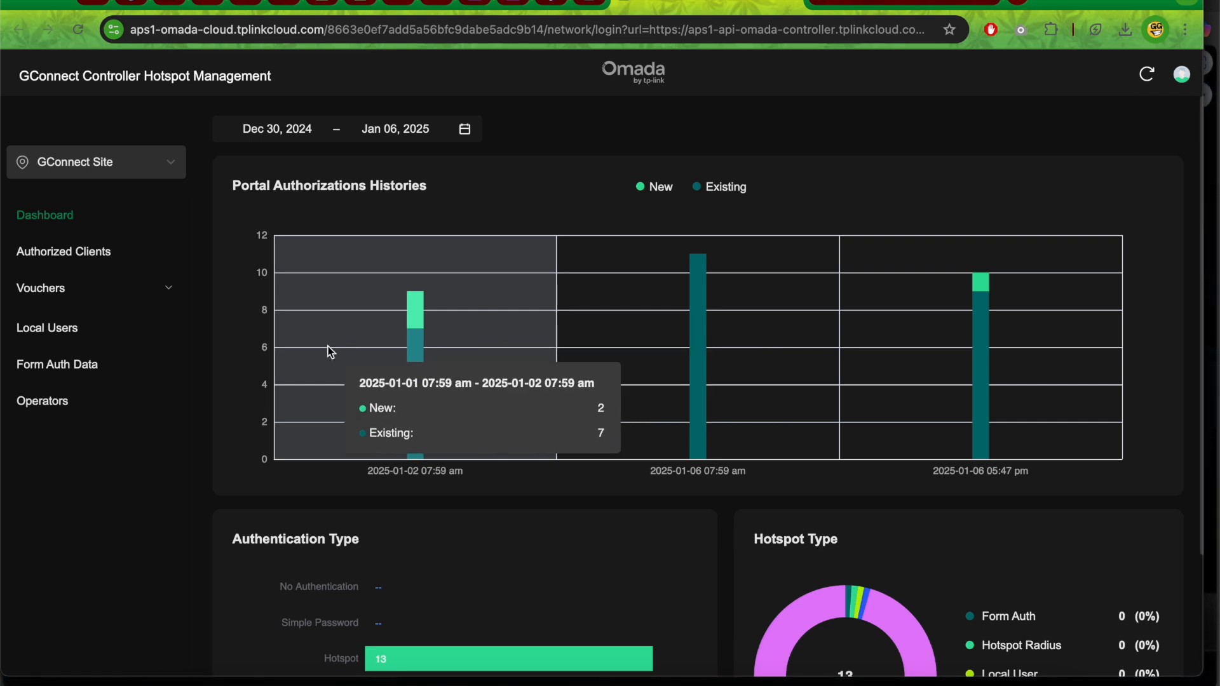
mouse_move(236, 349)
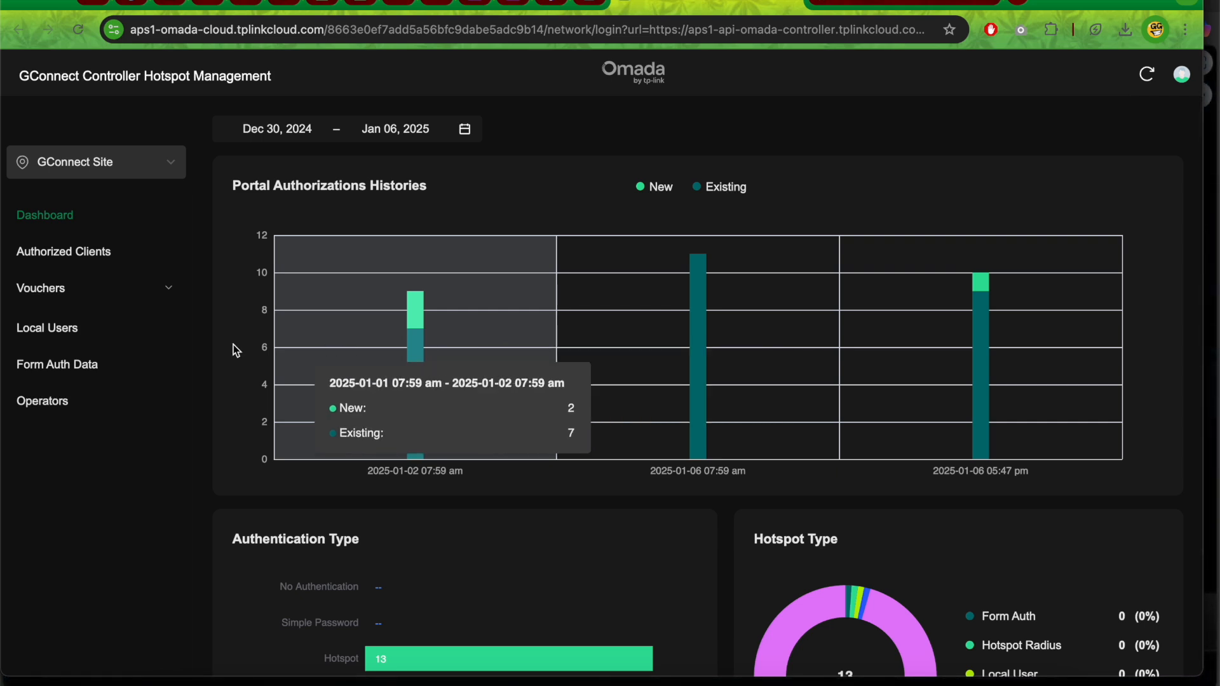
mouse_move(165, 277)
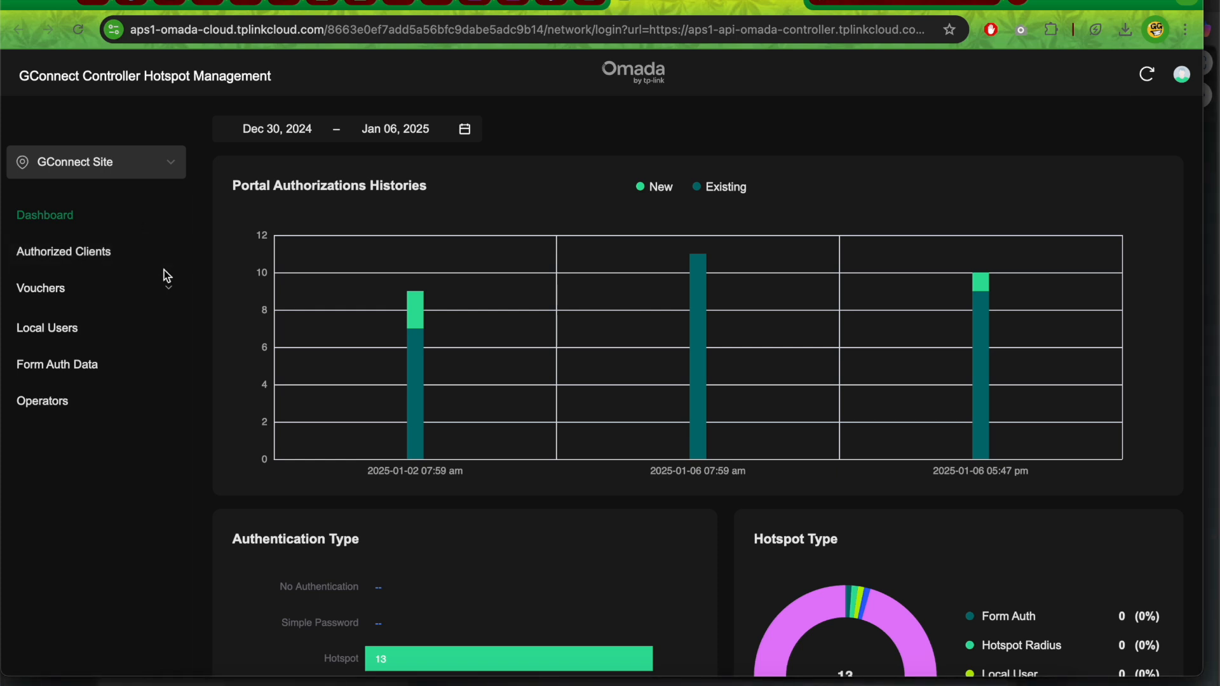
left_click(39, 288)
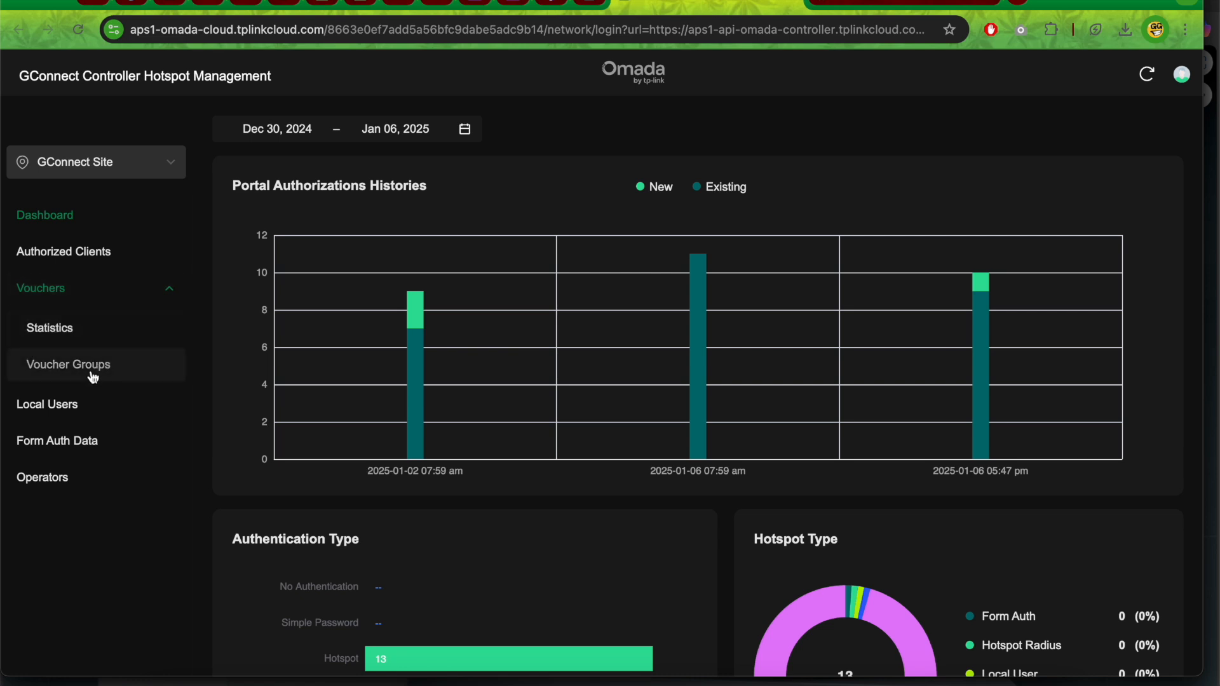
left_click(69, 365)
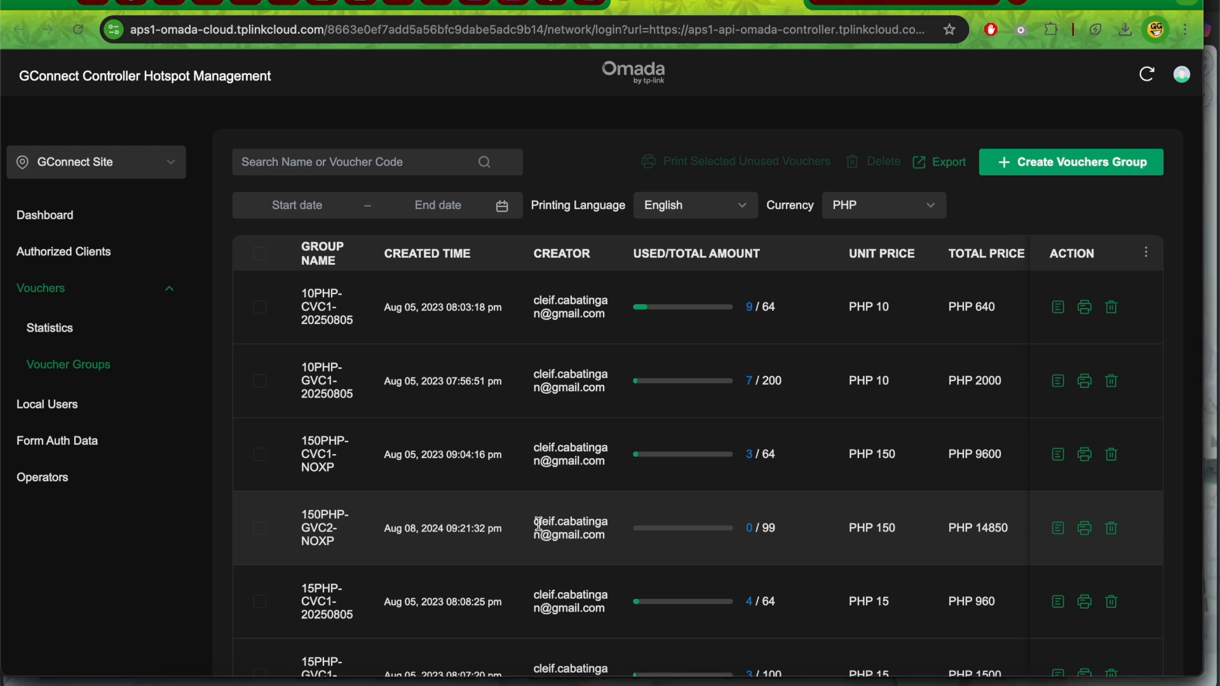
mouse_move(649, 501)
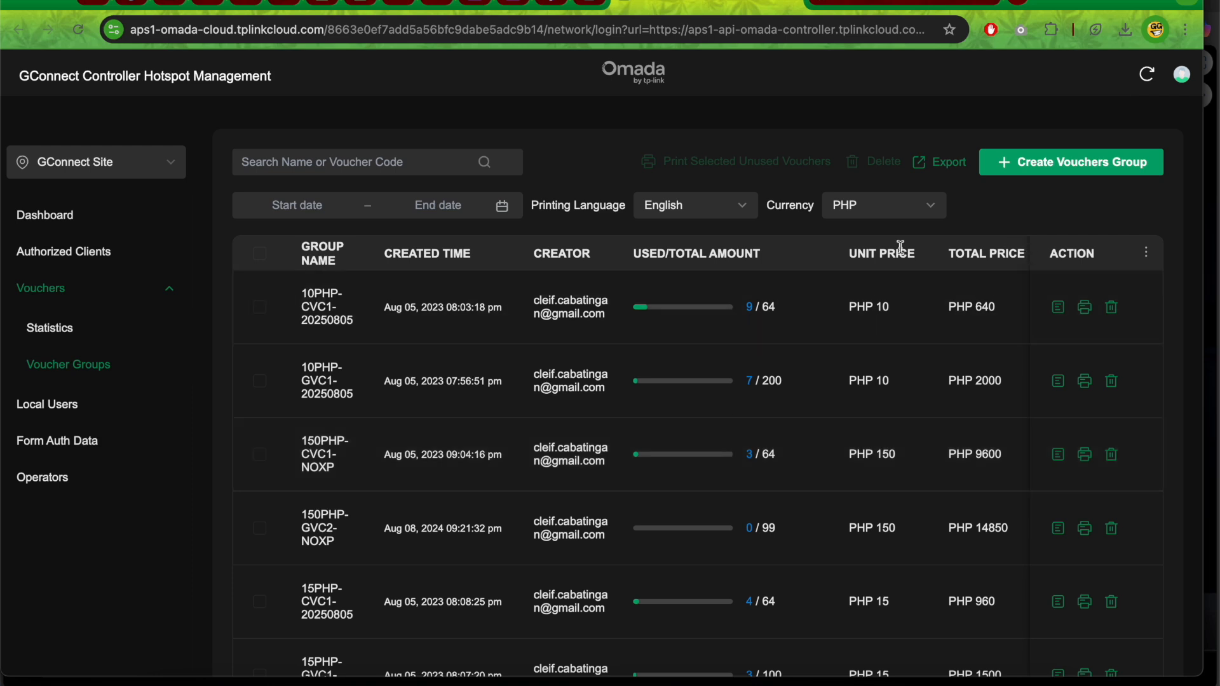
mouse_move(1050, 169)
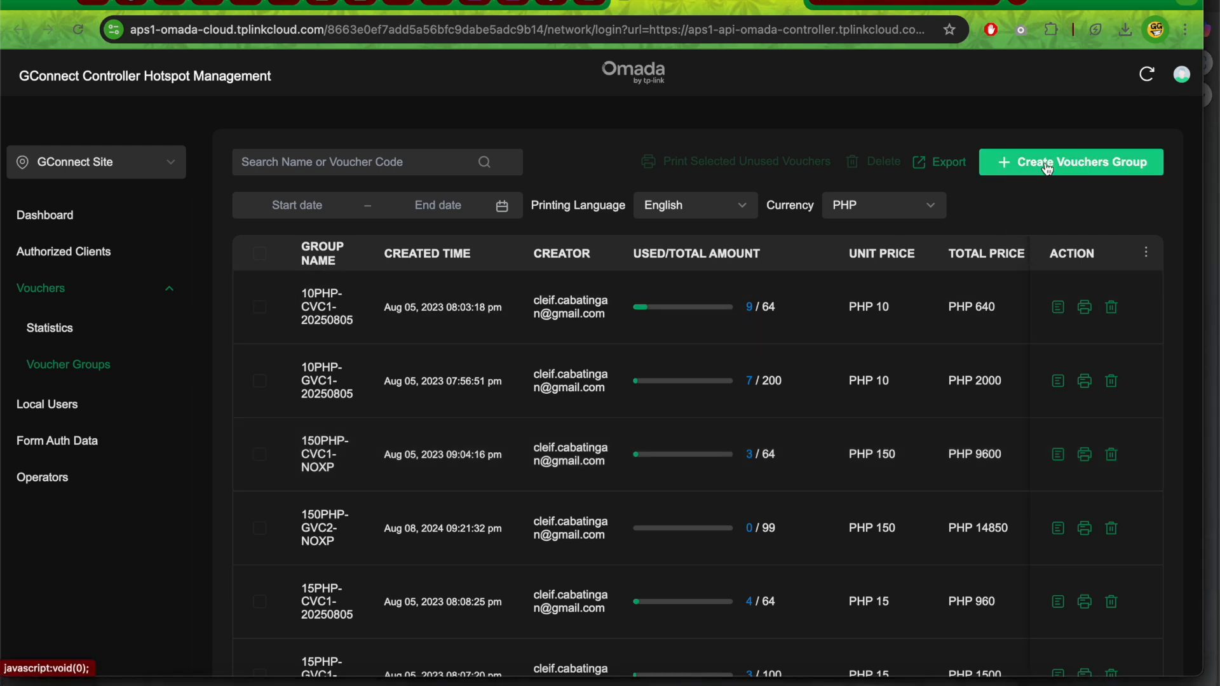
Begin a new voucher group named GCASH VOUCHERS 5PHP.
left_click(1070, 162)
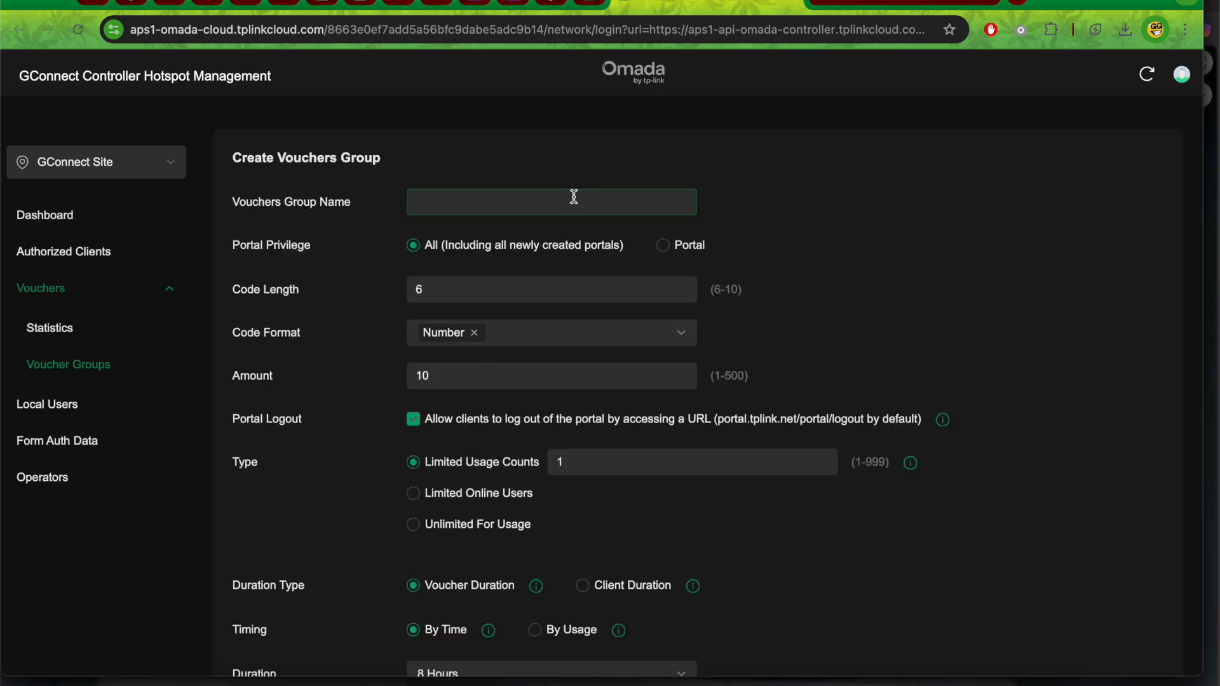
mouse_move(565, 205)
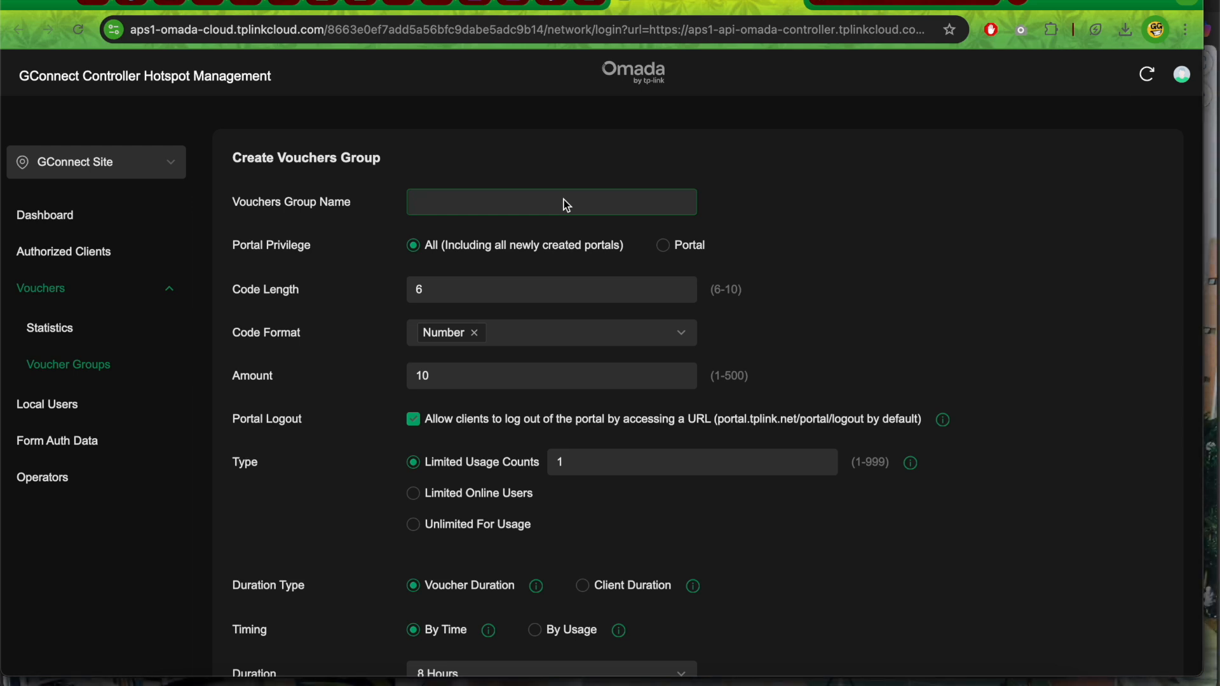
type("g")
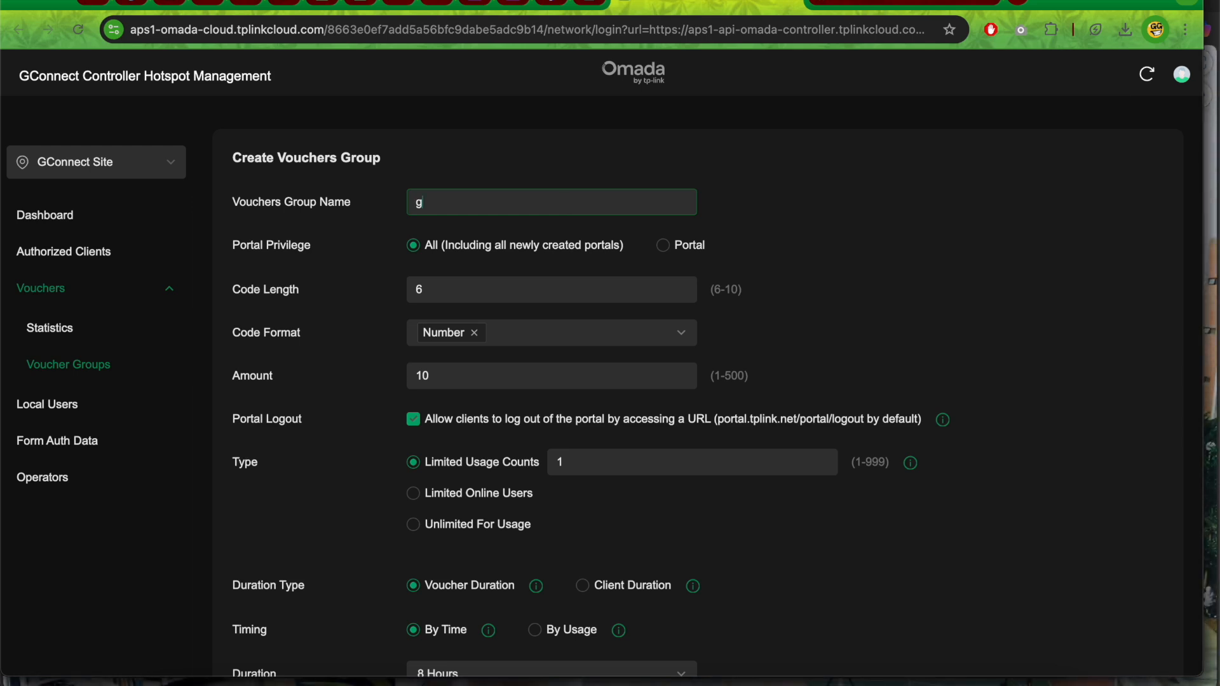
type("CA")
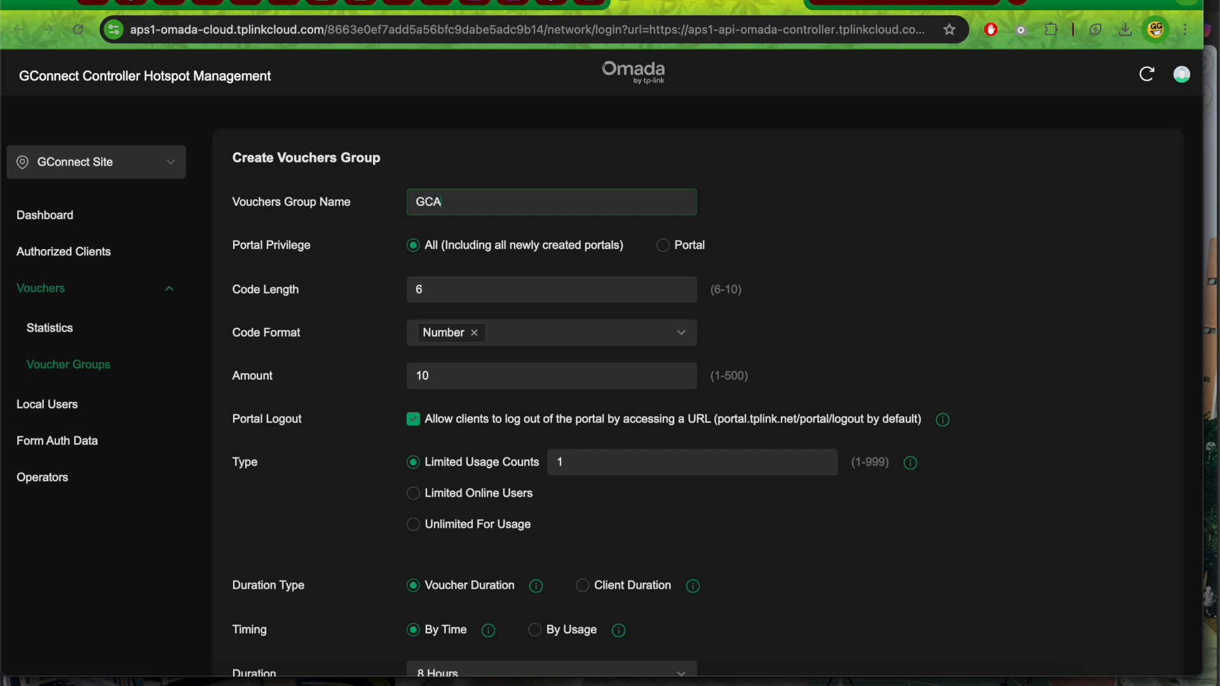
type("CASH VOUCHERS")
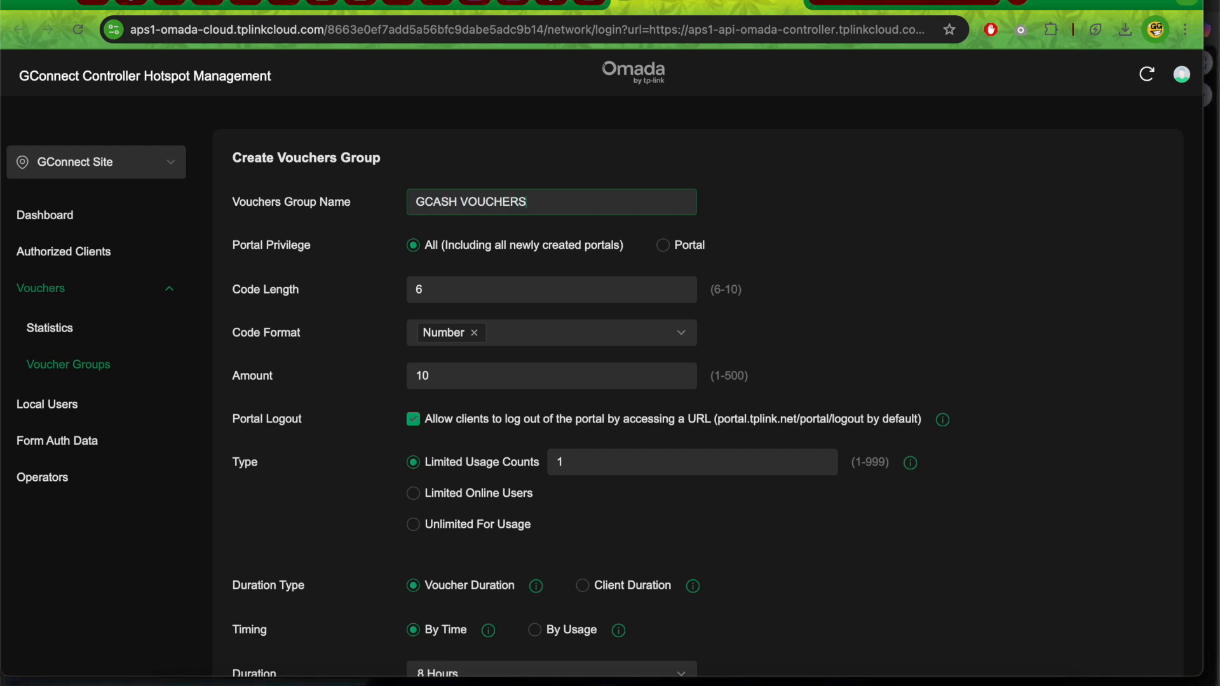
type("5")
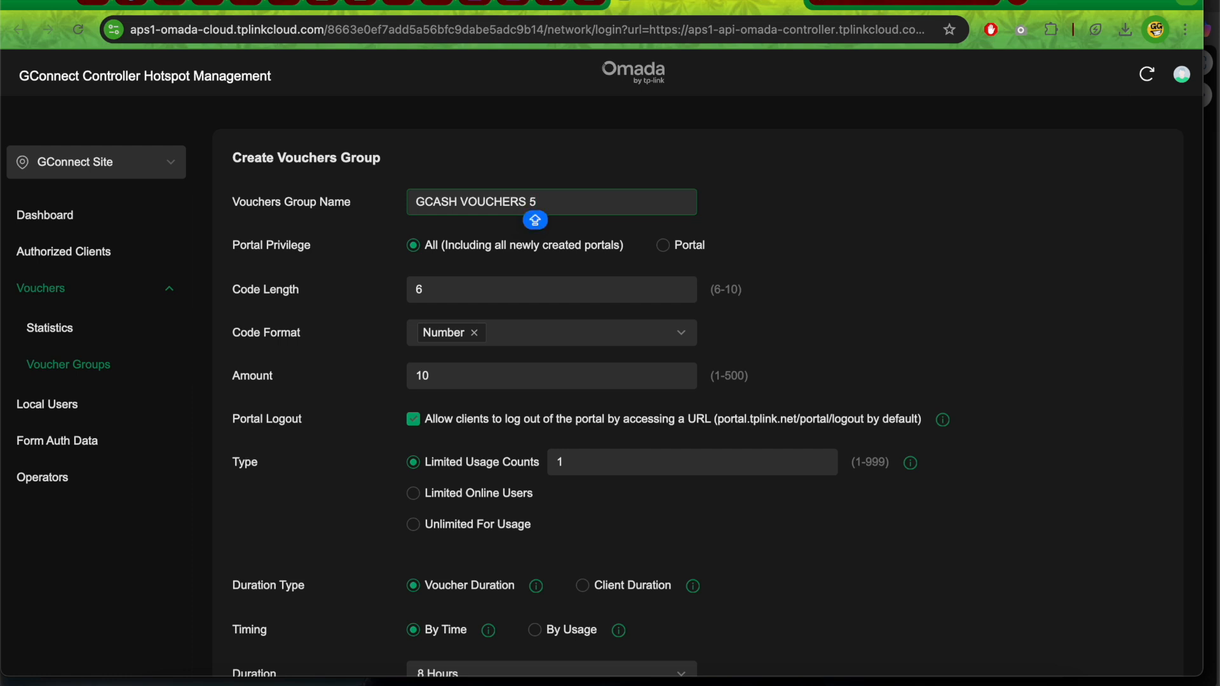
type("PHP")
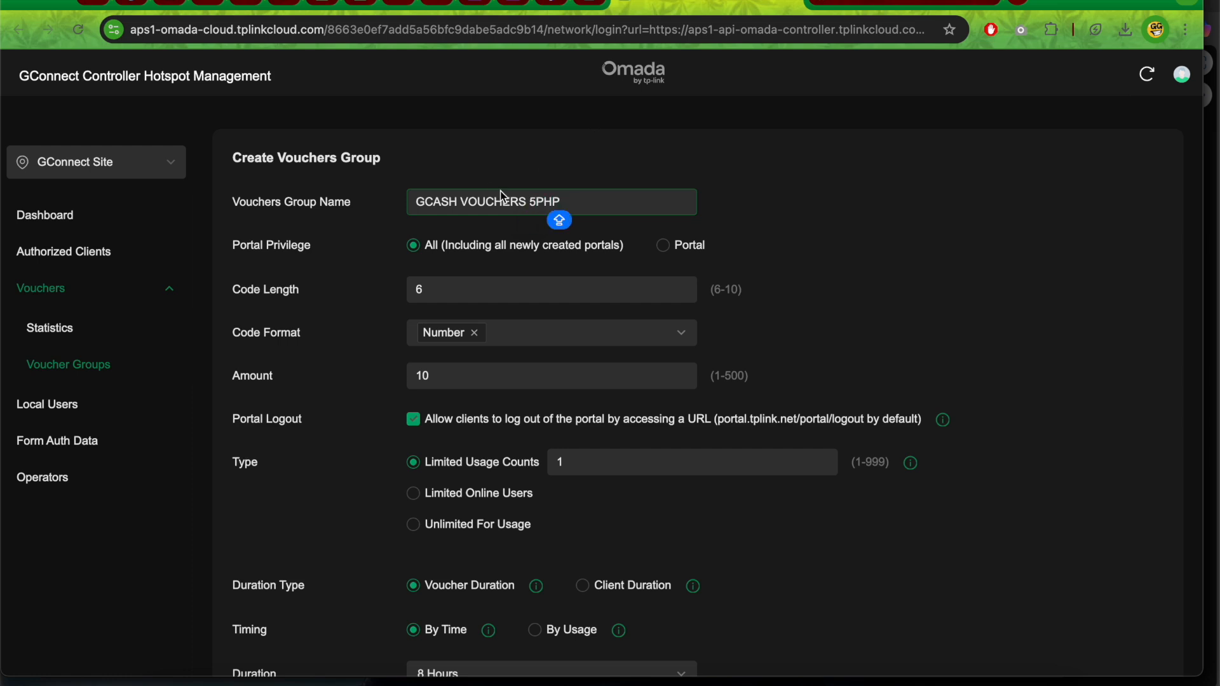
mouse_move(587, 265)
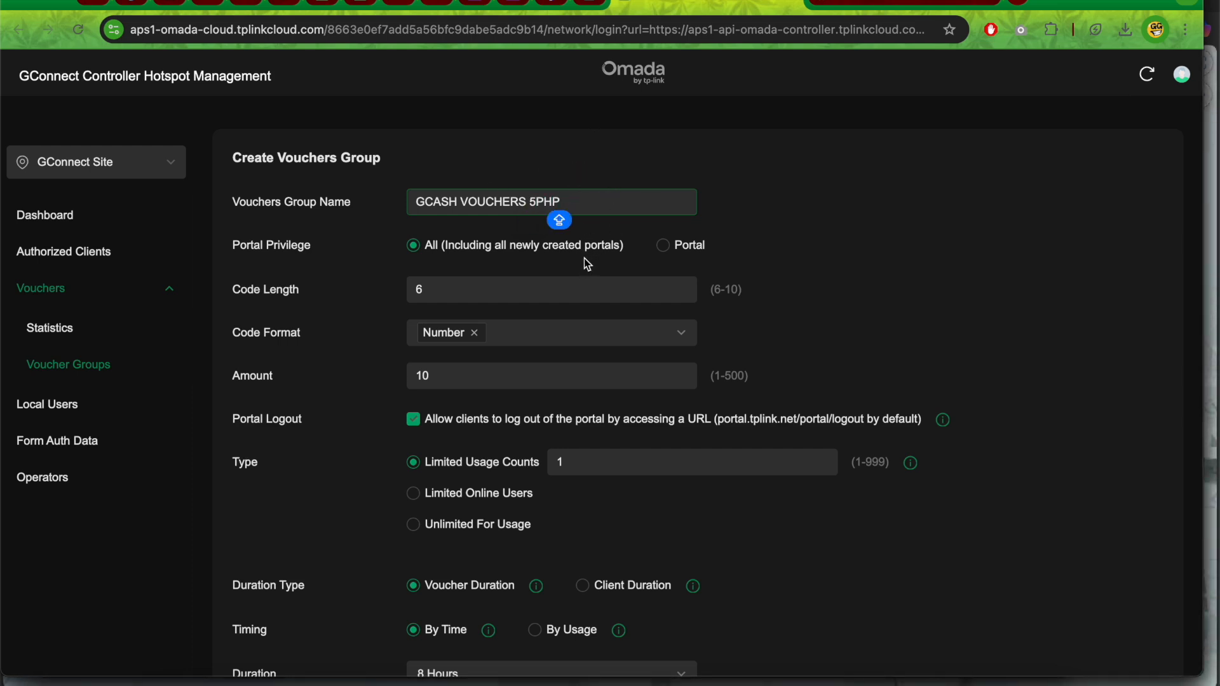
Limit the group to the GCONNECT WIFI portal only, removing GUEST WIFI, with code length 10.
left_click(662, 245)
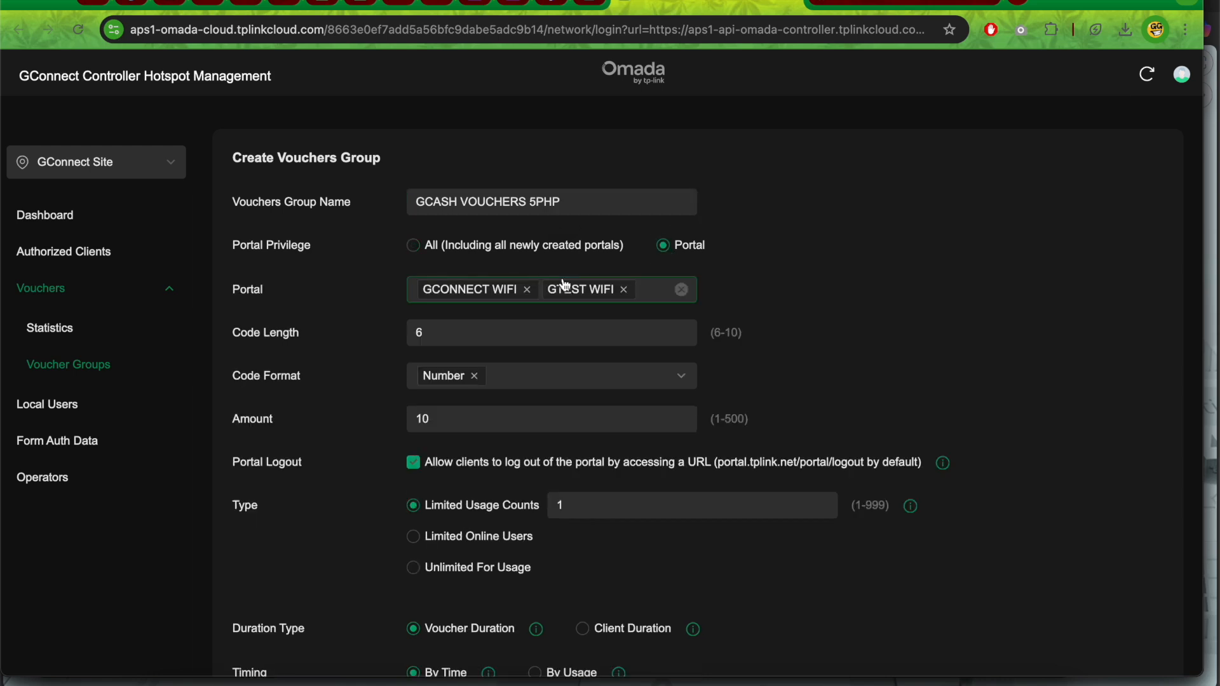
left_click(623, 290)
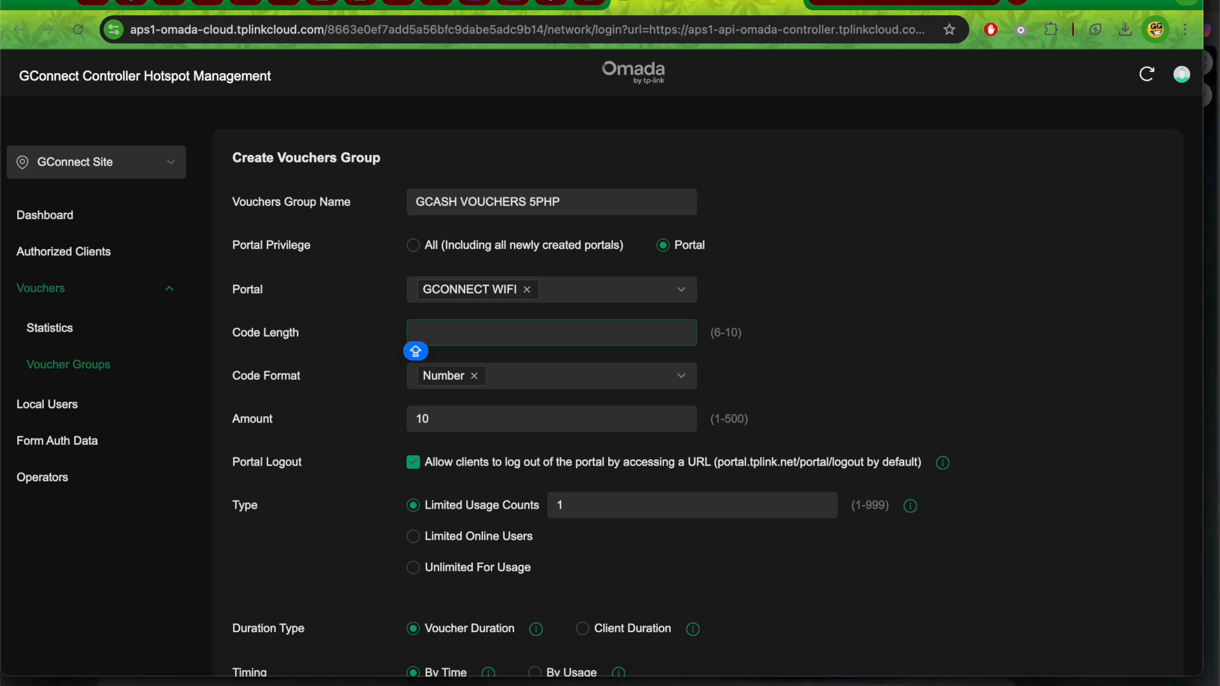
type("10")
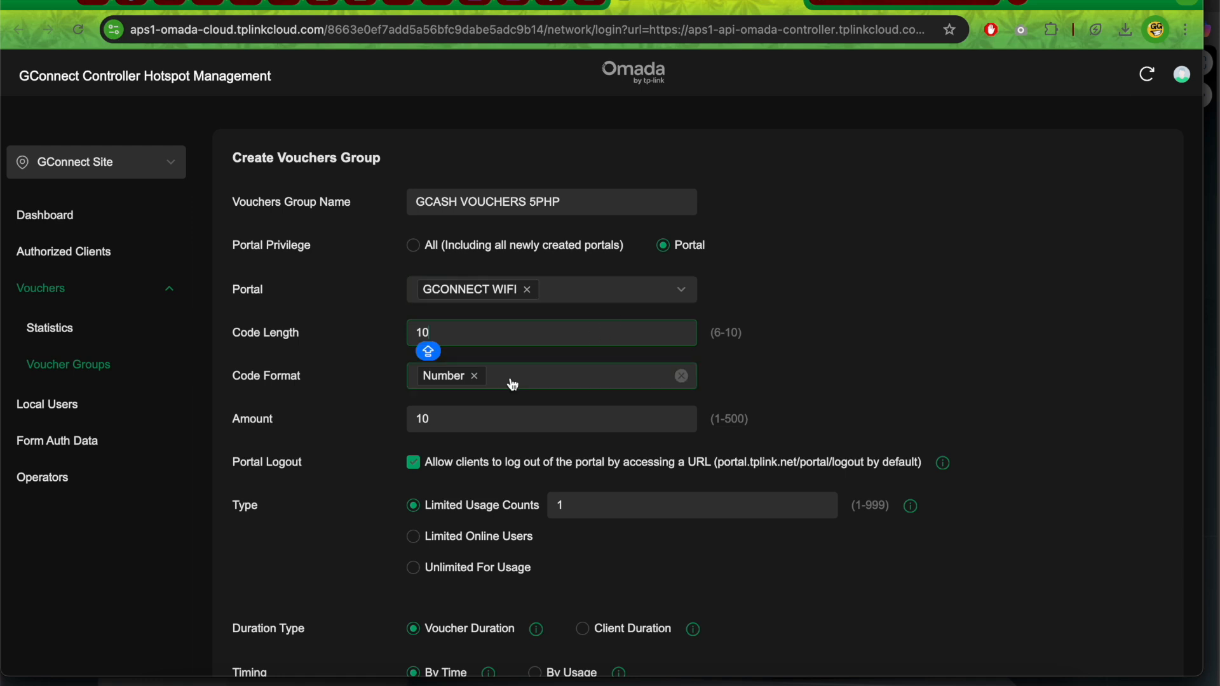
Limit the vouchers by number of online users.
scroll("down", 3)
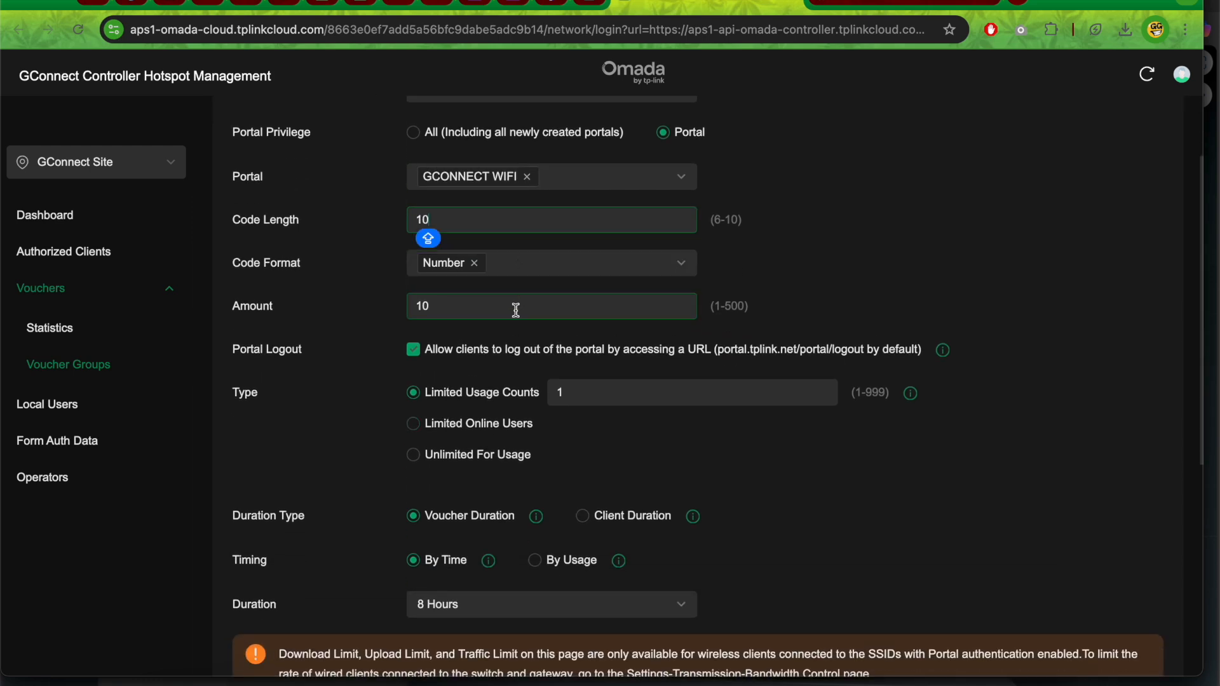
scroll("down", 3)
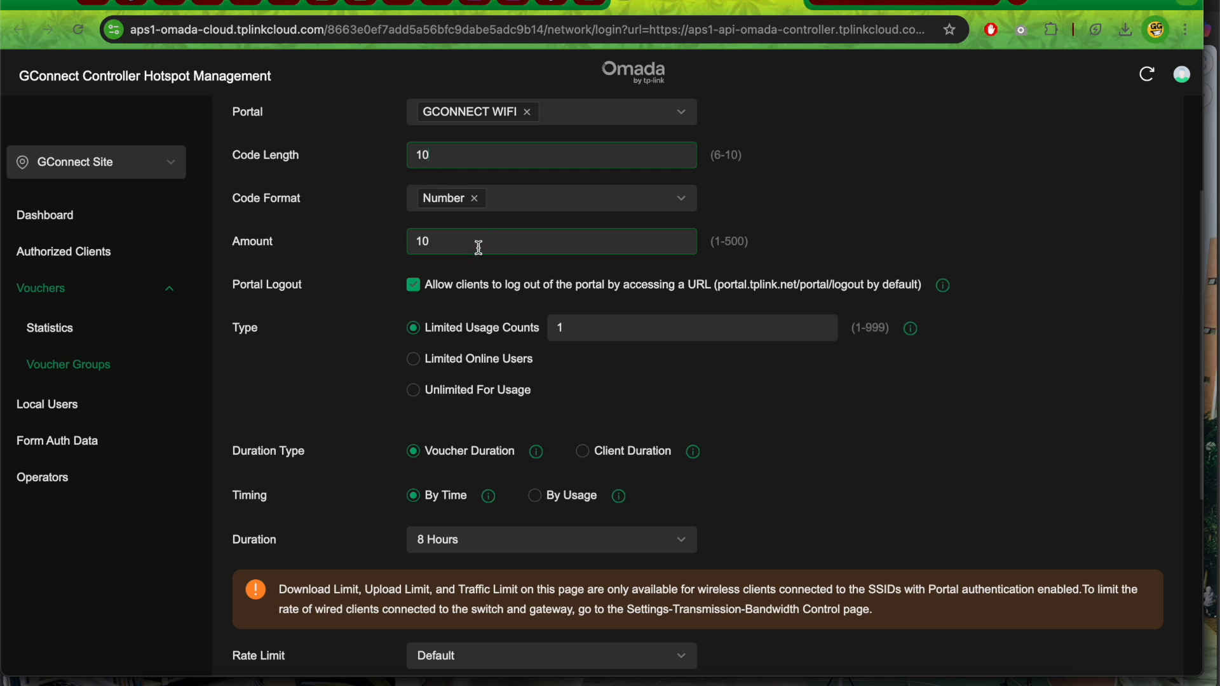
scroll("down", 3)
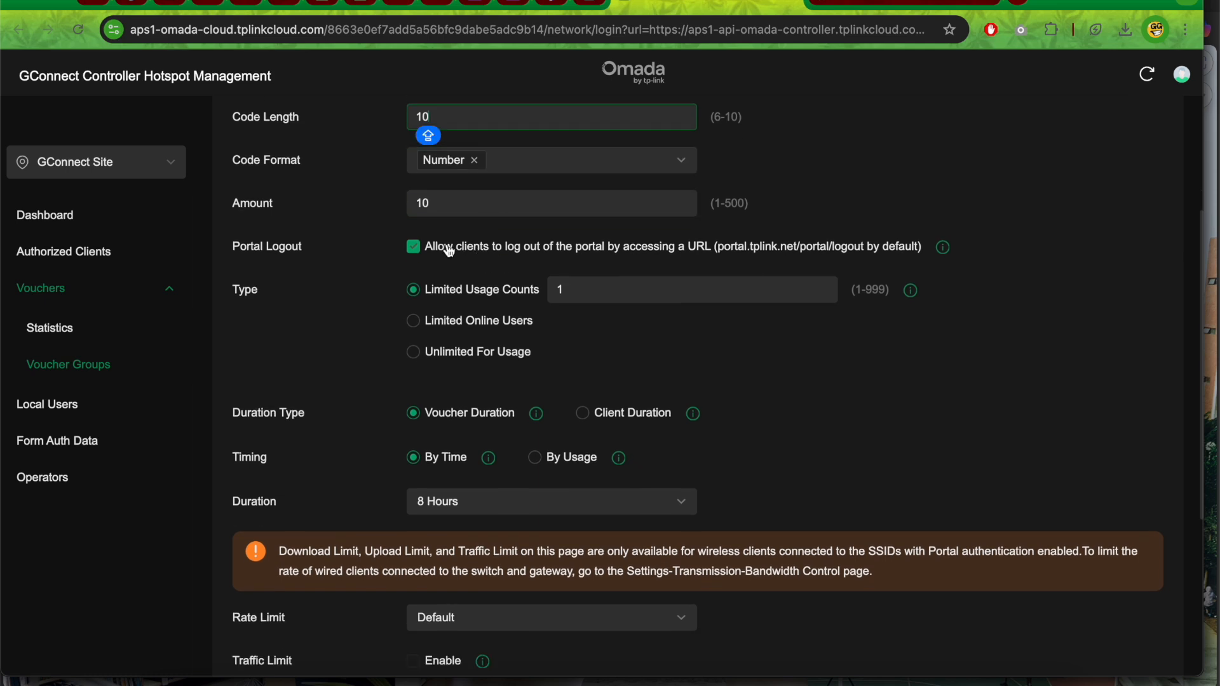
left_click(413, 247)
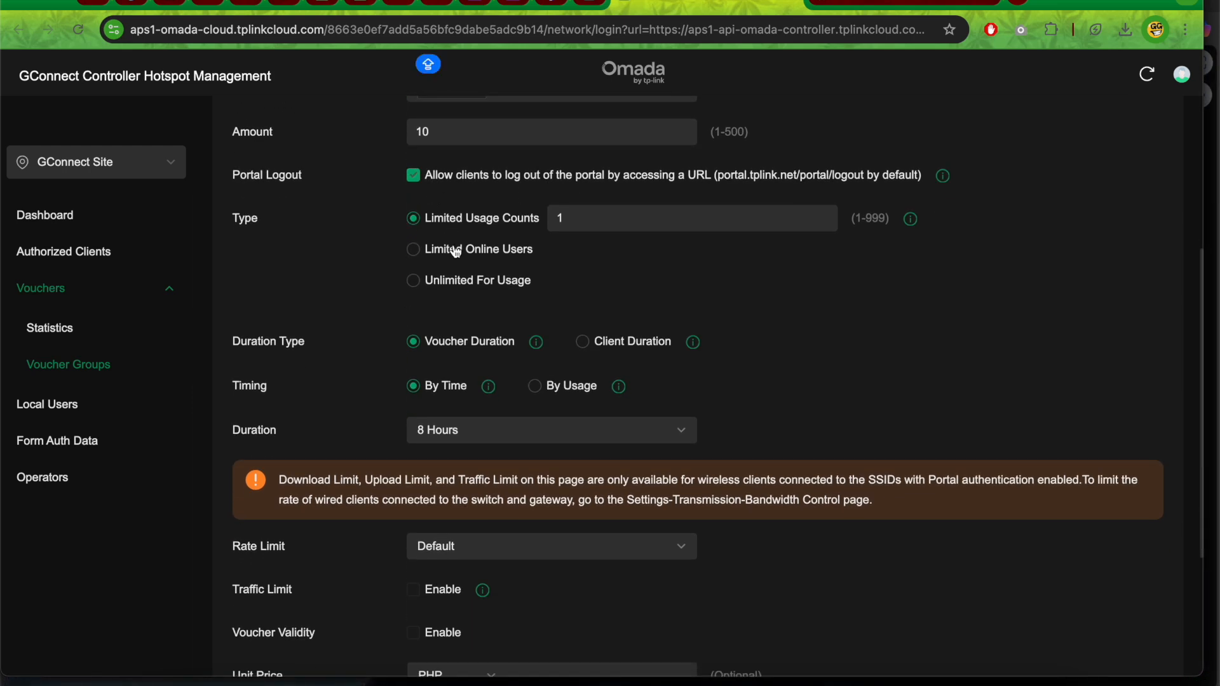
left_click(413, 249)
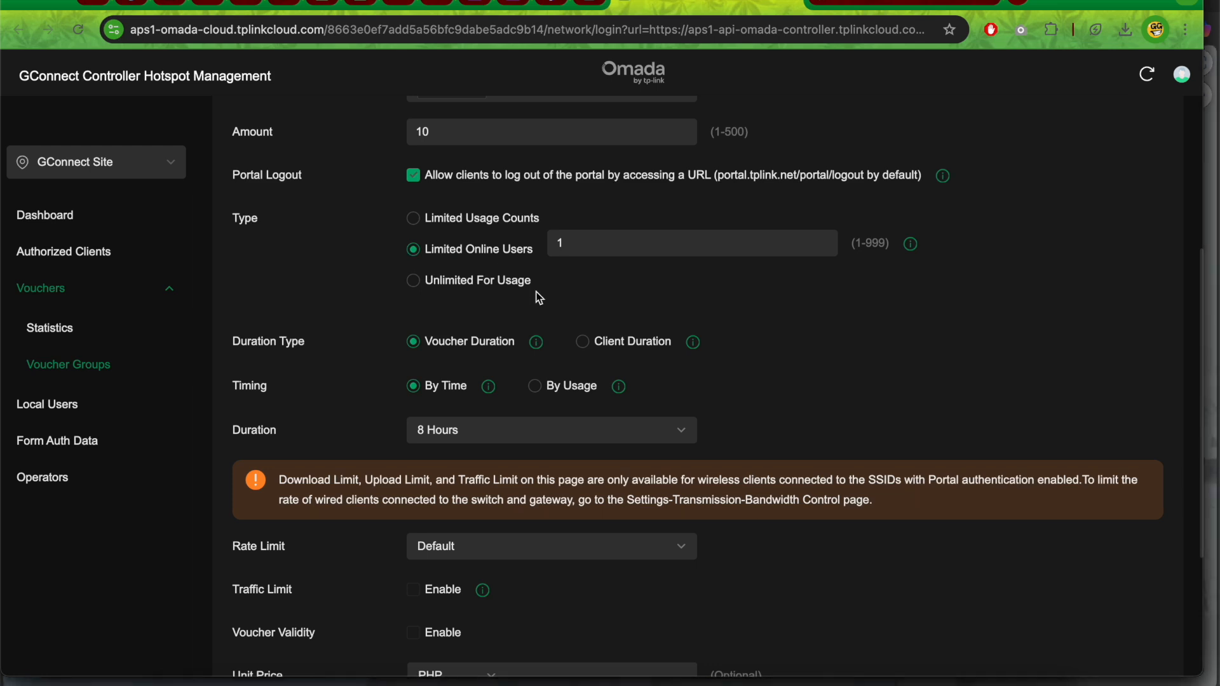
scroll("down", 3)
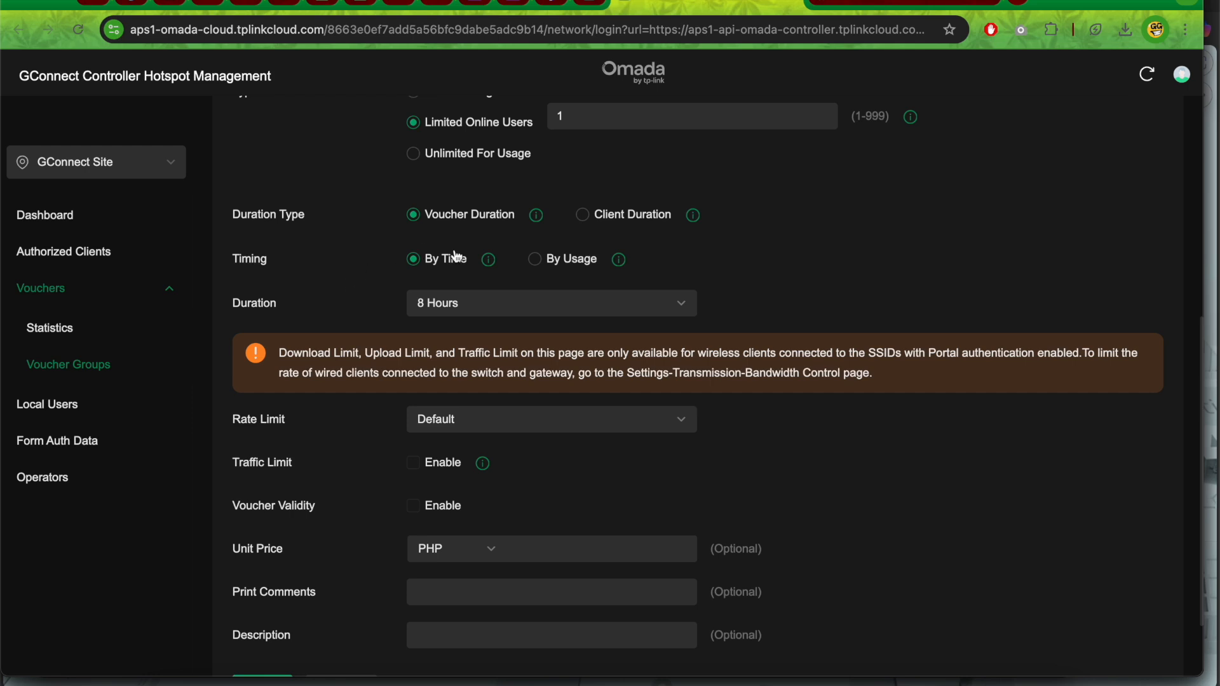
Set voucher timing to By Usage with a 1 Hour duration.
left_click(533, 259)
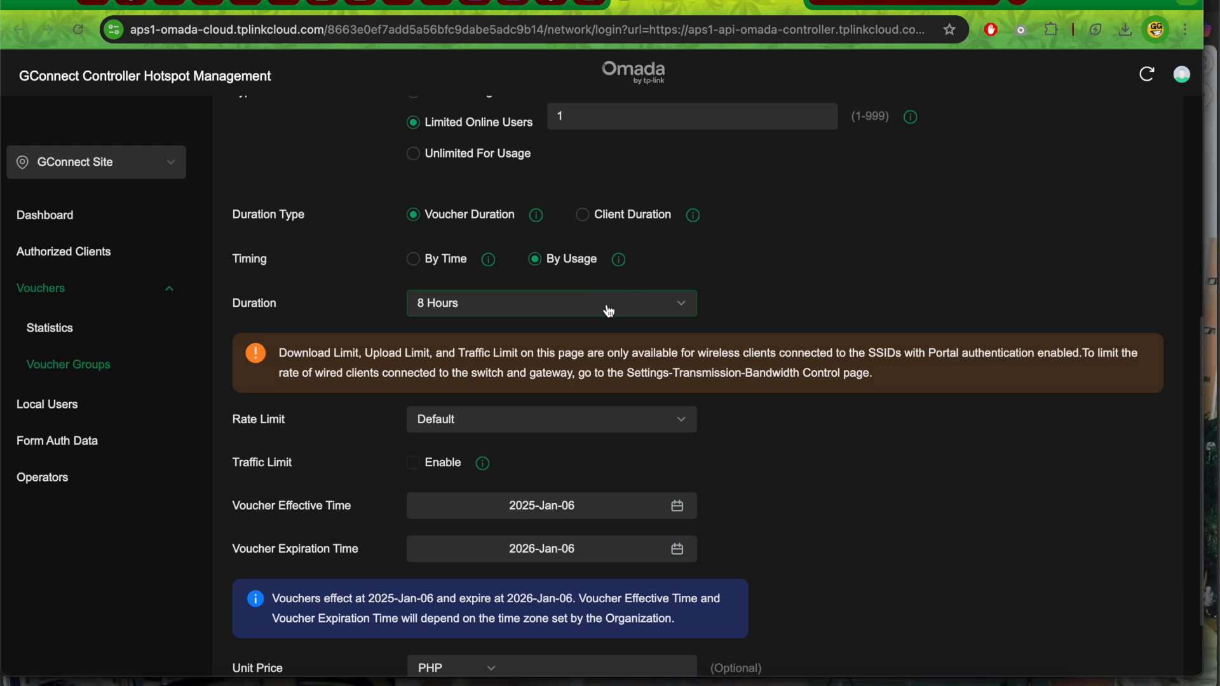
left_click(552, 303)
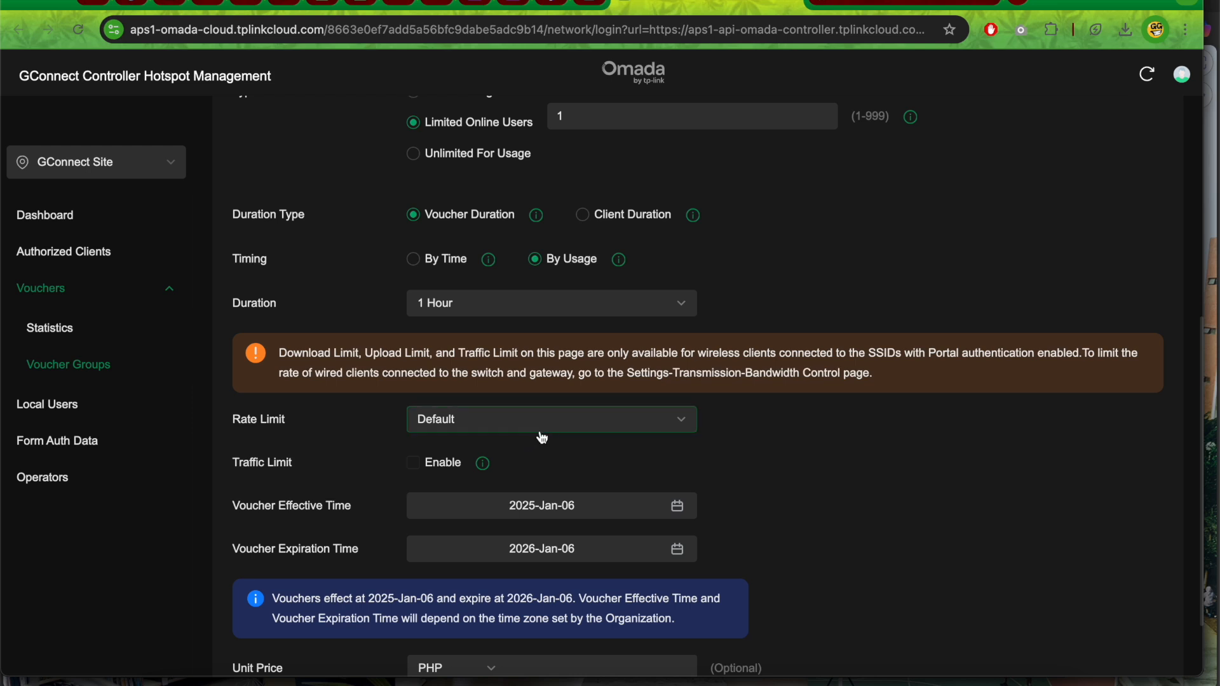
scroll("down", 3)
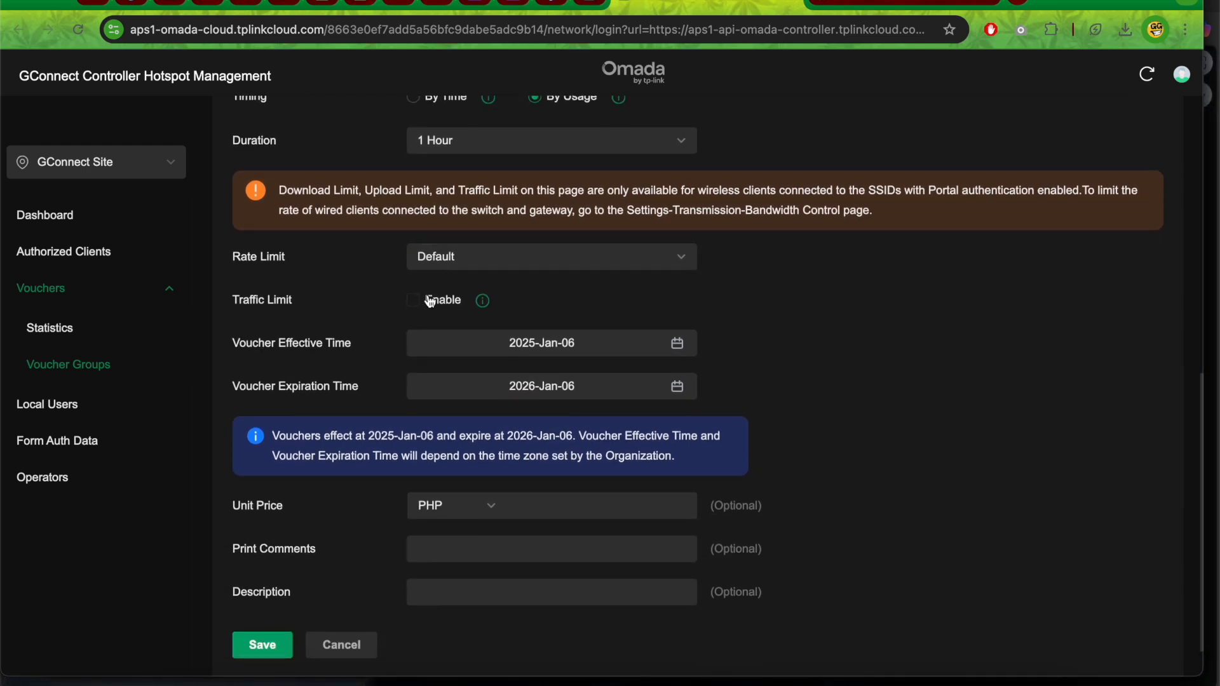
scroll("down", 3)
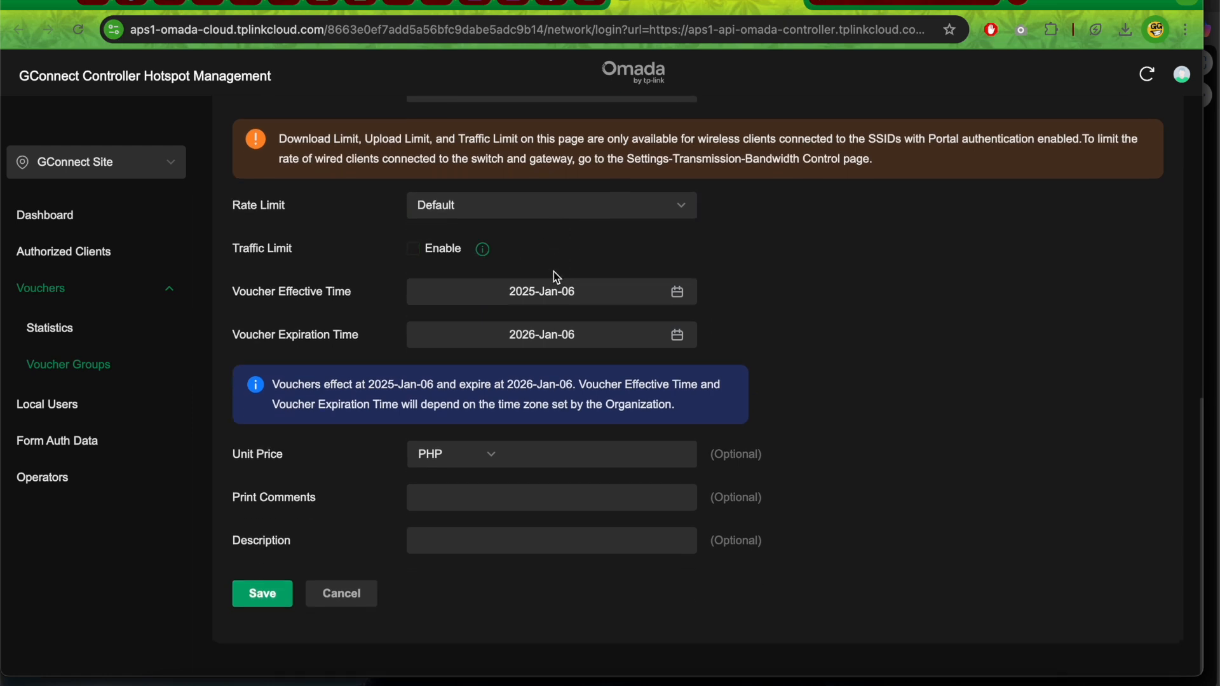
mouse_move(376, 289)
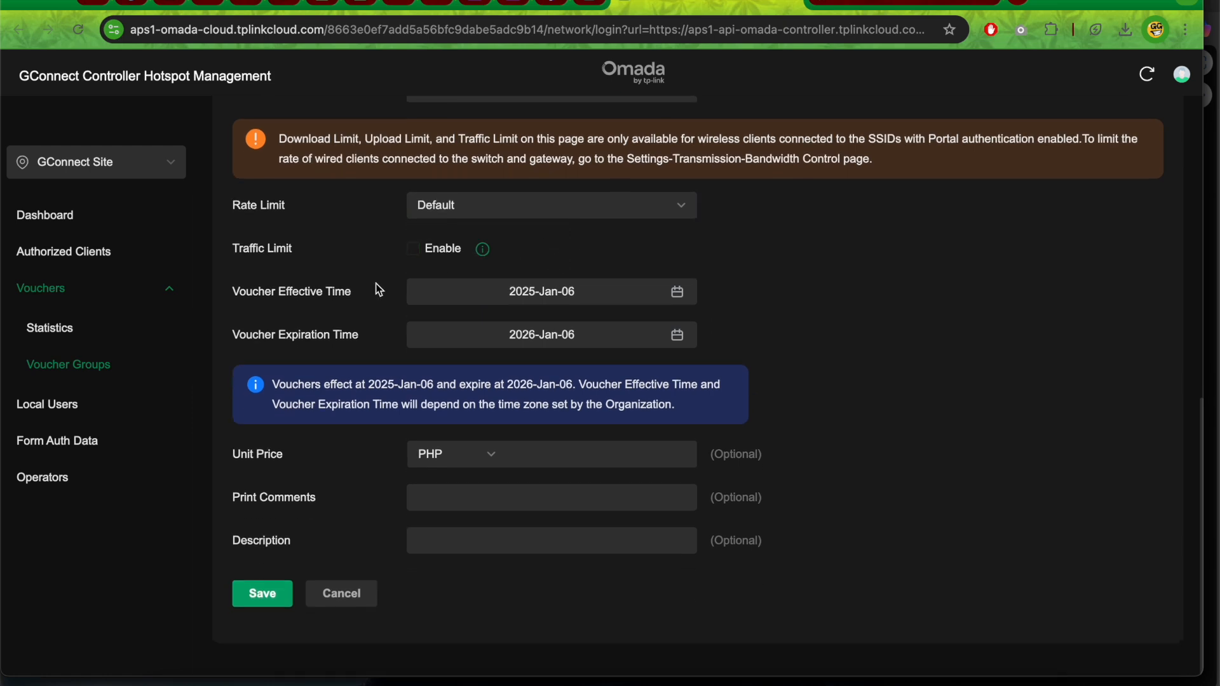
mouse_move(506, 274)
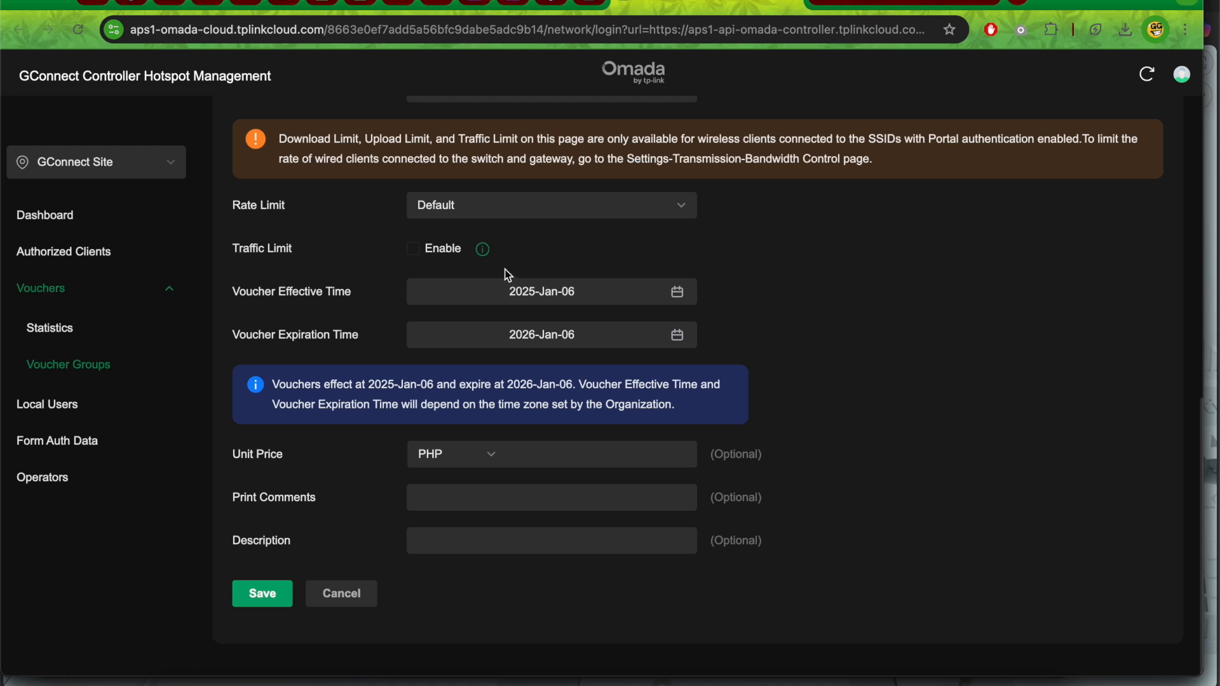
left_click(552, 336)
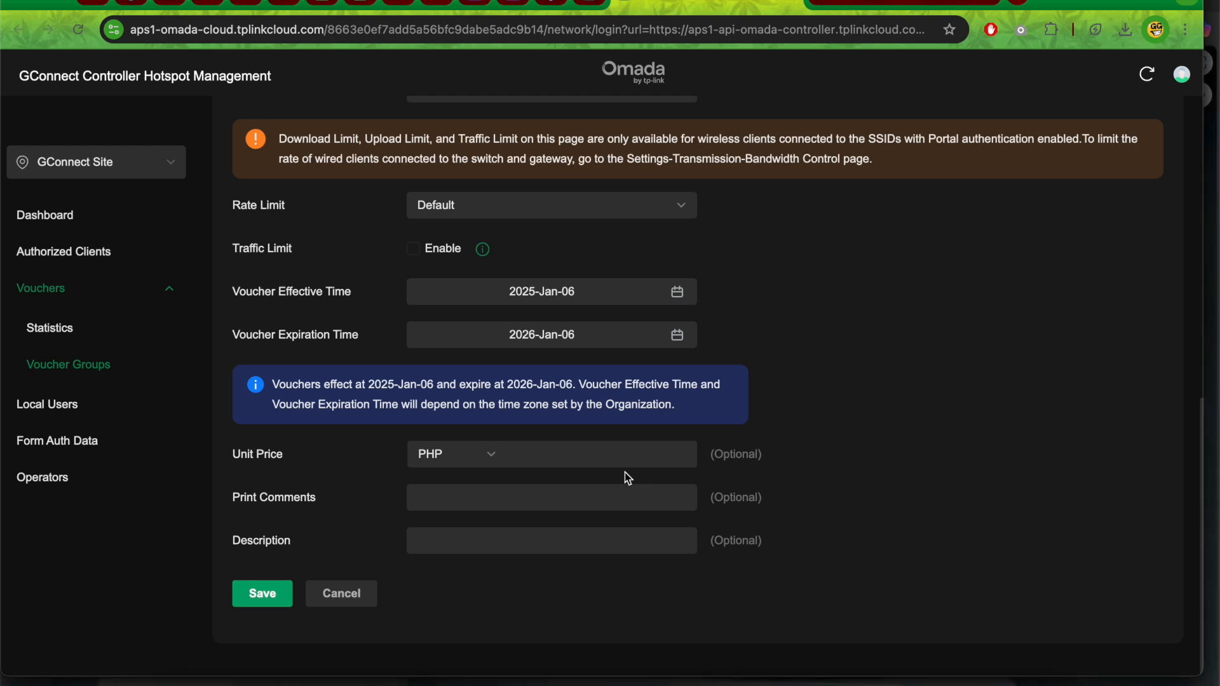
Enter a unit price of 5 PHP and save the GCASH VOUCHERS 5PHP group.
left_click(608, 454)
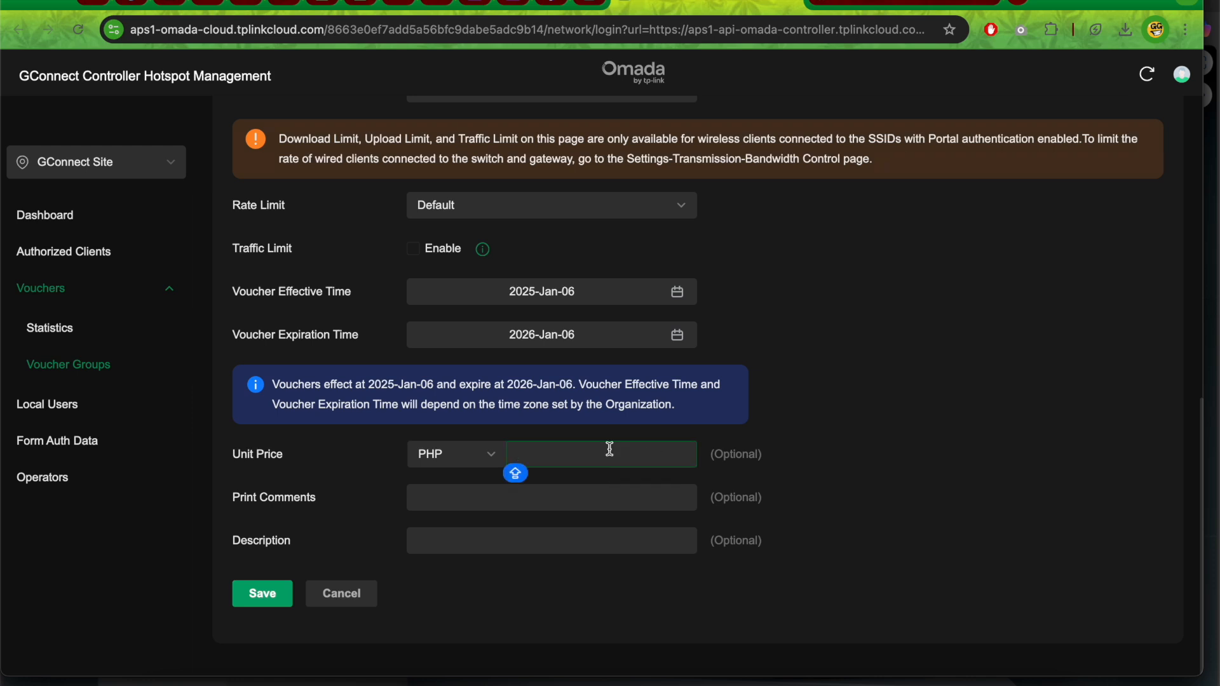
type("5")
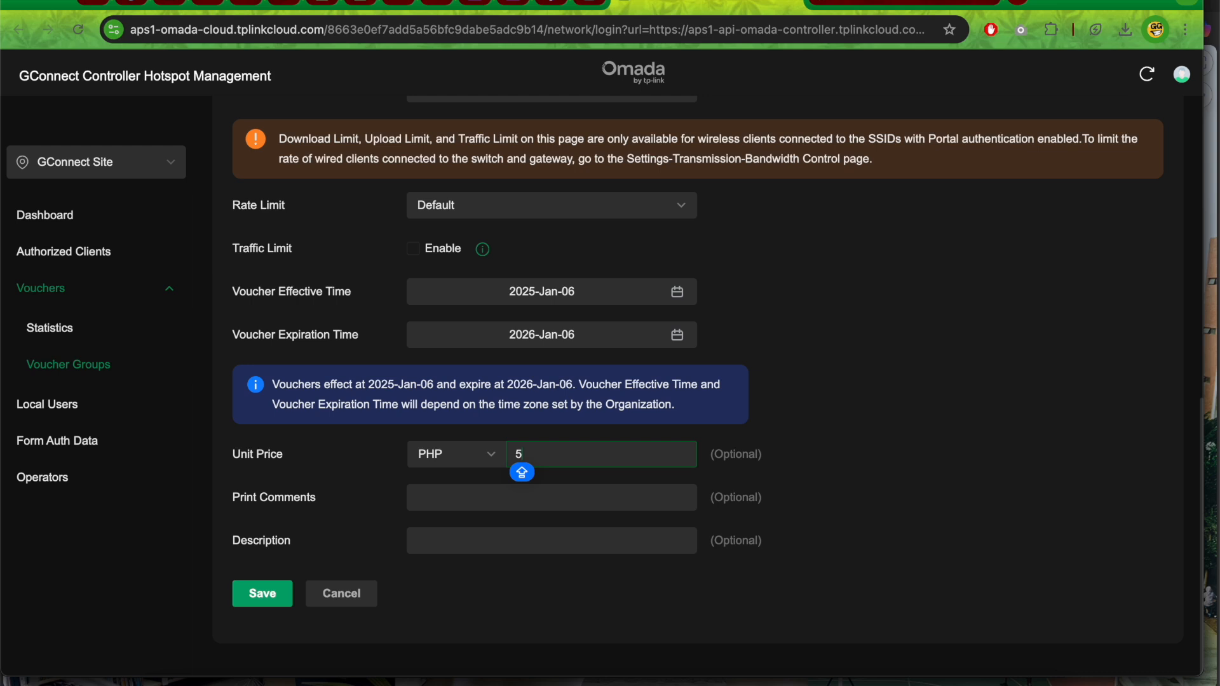
left_click(552, 498)
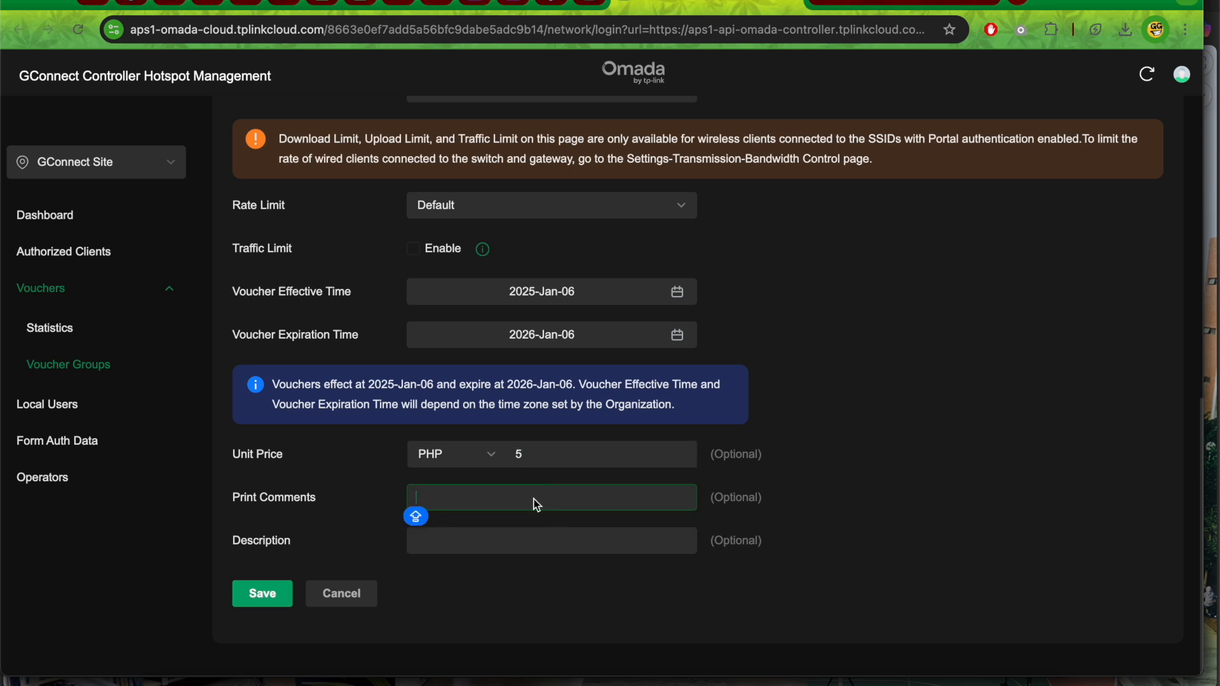
left_click(551, 540)
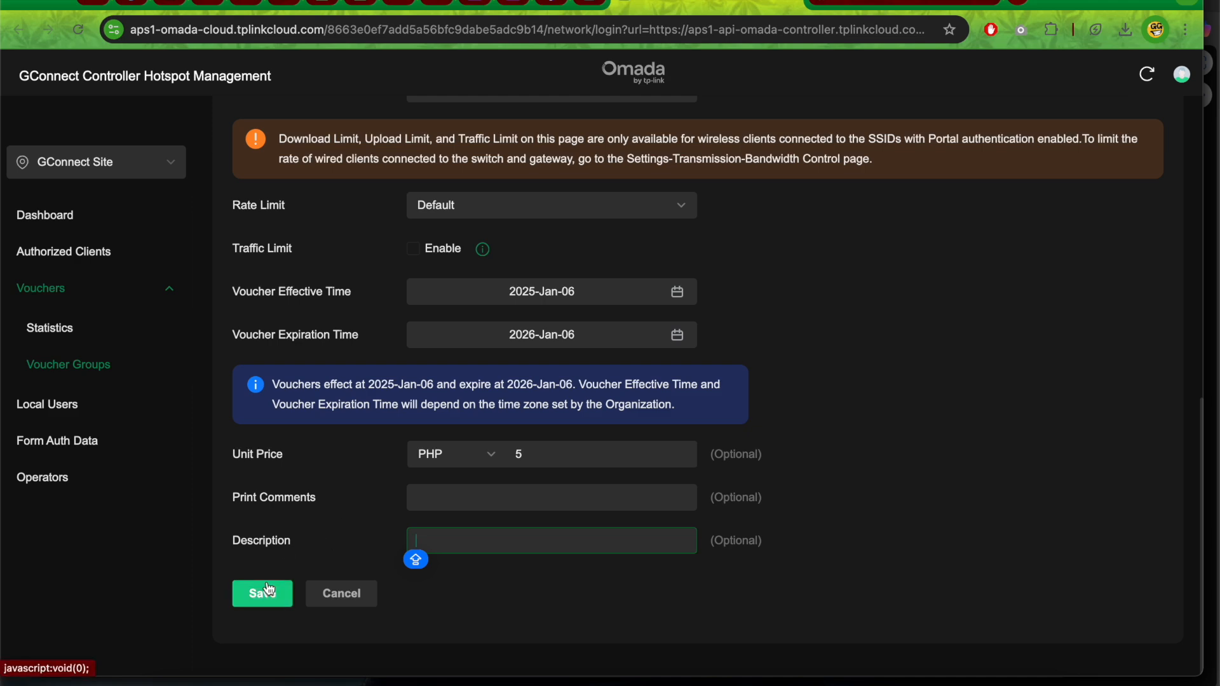
left_click(261, 593)
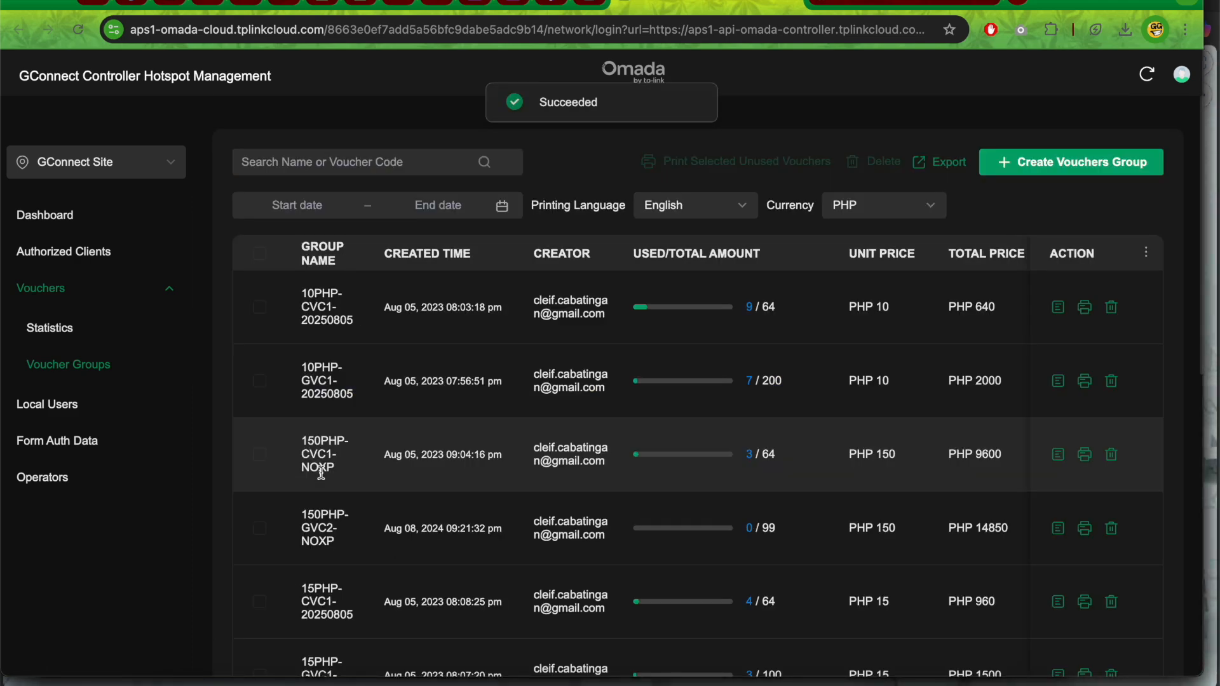
scroll("down", 3)
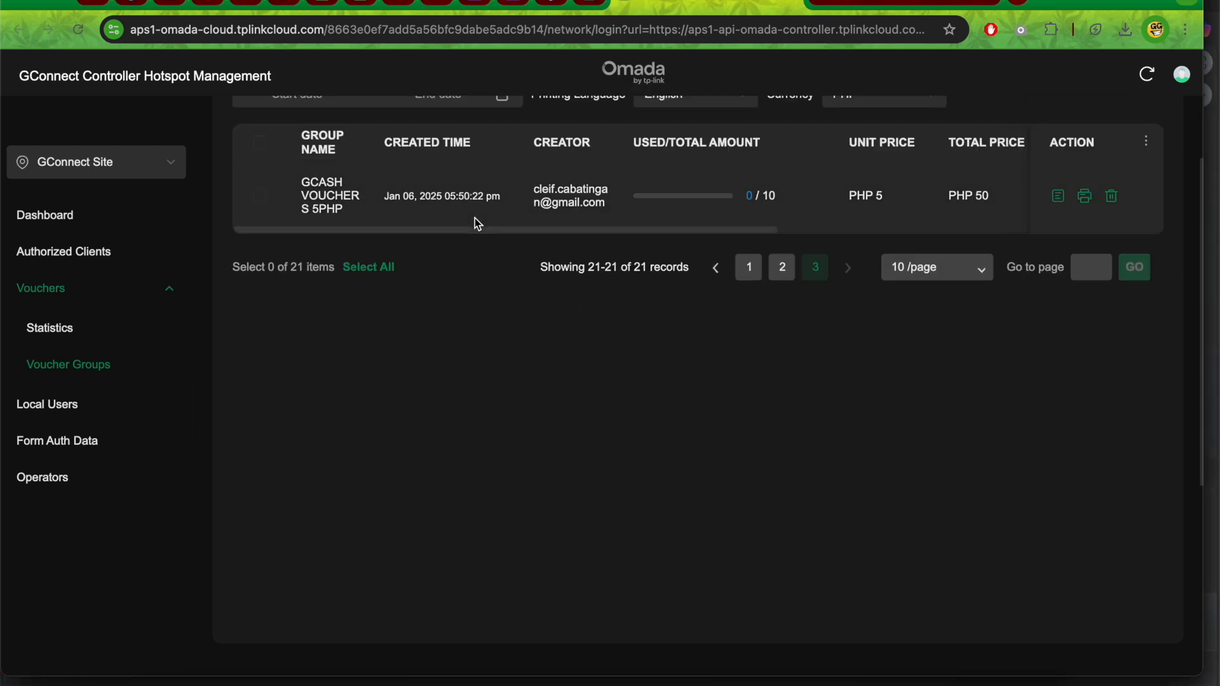
mouse_move(381, 222)
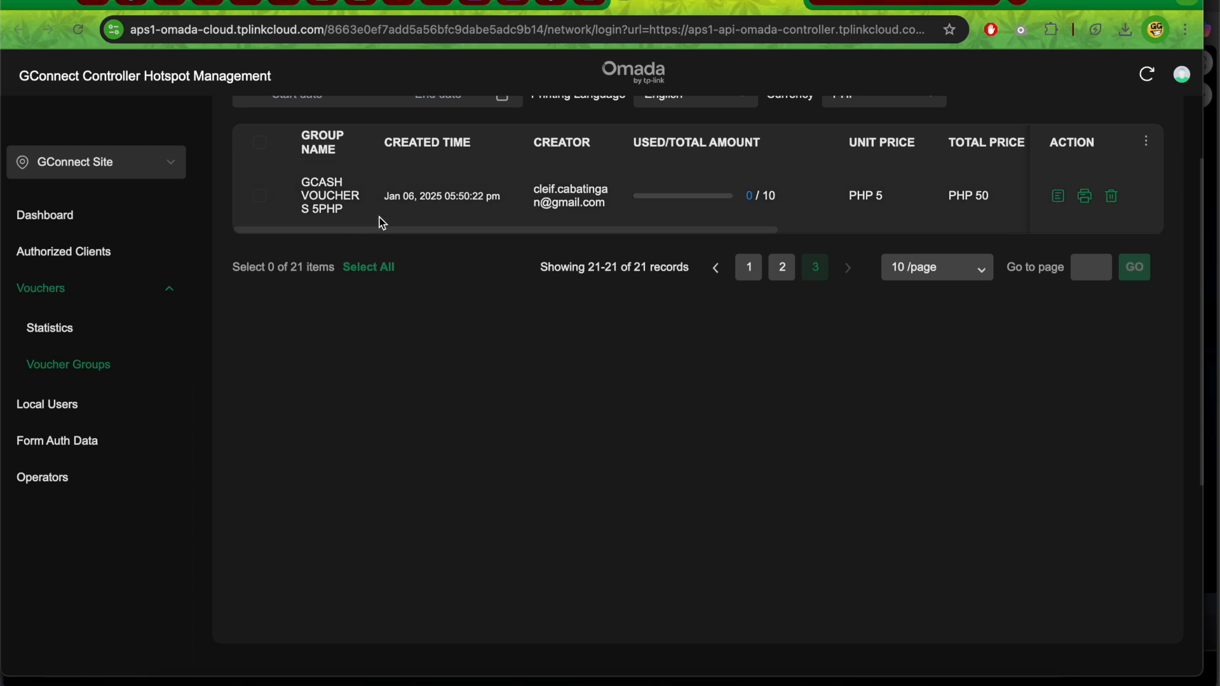
mouse_move(442, 246)
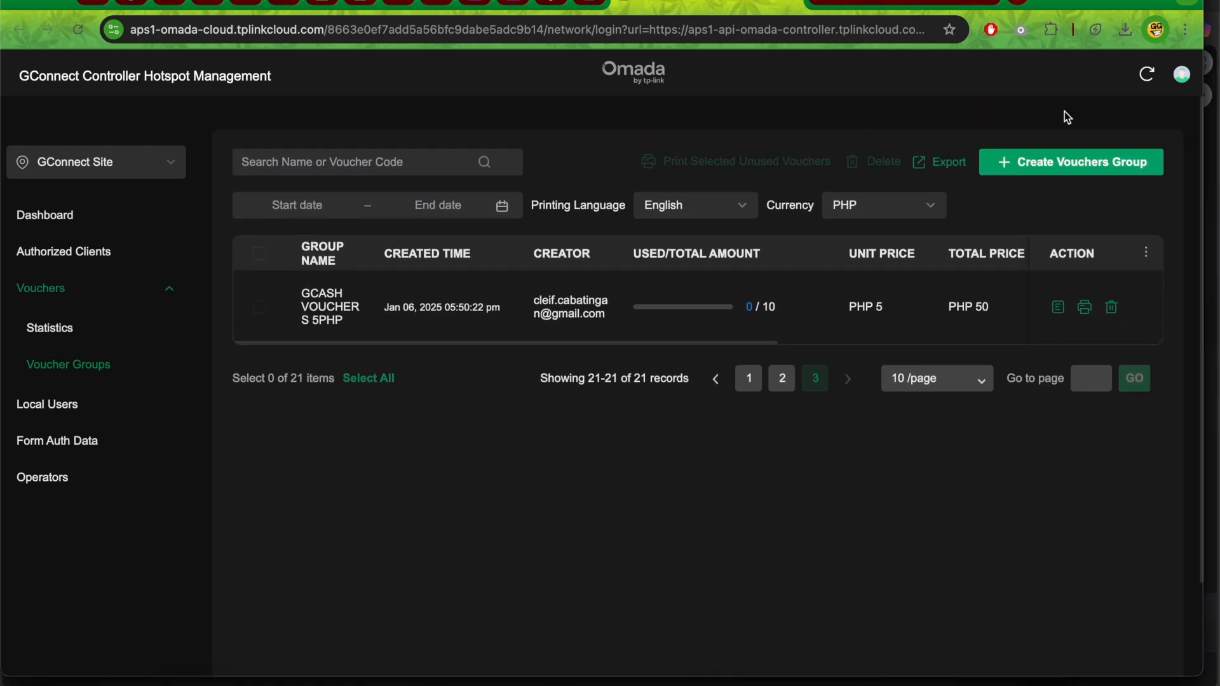
Begin a second group named PRINTED VOUCHERS 5PHP restricted to the GCONNECT WIFI portal.
left_click(1070, 162)
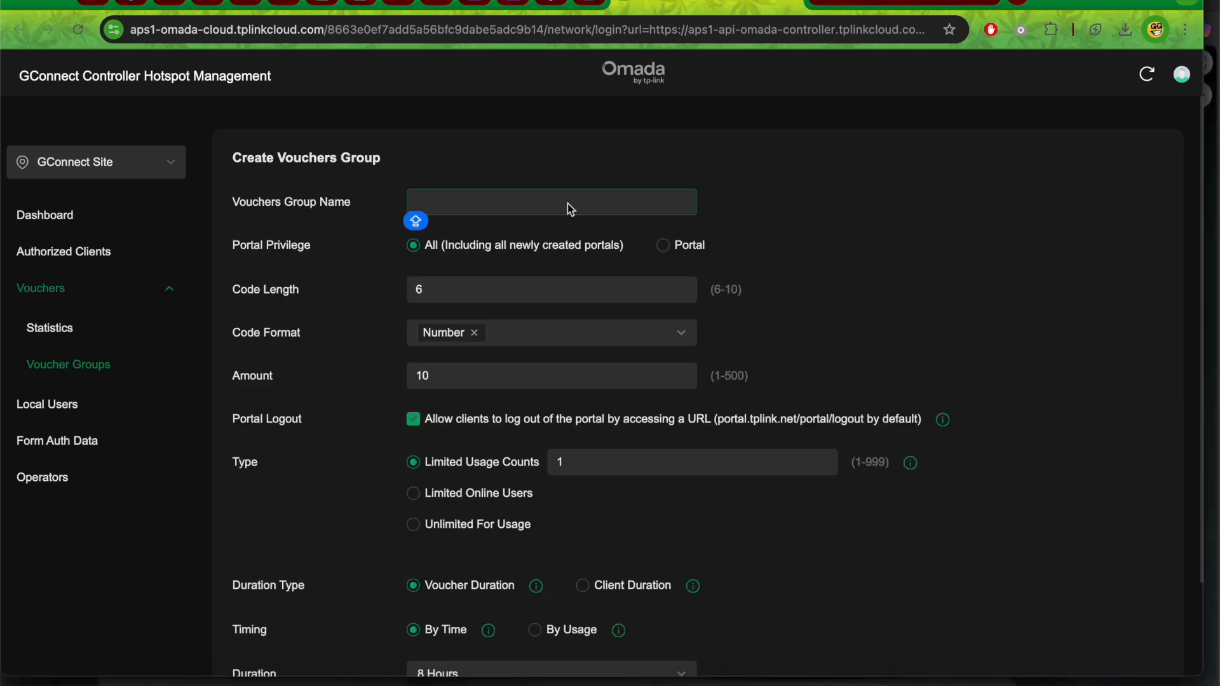
type("PRINTED")
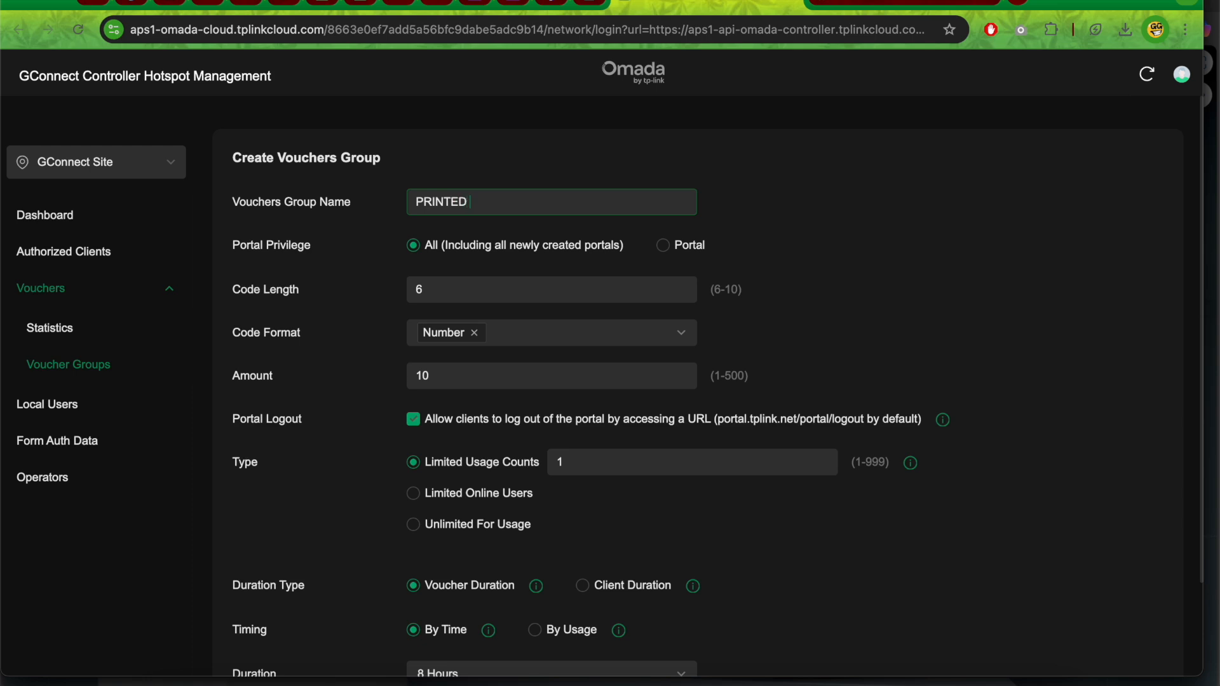
type("VOUCHERS 5PHP")
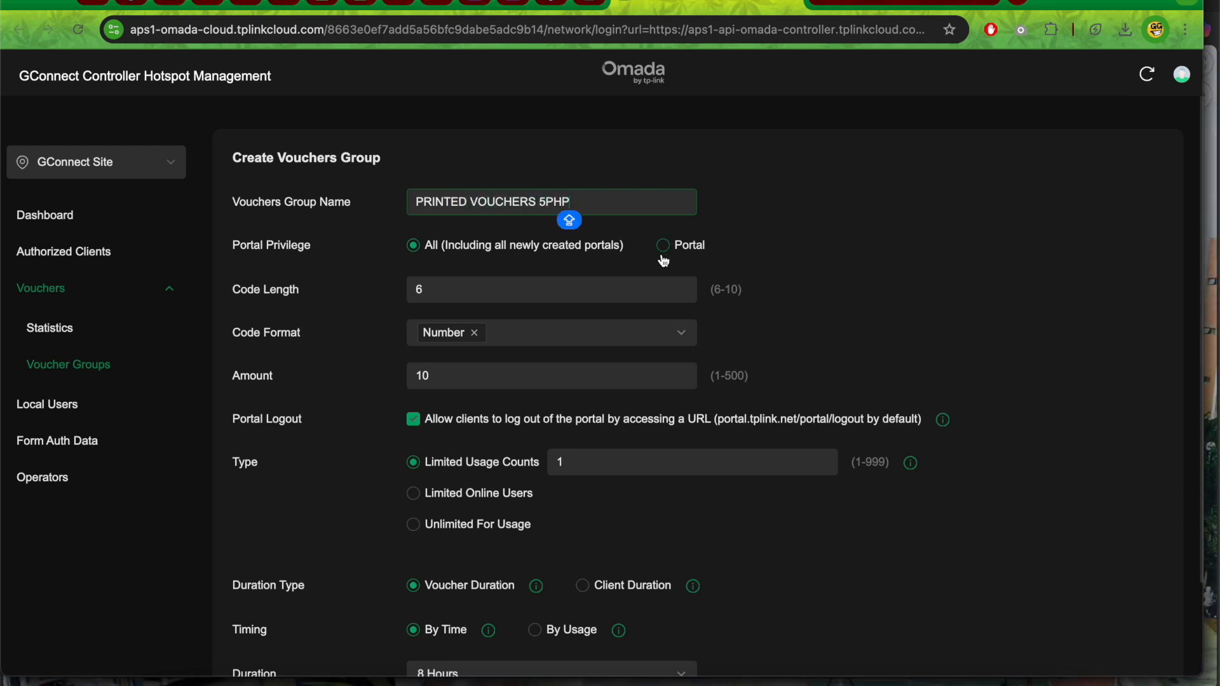
left_click(663, 245)
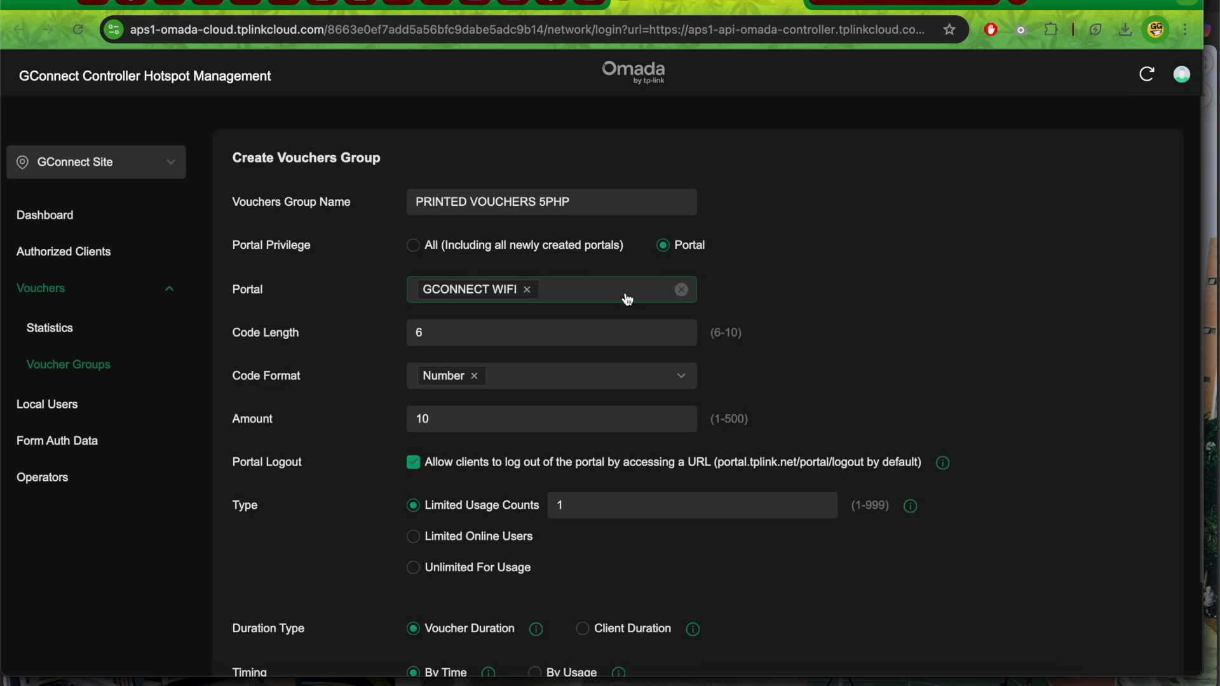
left_click(552, 333)
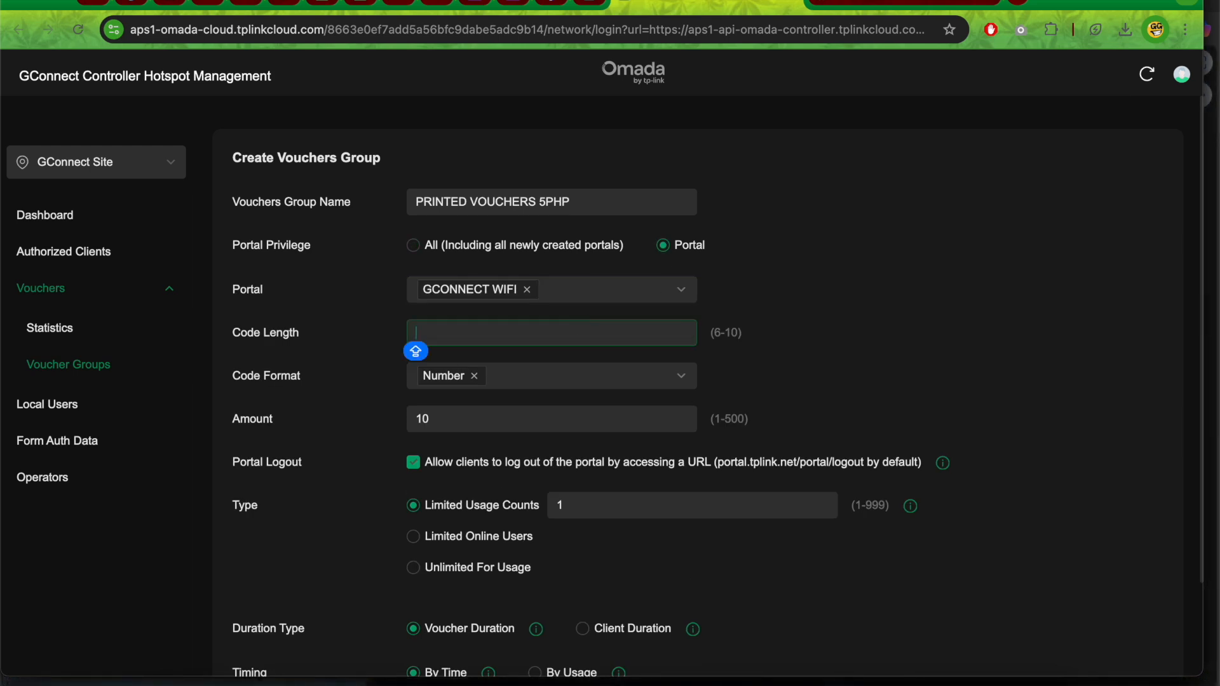
Set Limited Online Users and By Usage timing with a 1 Hour duration, then reach the unit price.
scroll("down", 3)
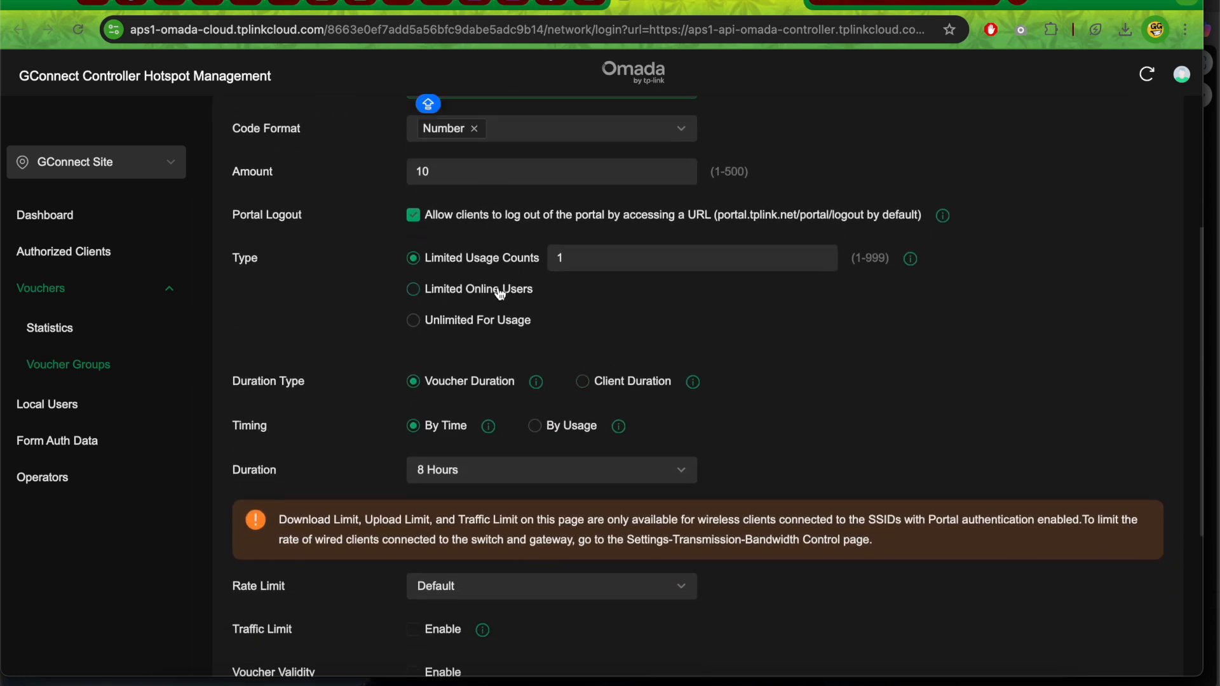
left_click(413, 290)
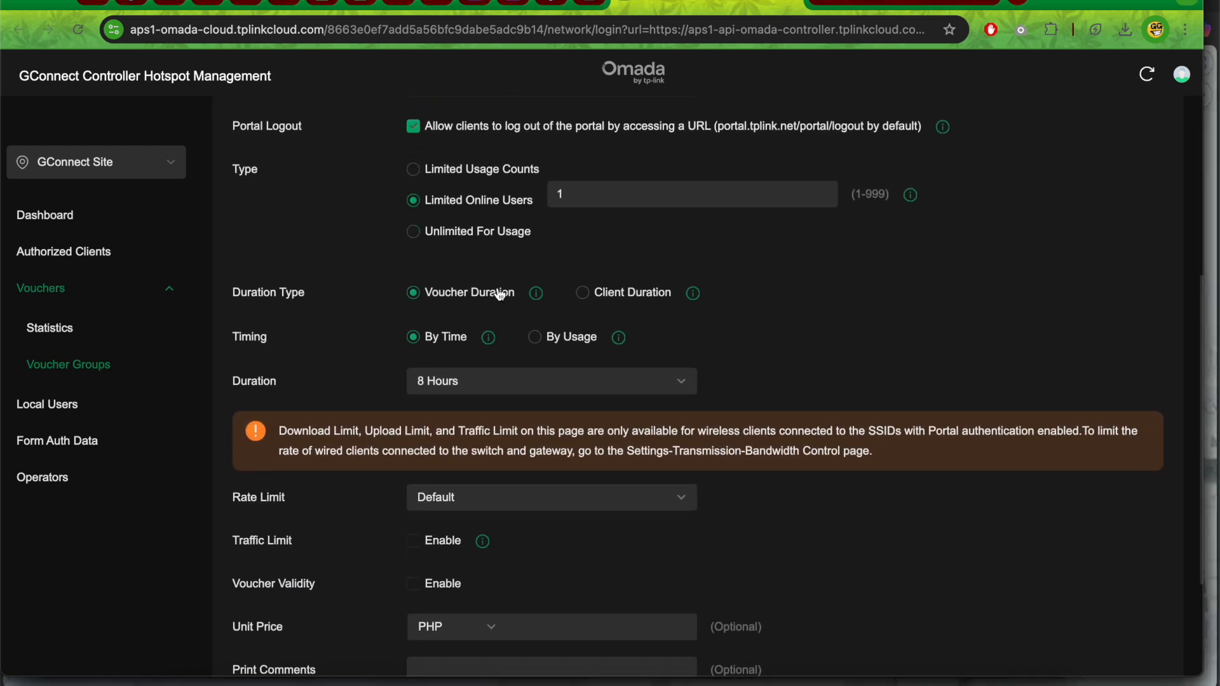
scroll("down", 3)
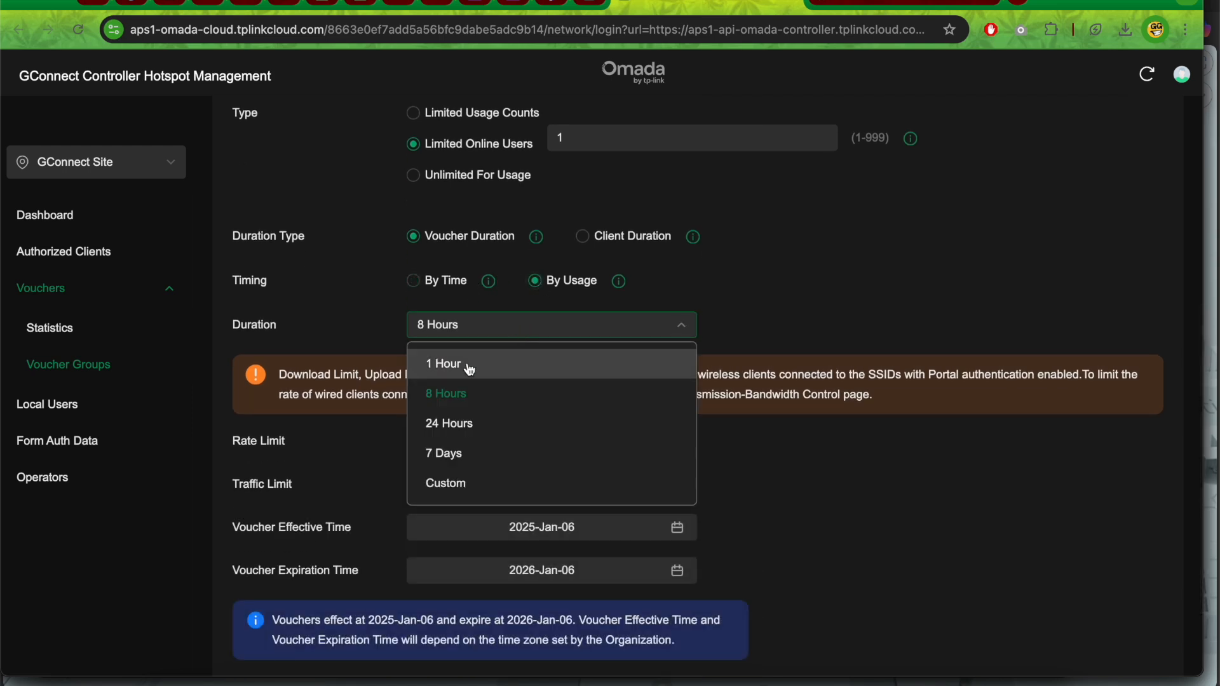
left_click(442, 364)
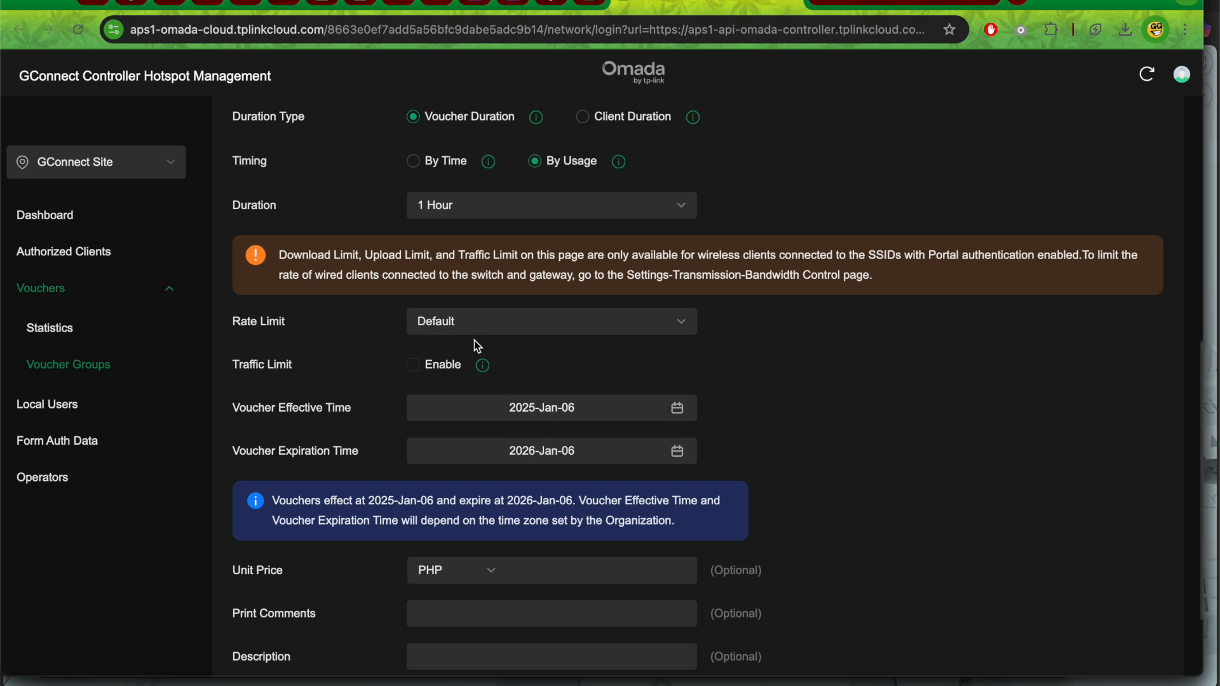
left_click(599, 453)
type("5")
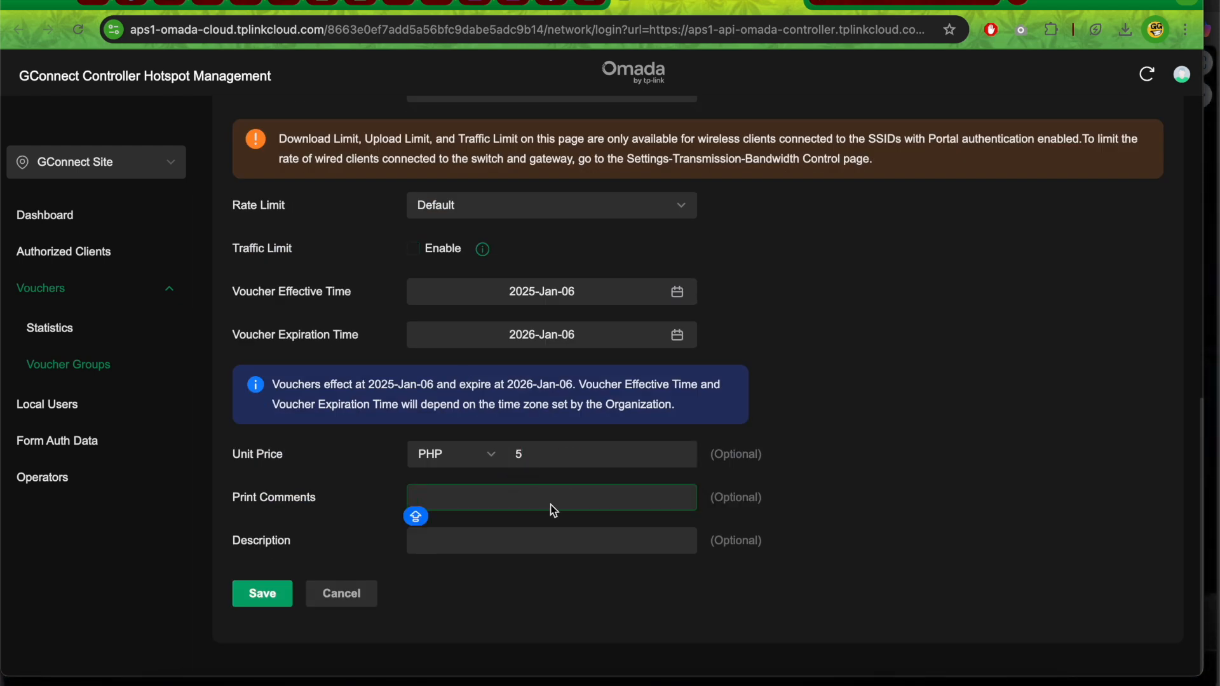
Describe the group as PRINT VOUCHER and save PRINTED VOUCHERS 5PHP.
left_click(552, 540)
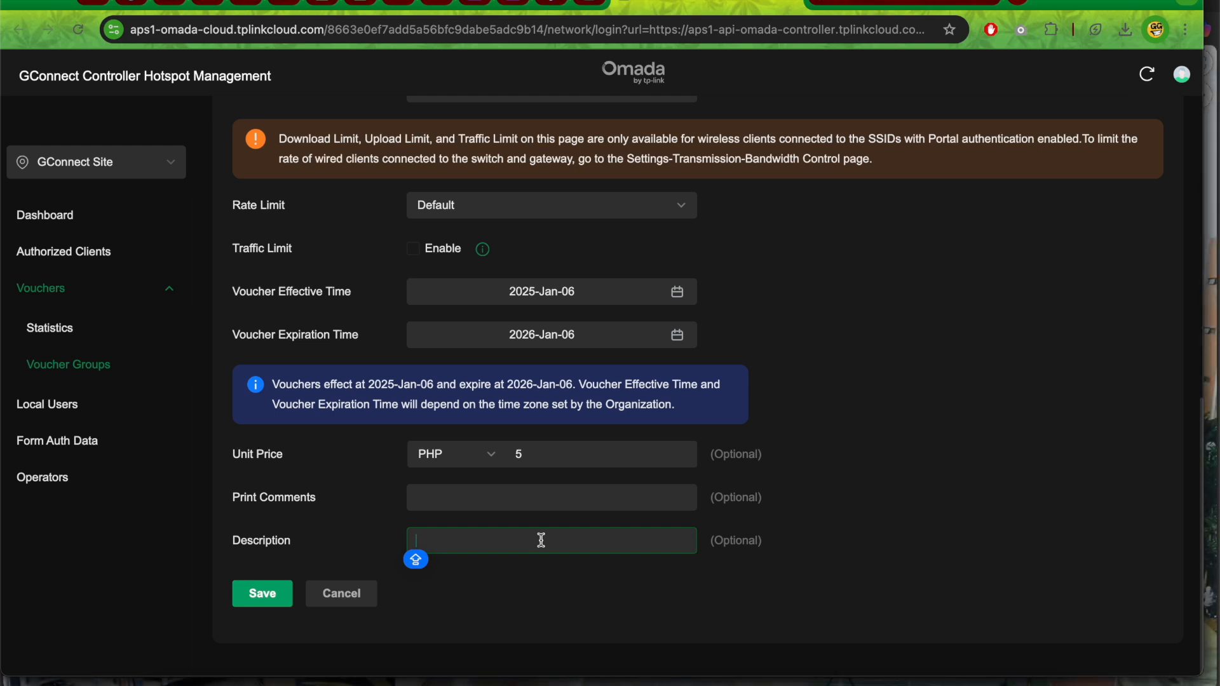
type("PRINT")
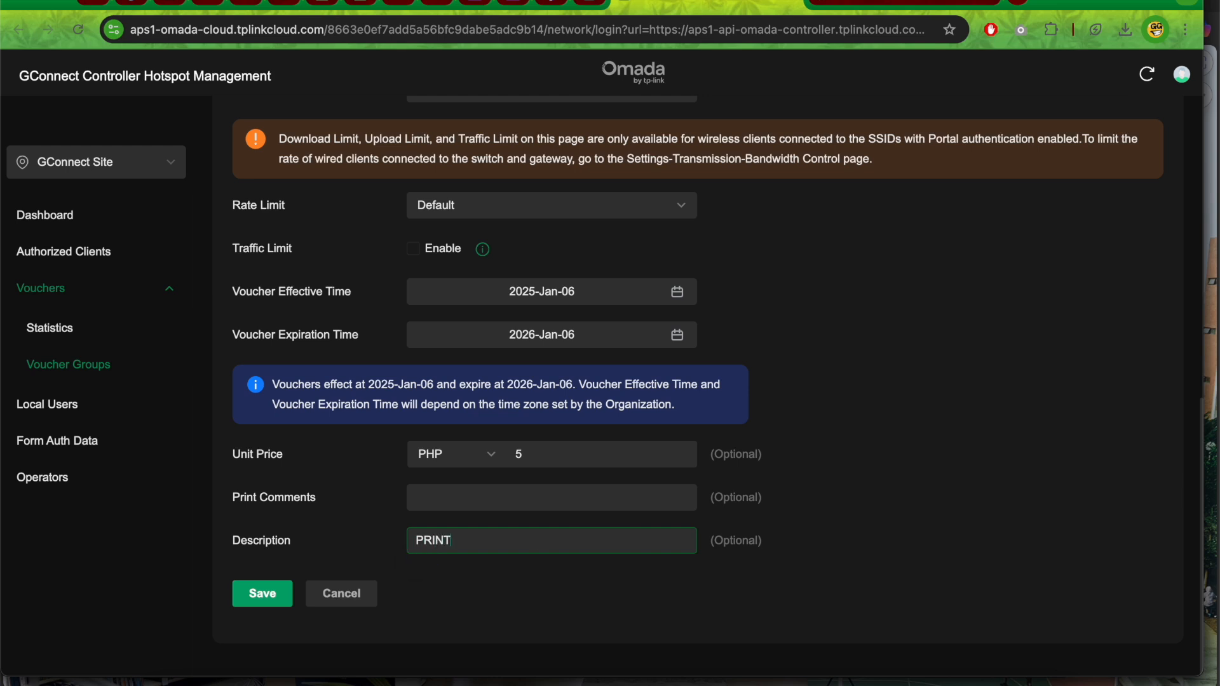
type("VOUCHER")
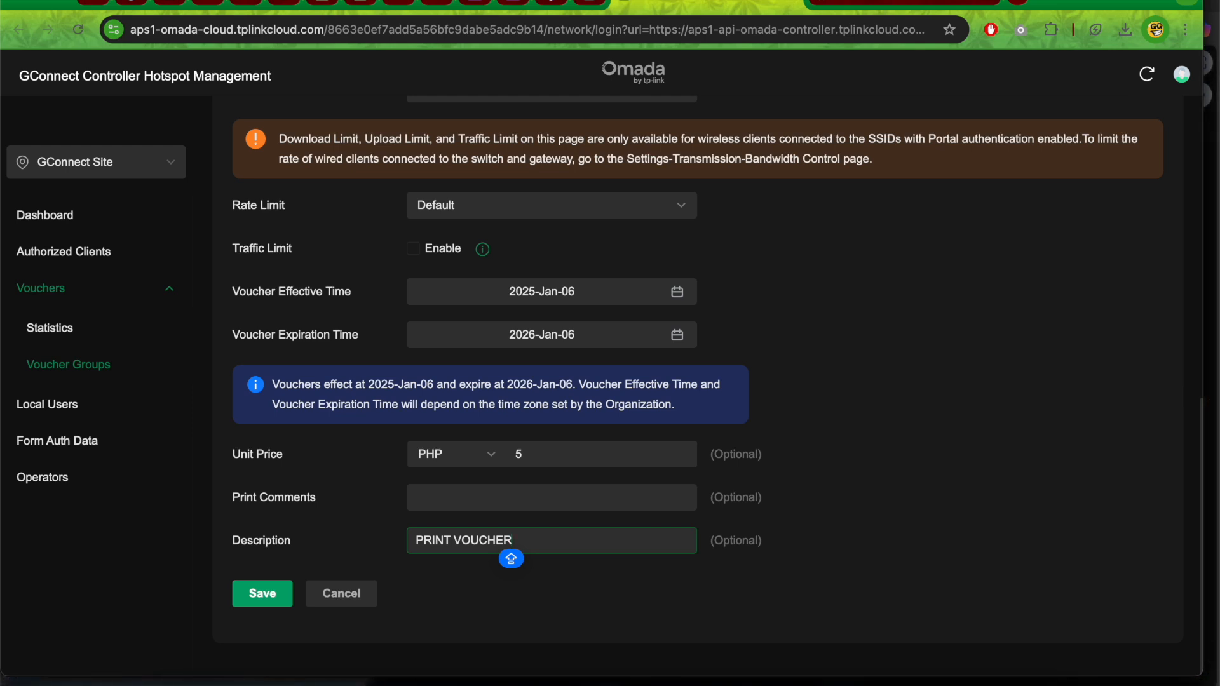
left_click(551, 498)
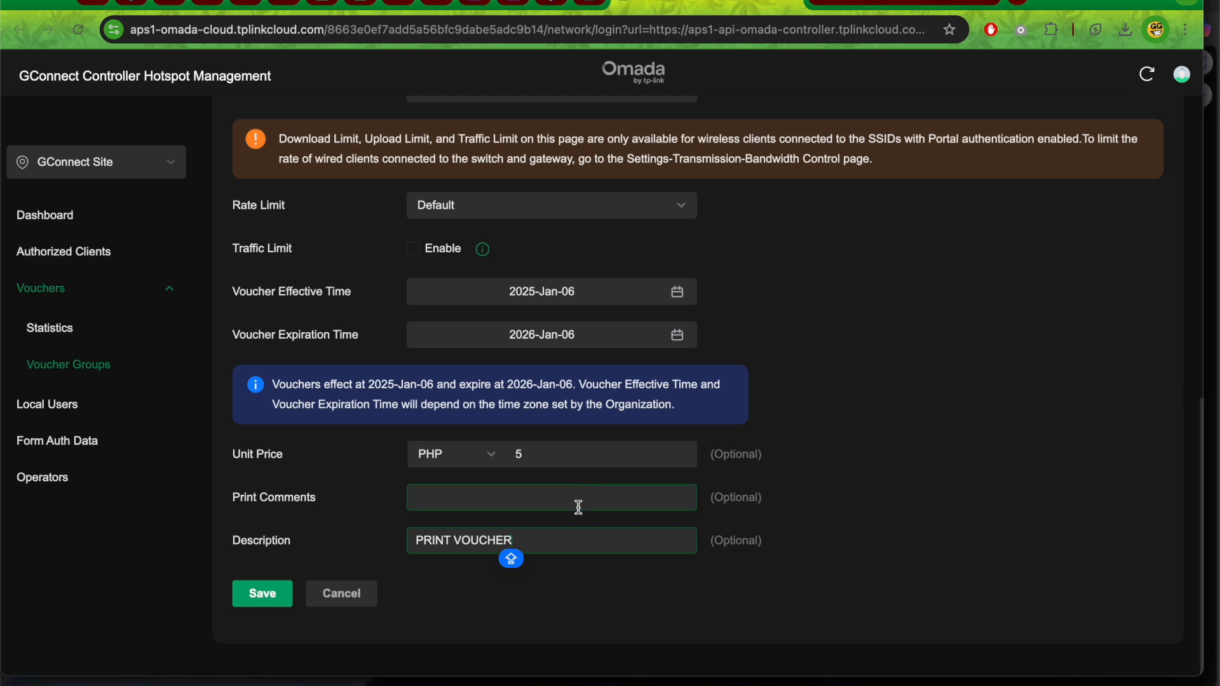
left_click(262, 594)
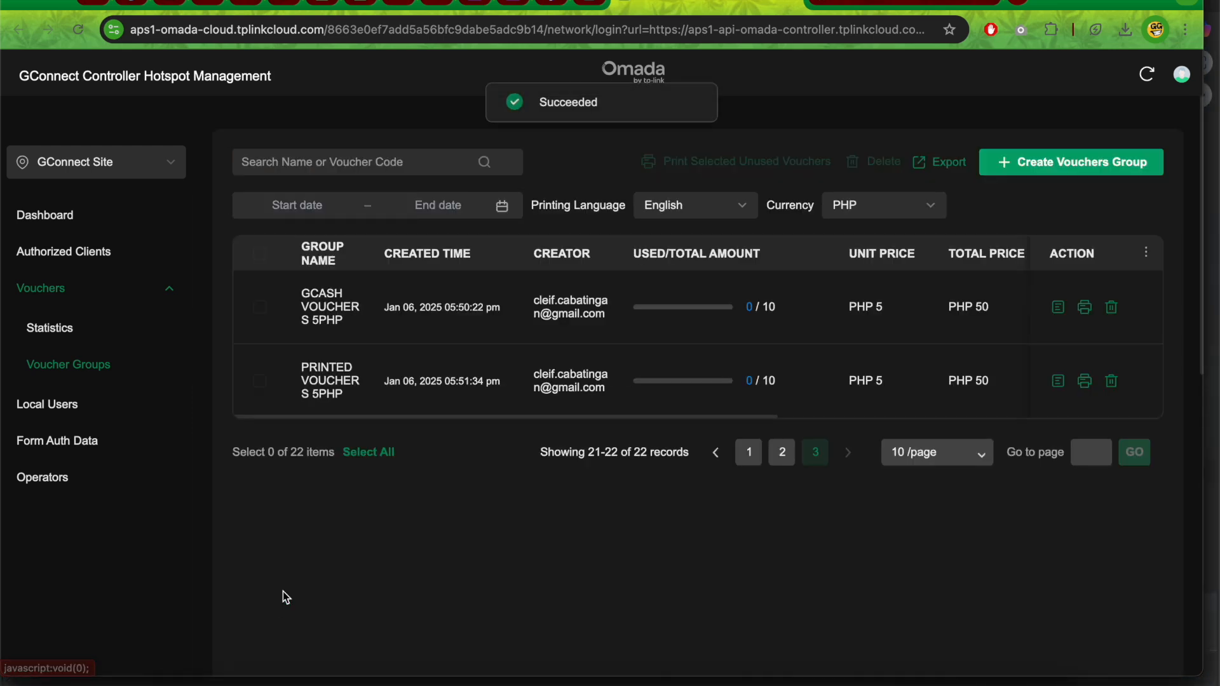
mouse_move(620, 364)
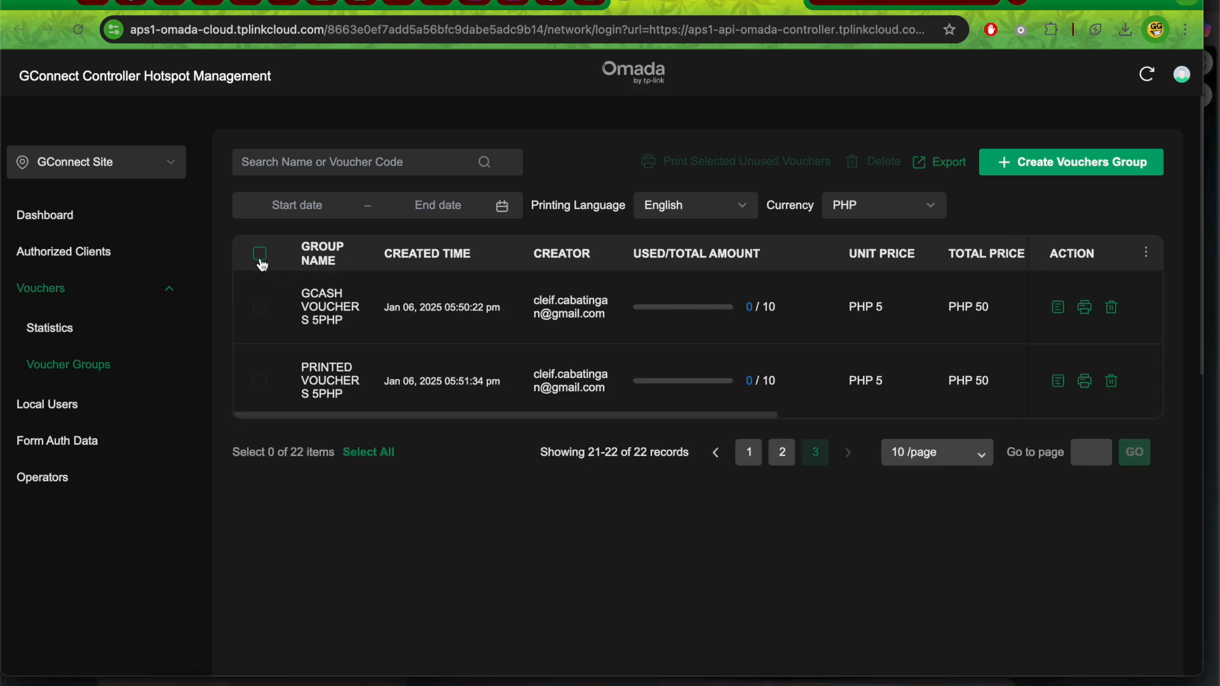
Select the GCASH and PRINTED 5PHP voucher groups in the list.
left_click(259, 253)
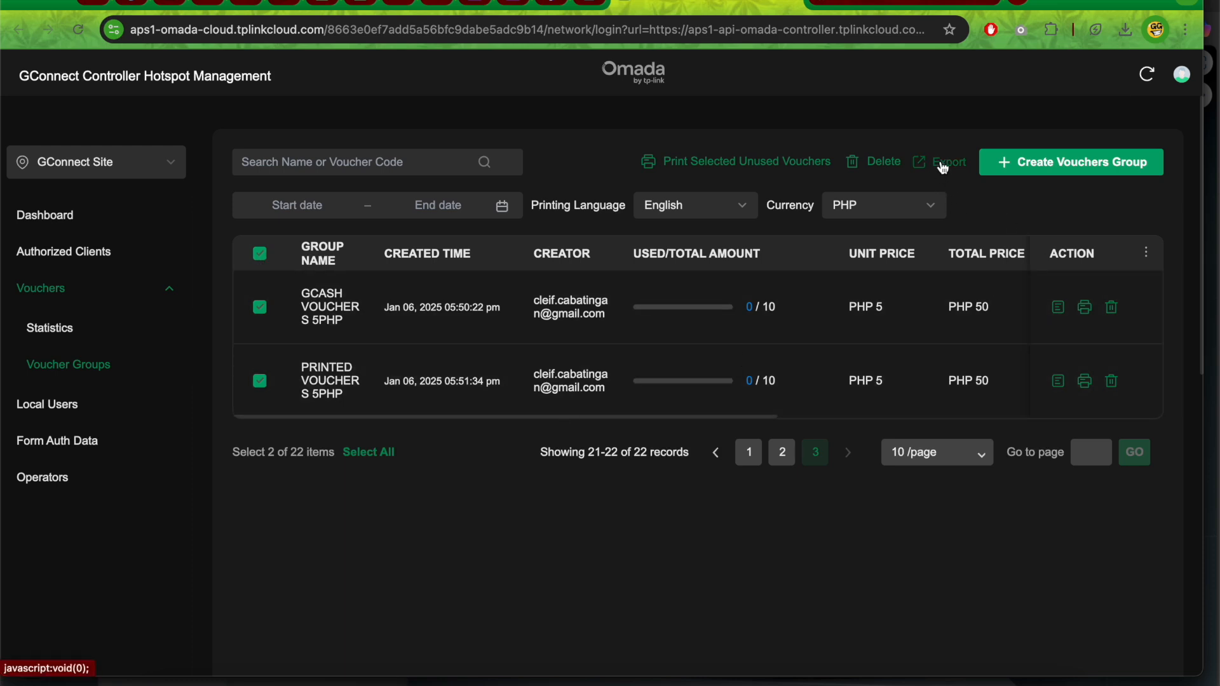
mouse_move(943, 164)
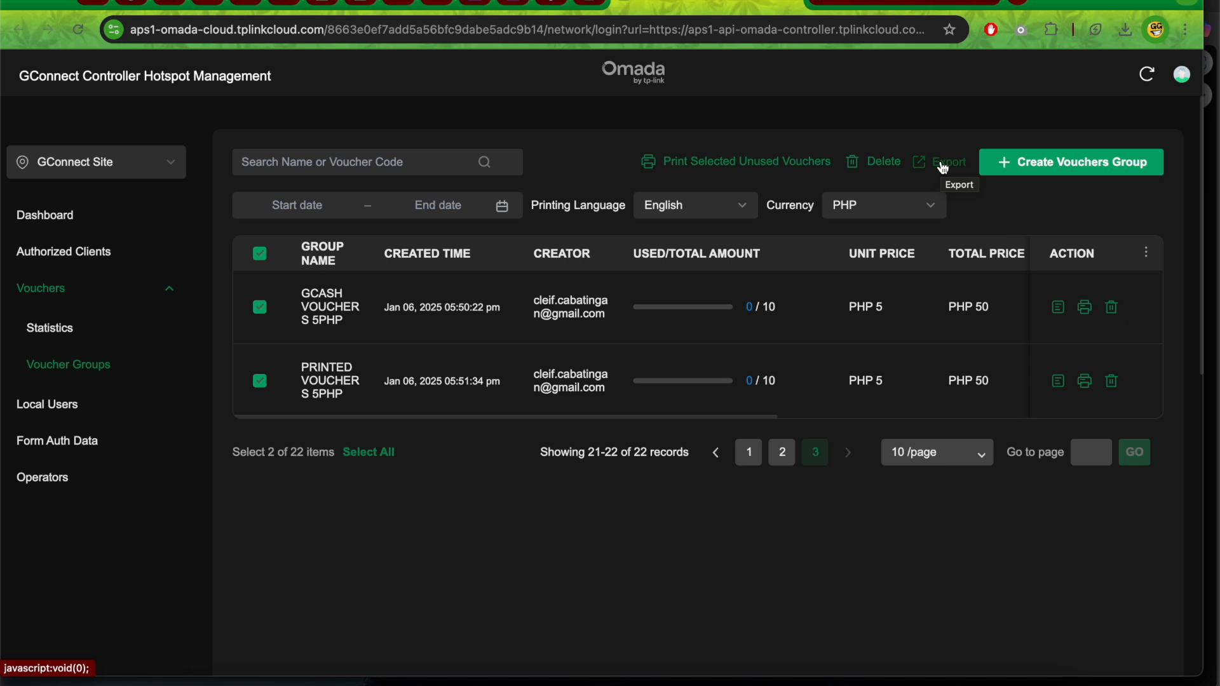
left_click(945, 163)
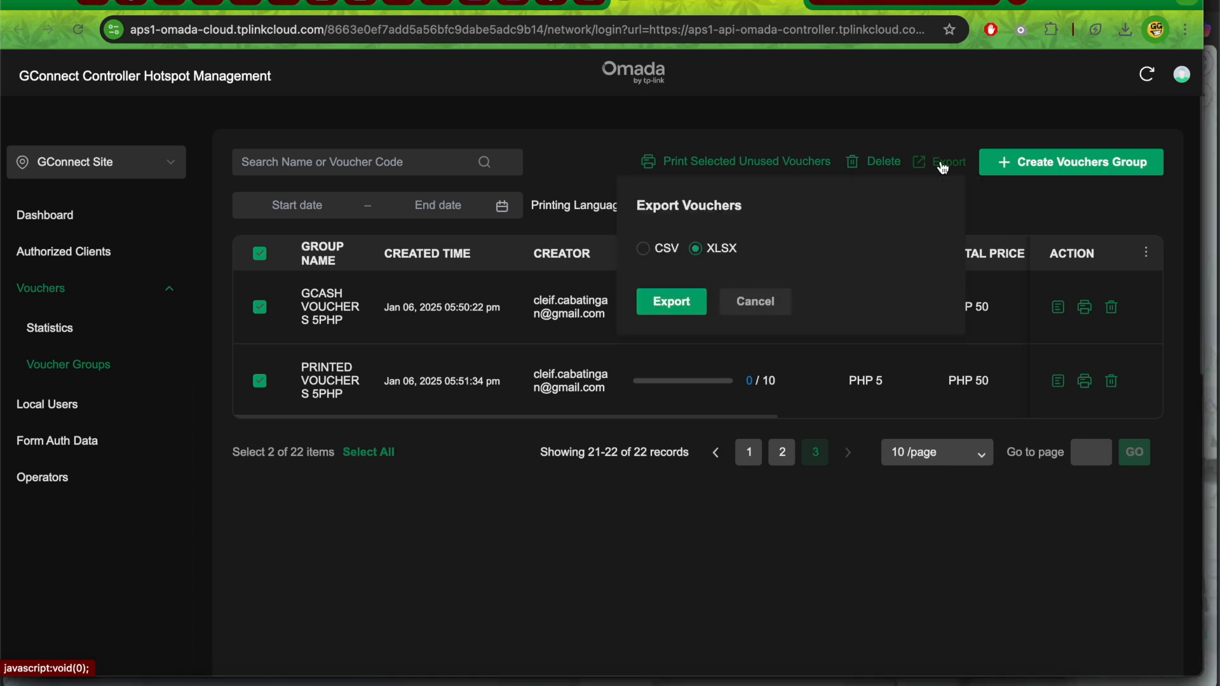
left_click(642, 249)
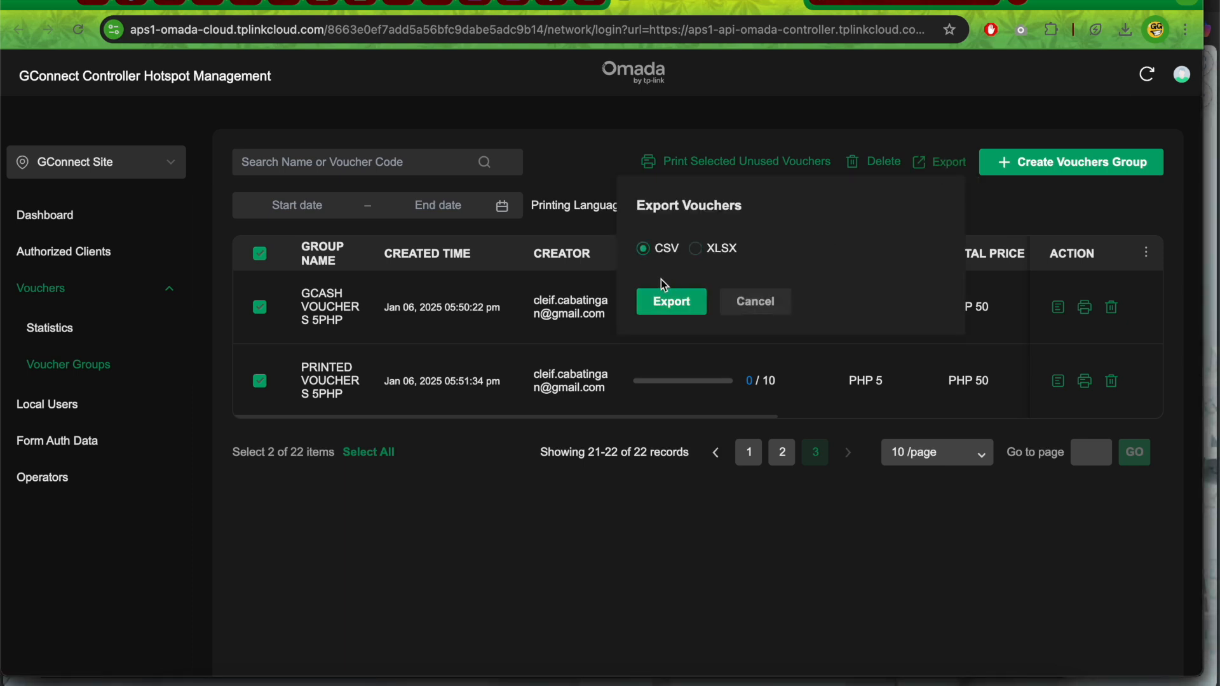
left_click(671, 301)
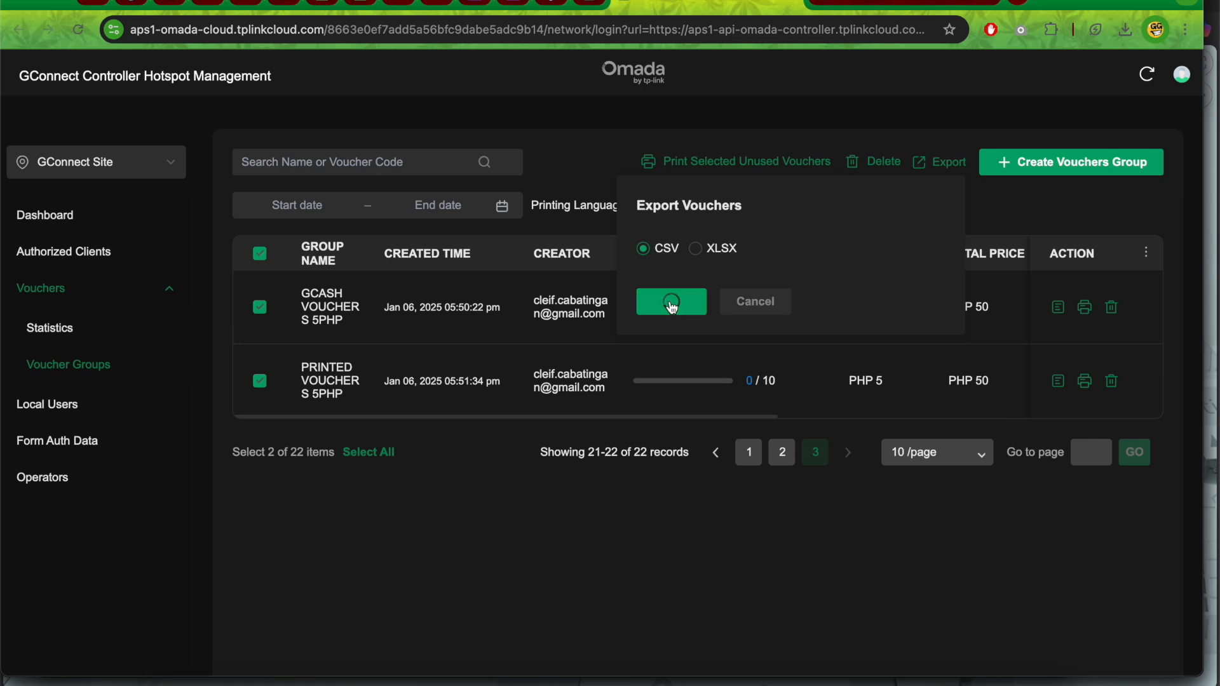
left_click(671, 302)
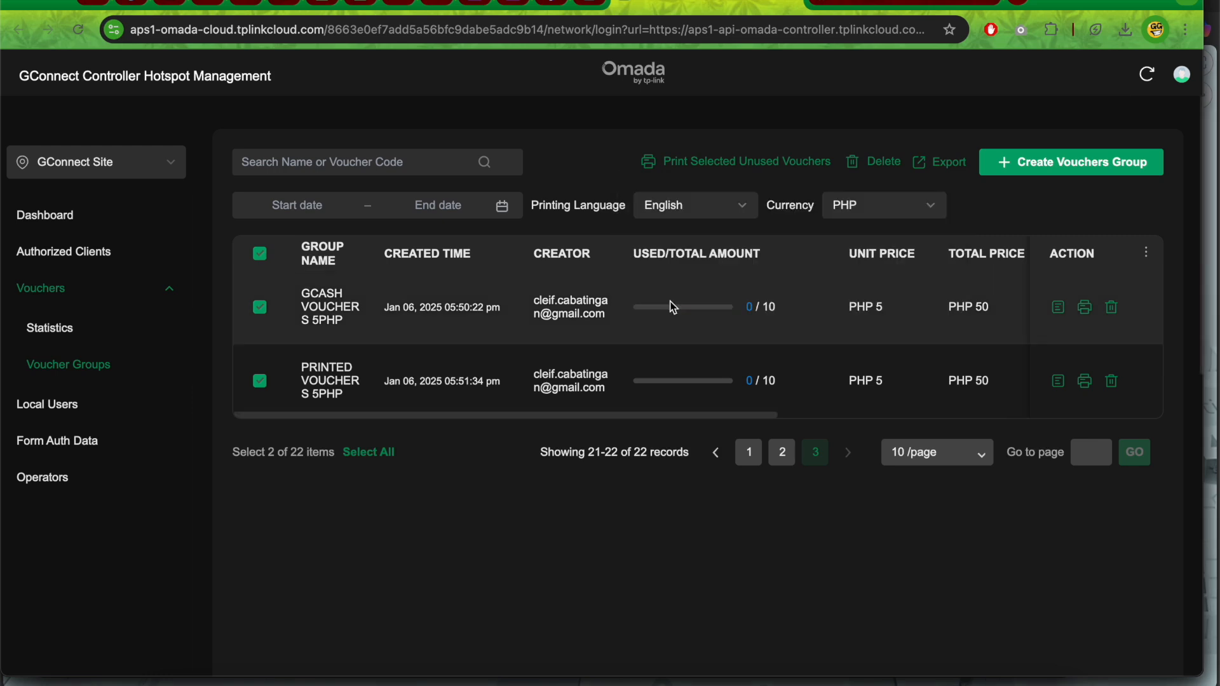
left_click(938, 163)
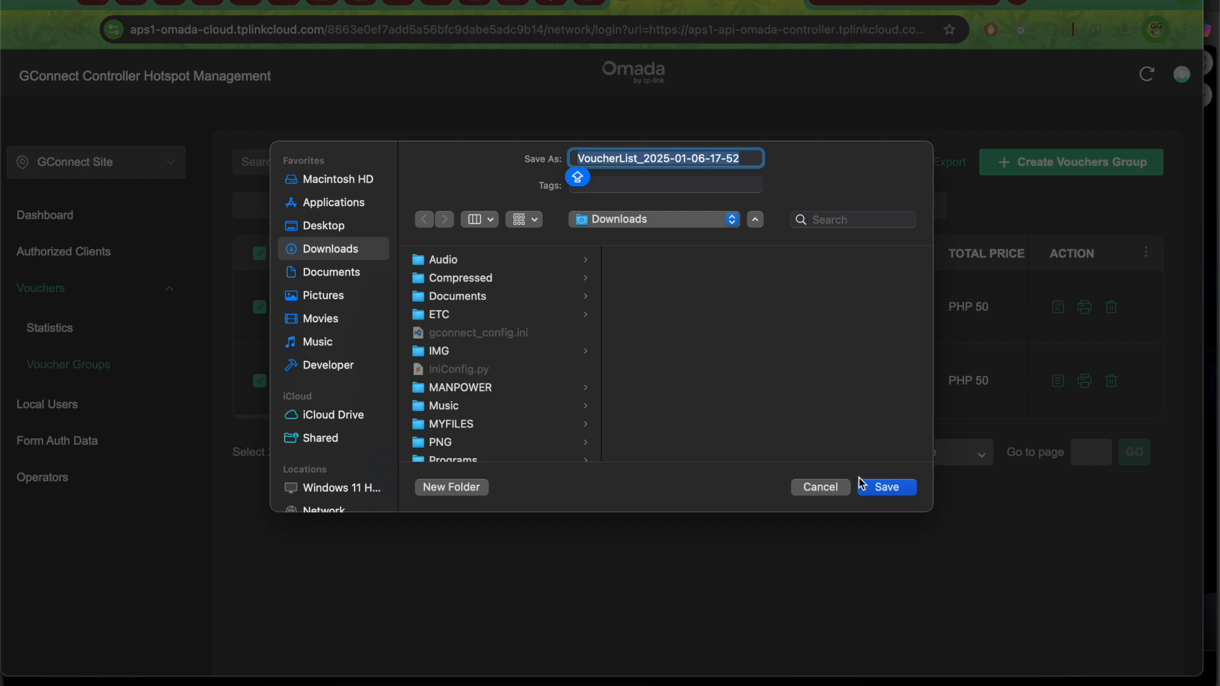
left_click(887, 487)
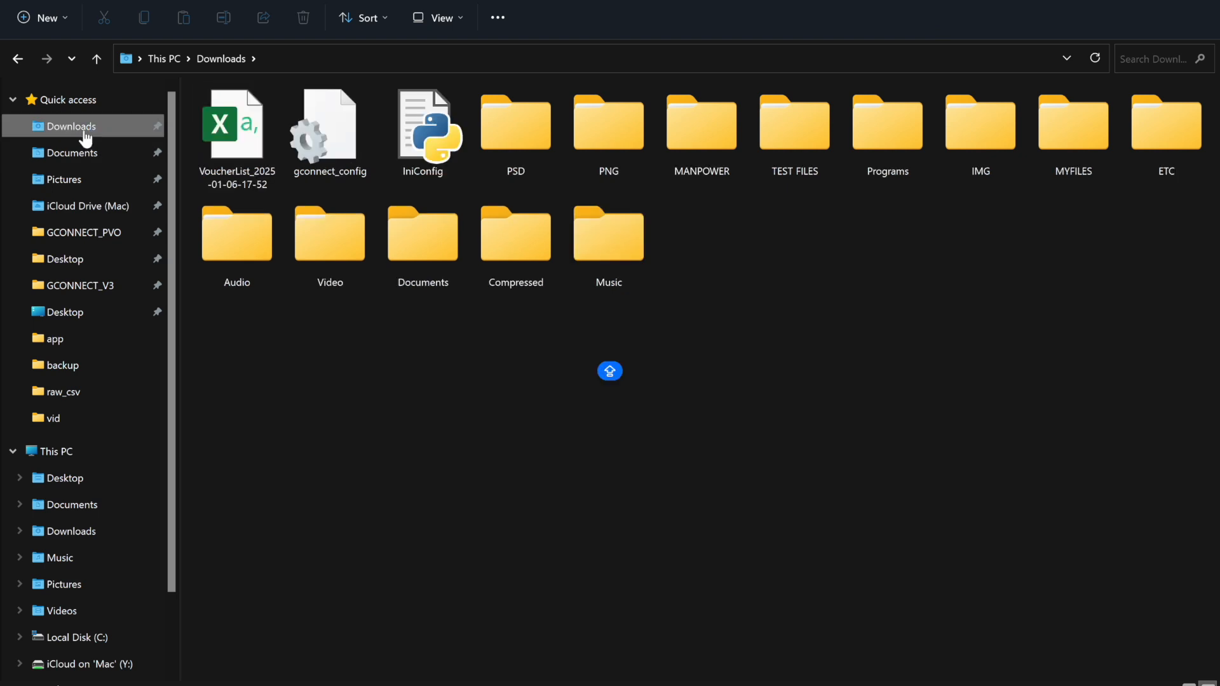
left_click(237, 127)
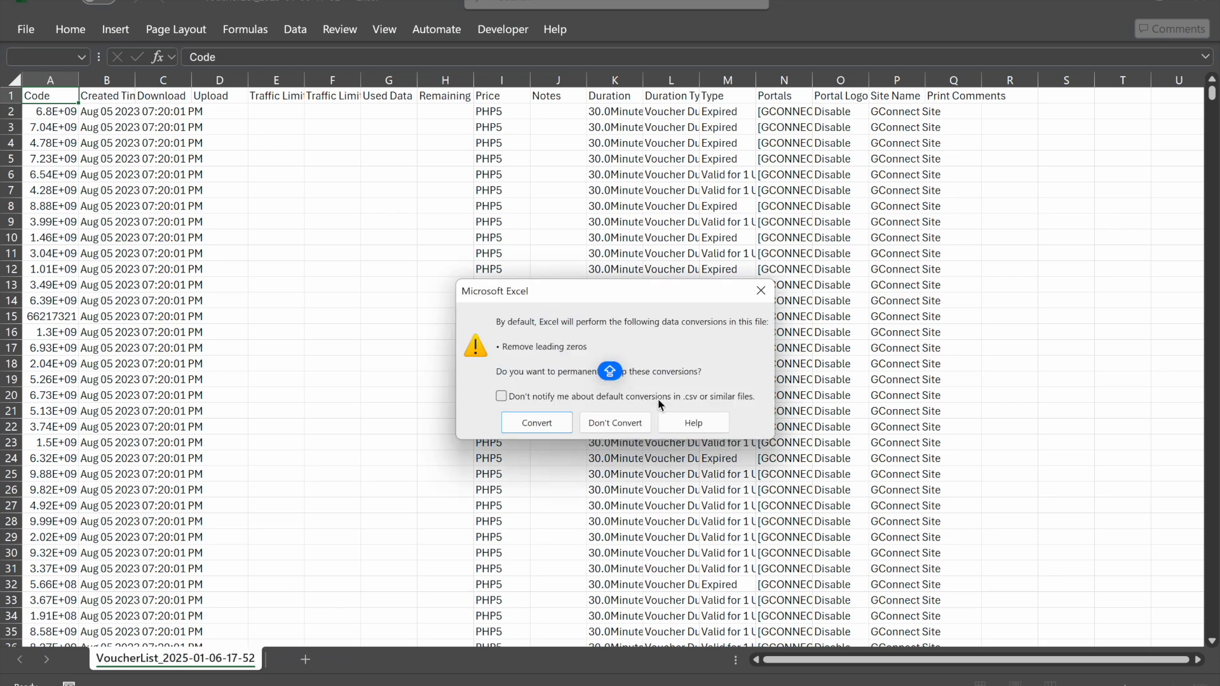
Dismiss the leading-zeros conversion prompt and select the older voucher rows 2 to 2183.
left_click(615, 423)
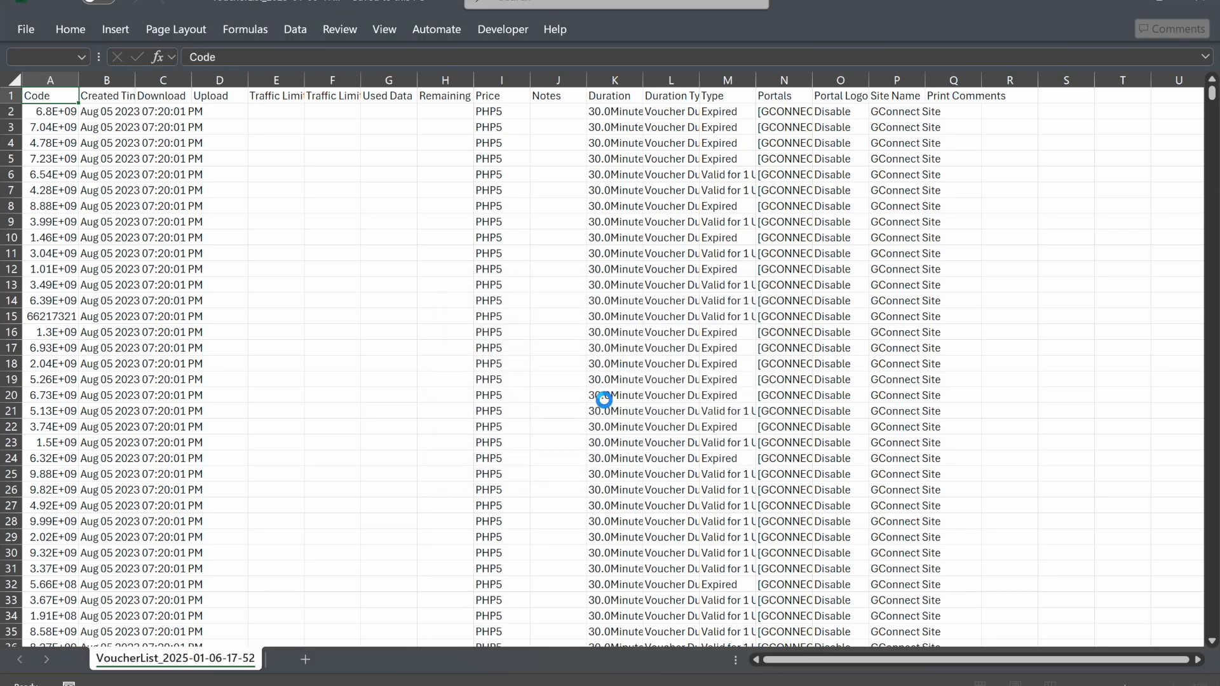
scroll("down", 3)
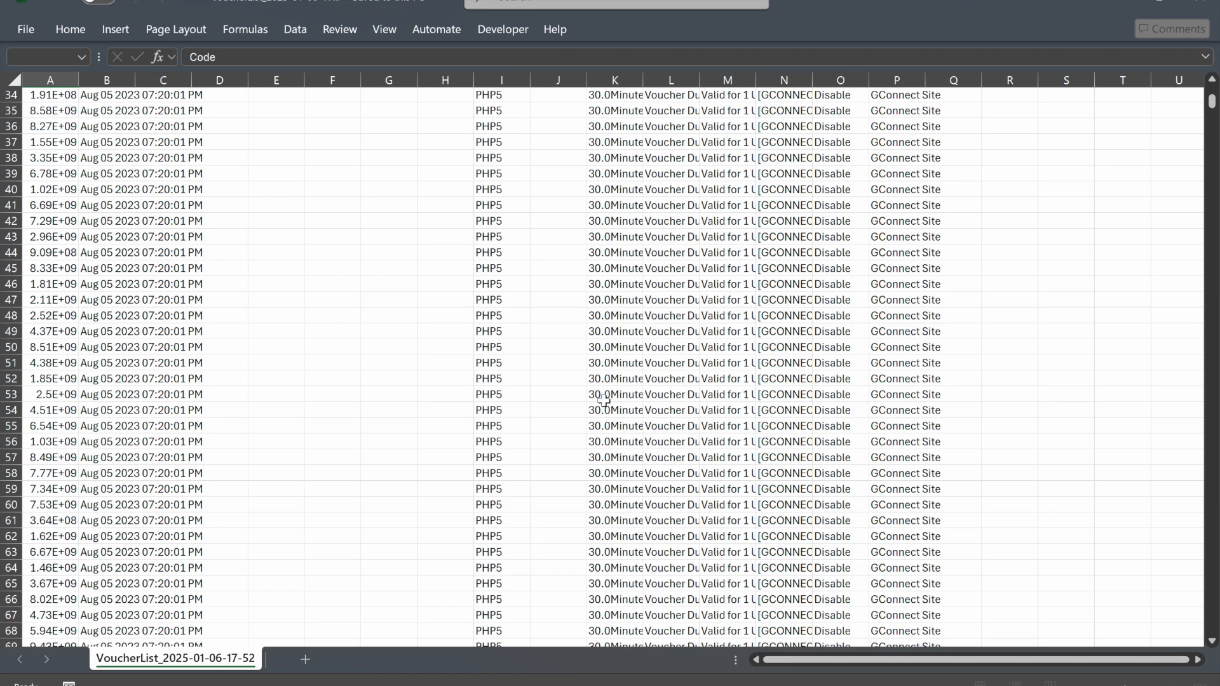
scroll("down", 3)
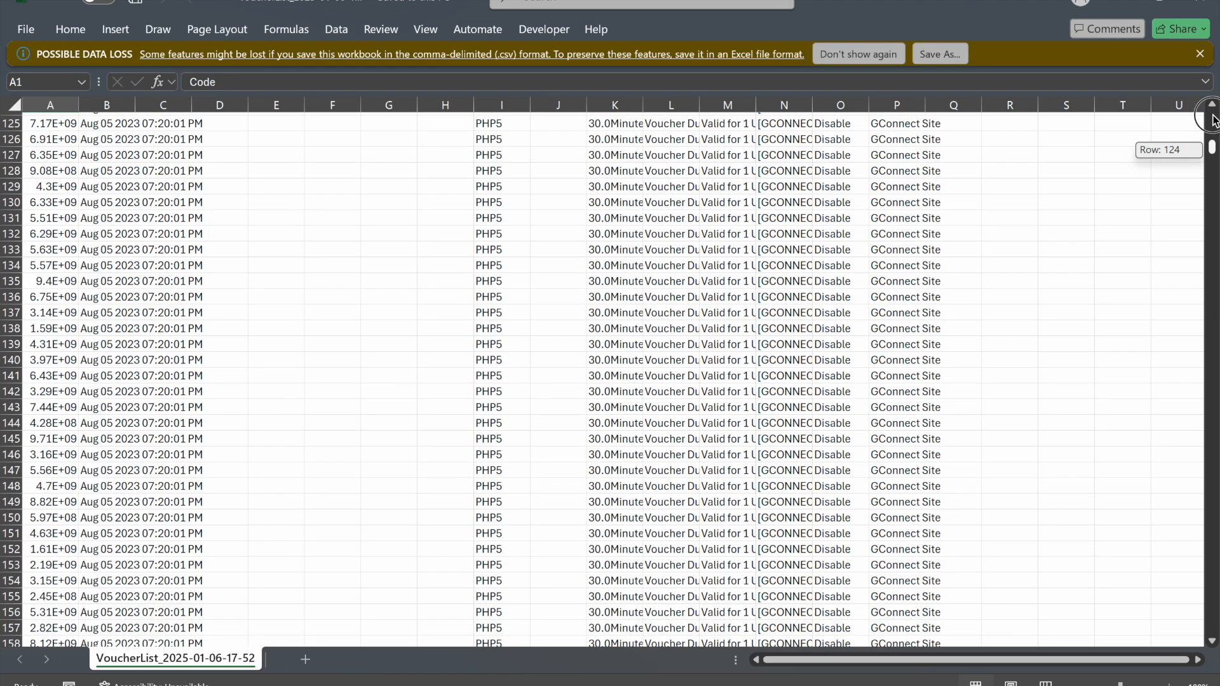
scroll("up", 3)
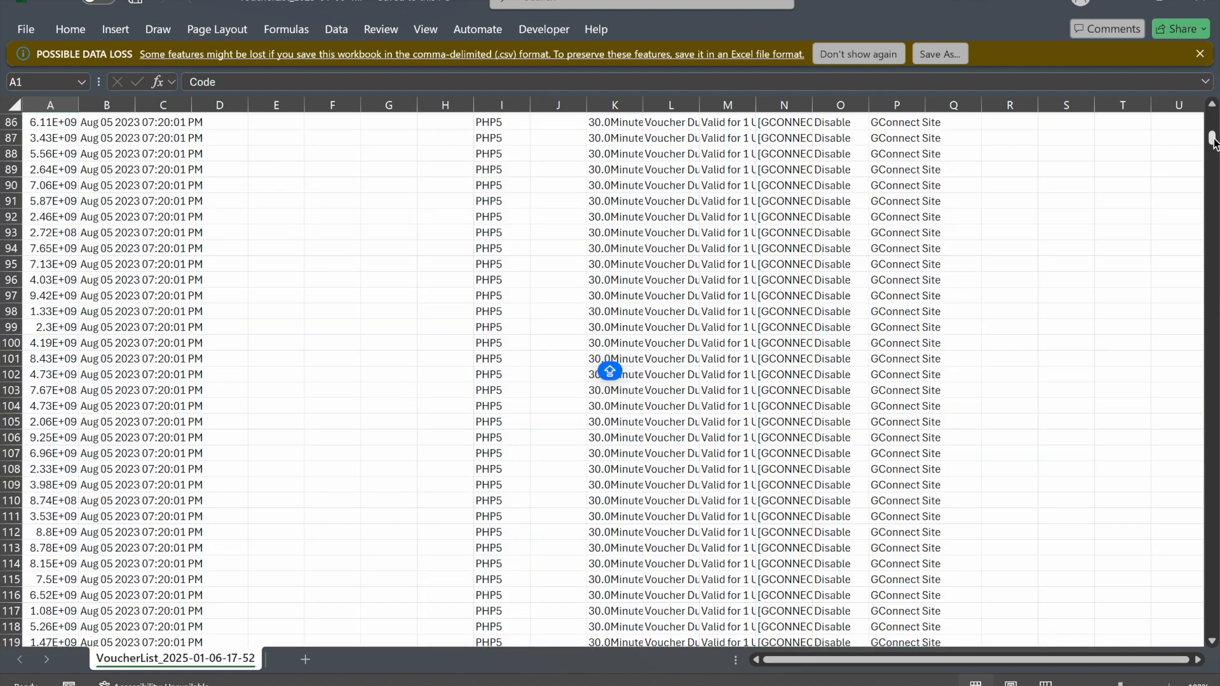
left_click_drag(1206, 136, 1206, 256)
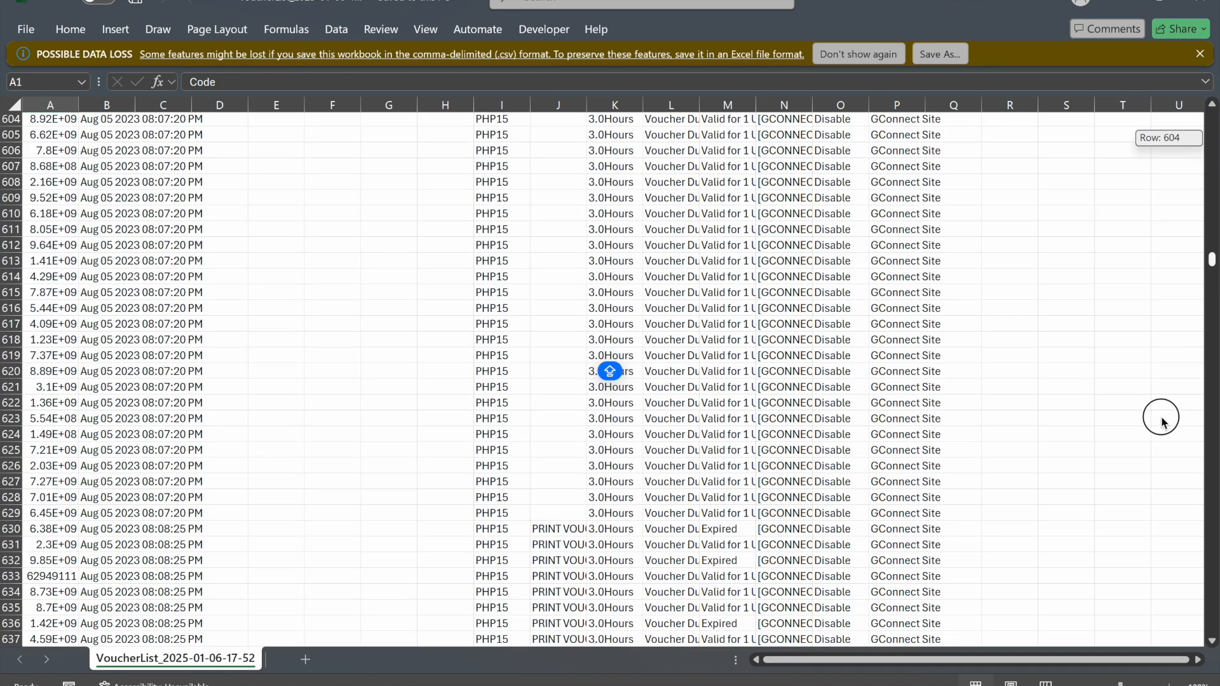
scroll("down", 3)
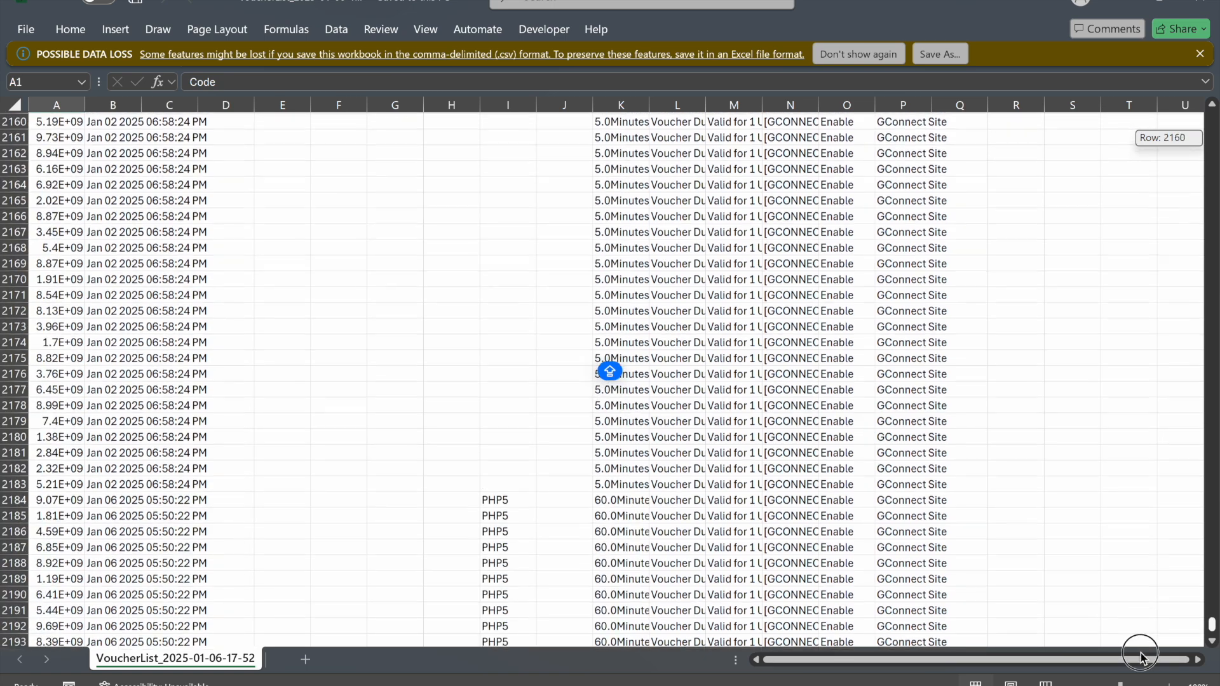
scroll("down", 3)
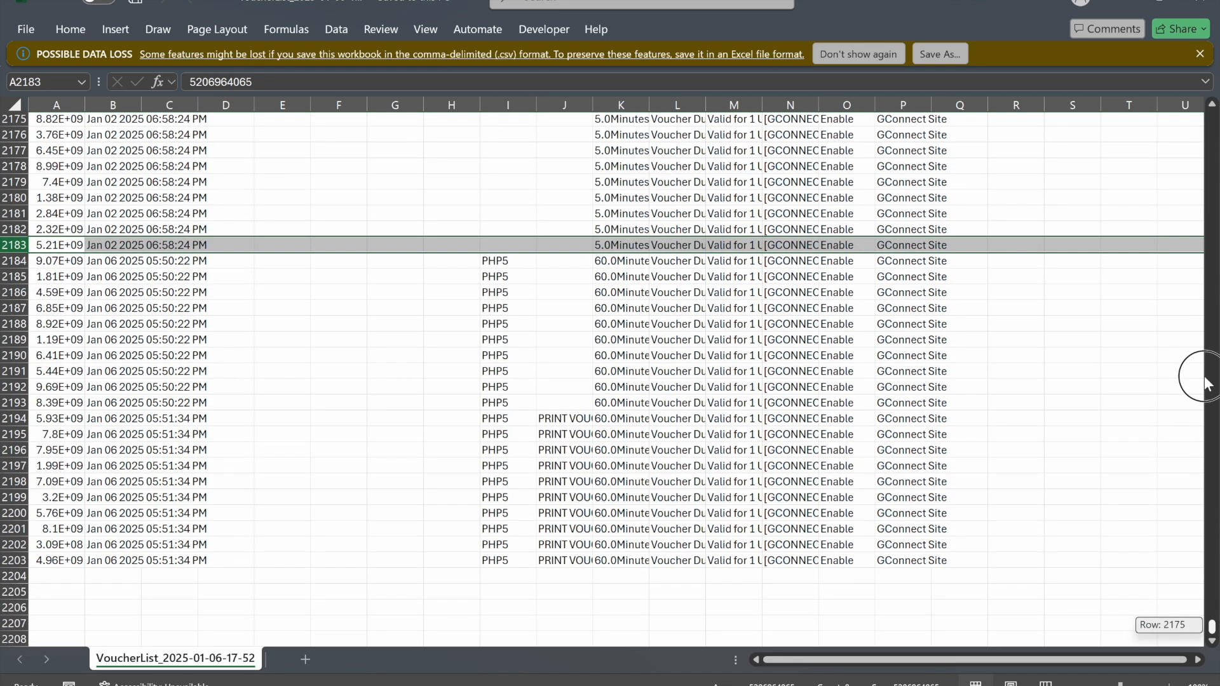
left_click_drag(1204, 382, 1205, 93)
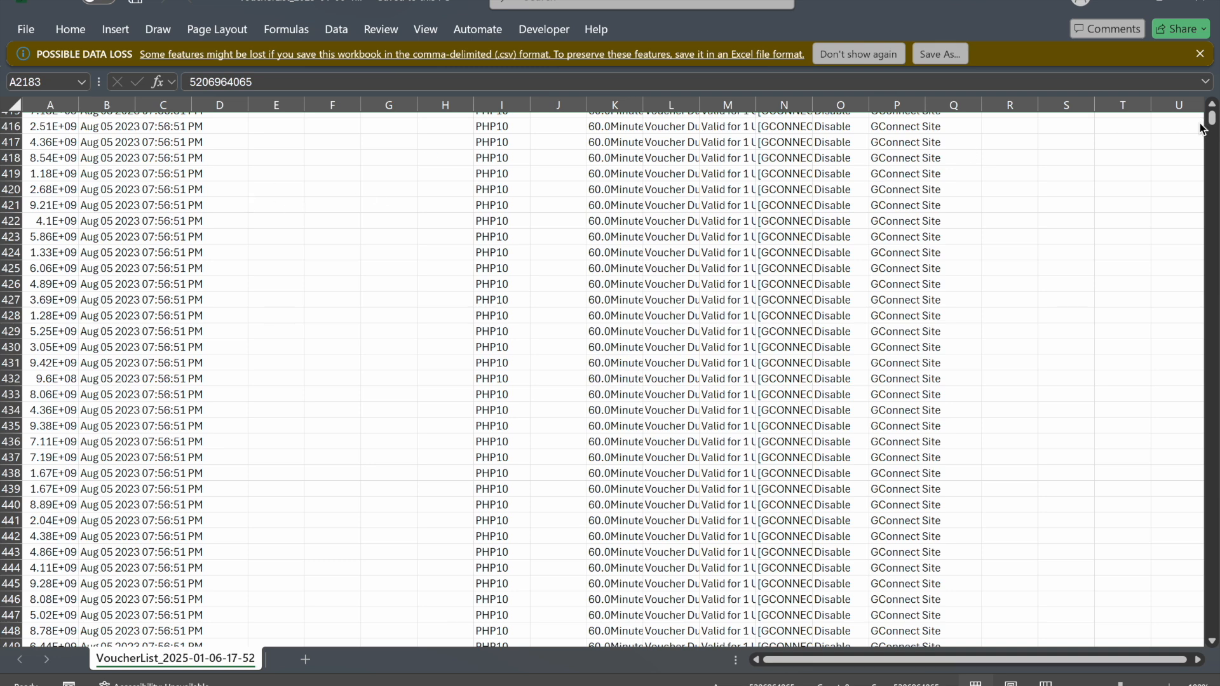
mouse_move(751, 273)
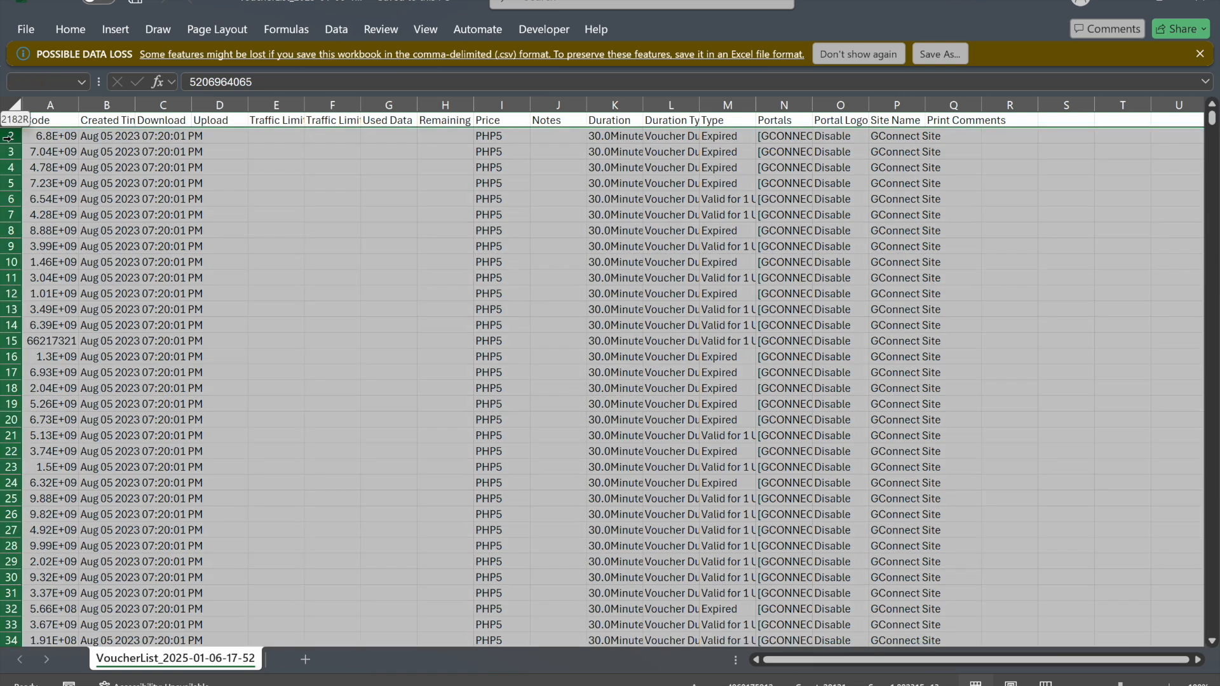
Delete the selected older rows so only the 20 new 5PHP vouchers remain.
right_click(7, 139)
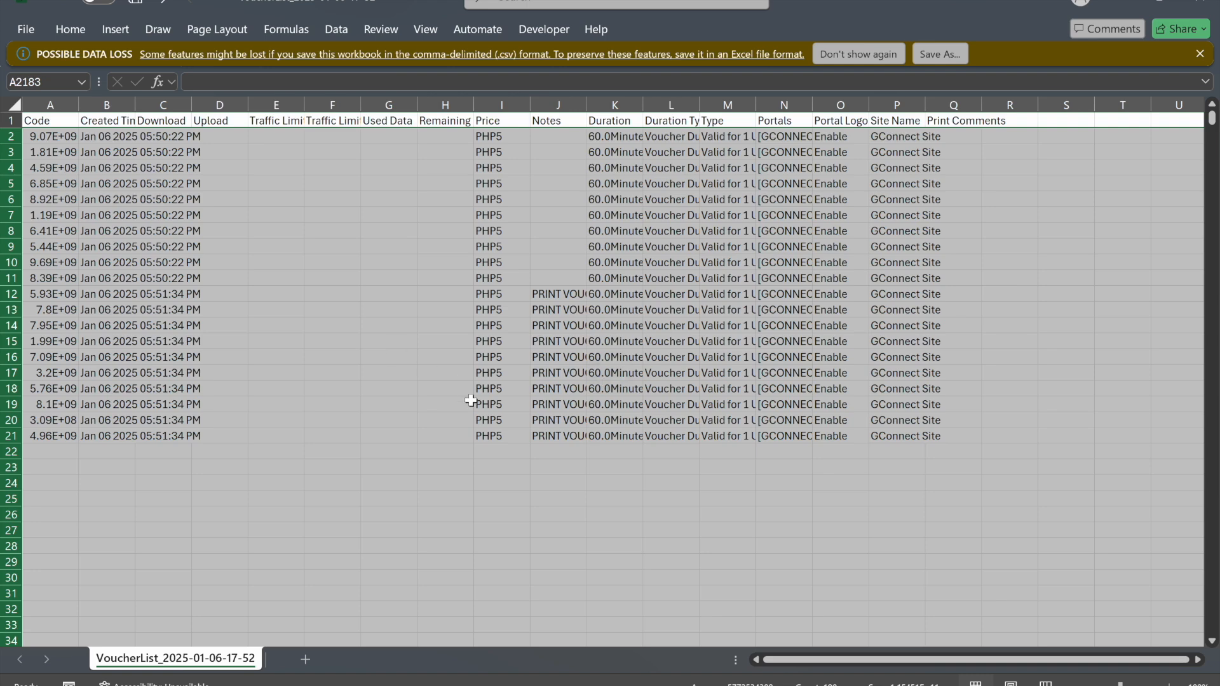
left_click(444, 405)
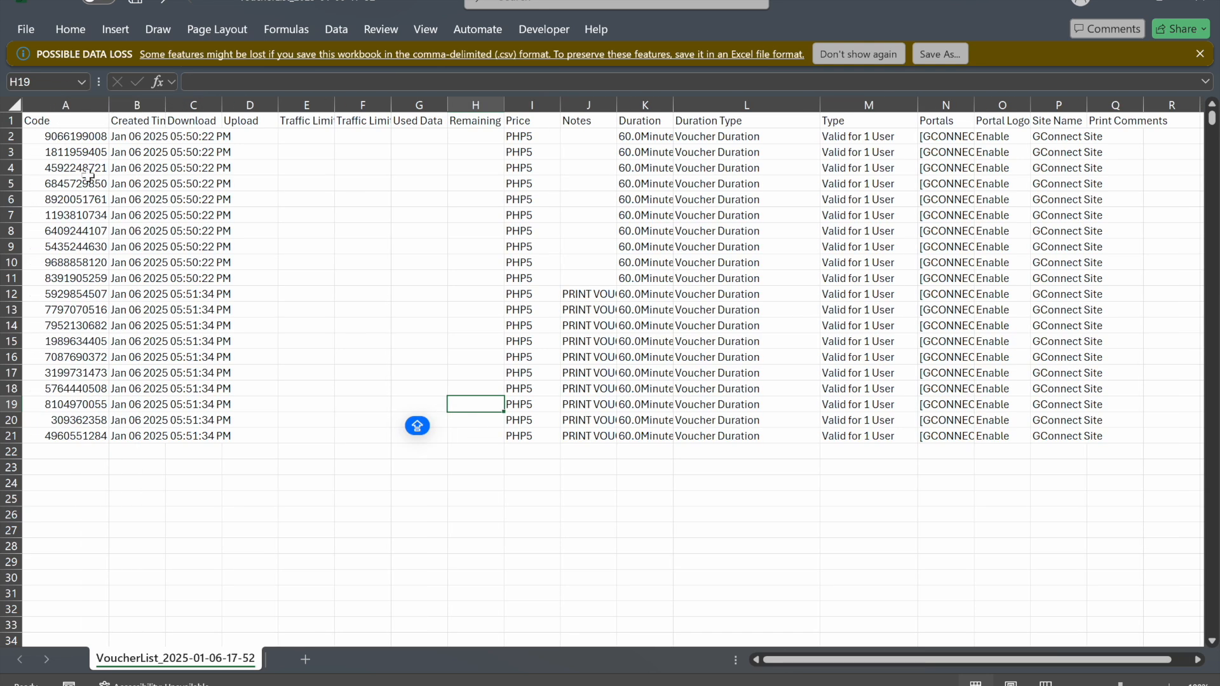
mouse_move(668, 201)
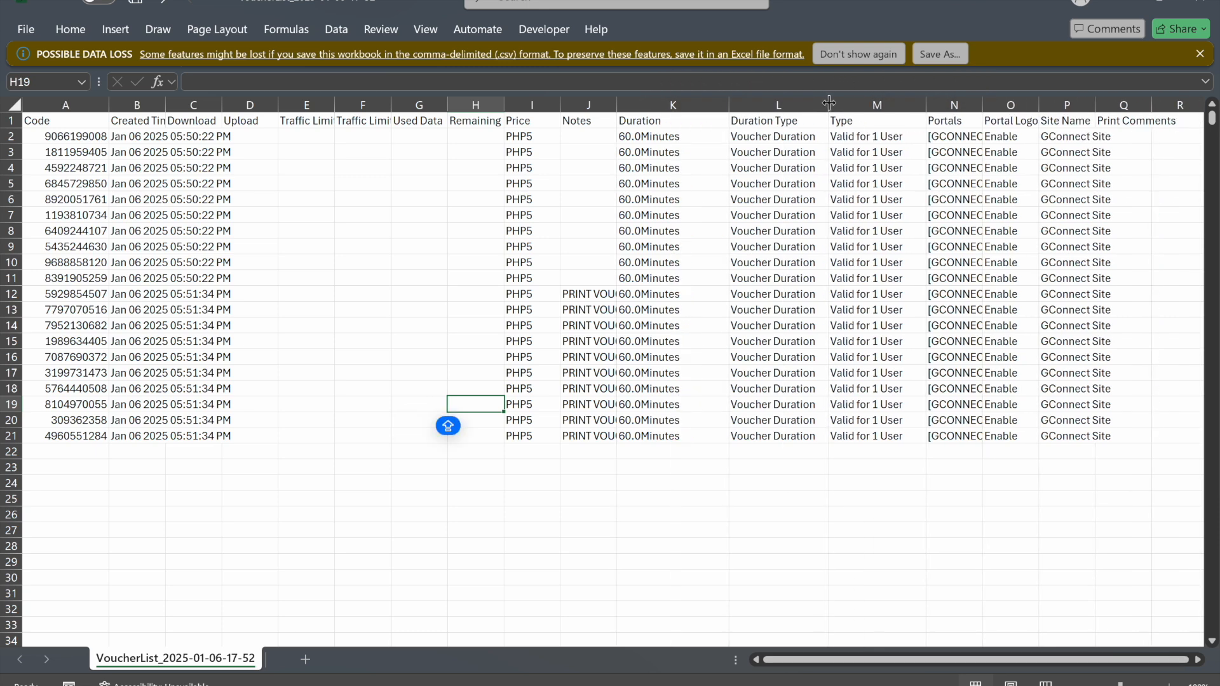
mouse_move(623, 102)
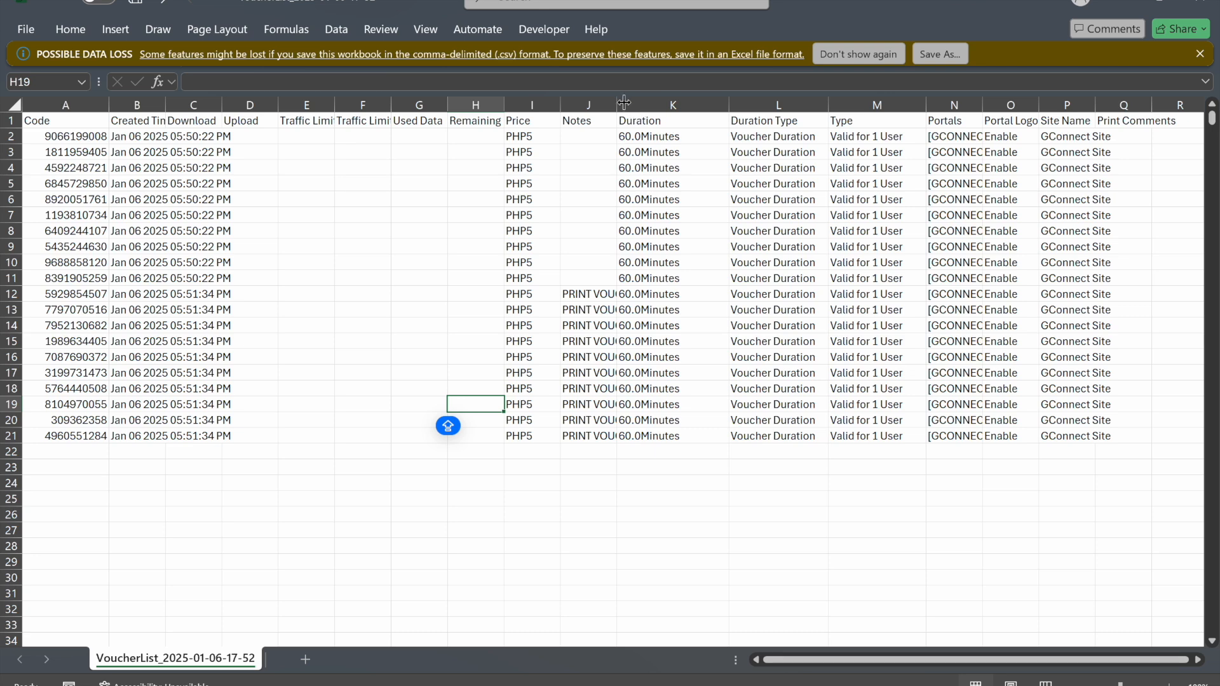
Widen the Notes and Duration Type columns so PRINT VOUCHER reads fully.
left_click_drag(623, 103, 680, 103)
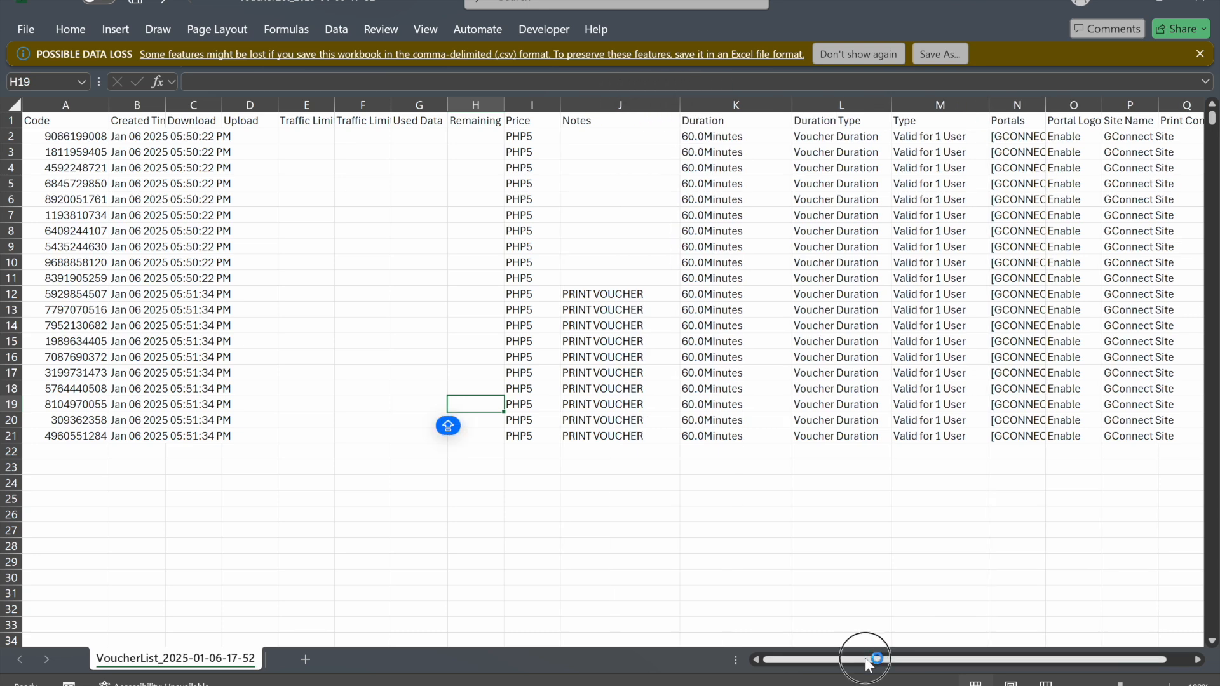
scroll("right", 3)
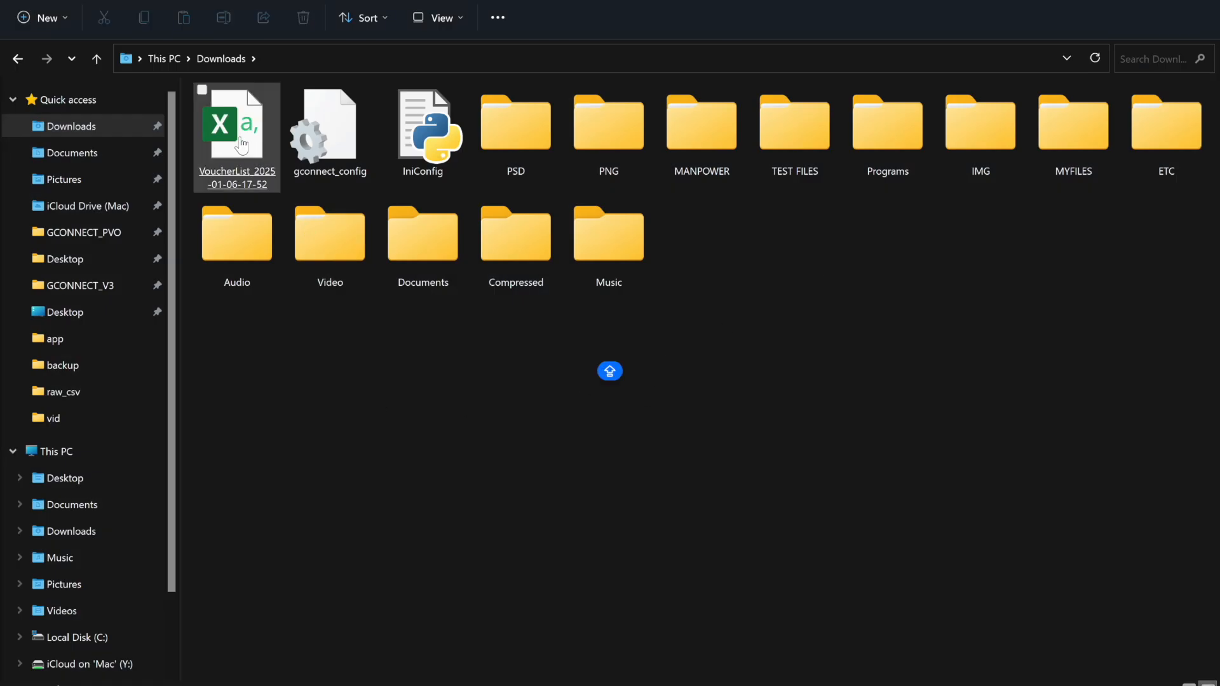
Copy the trimmed voucher CSV from Downloads.
left_click(272, 647)
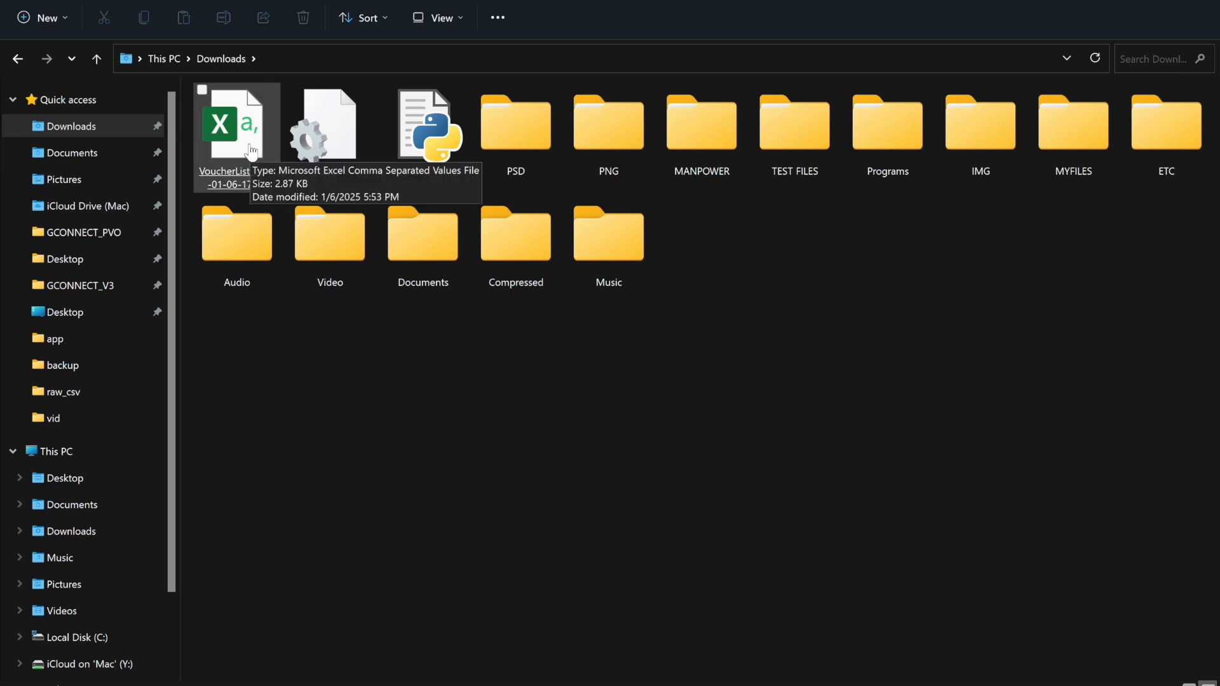
right_click(236, 125)
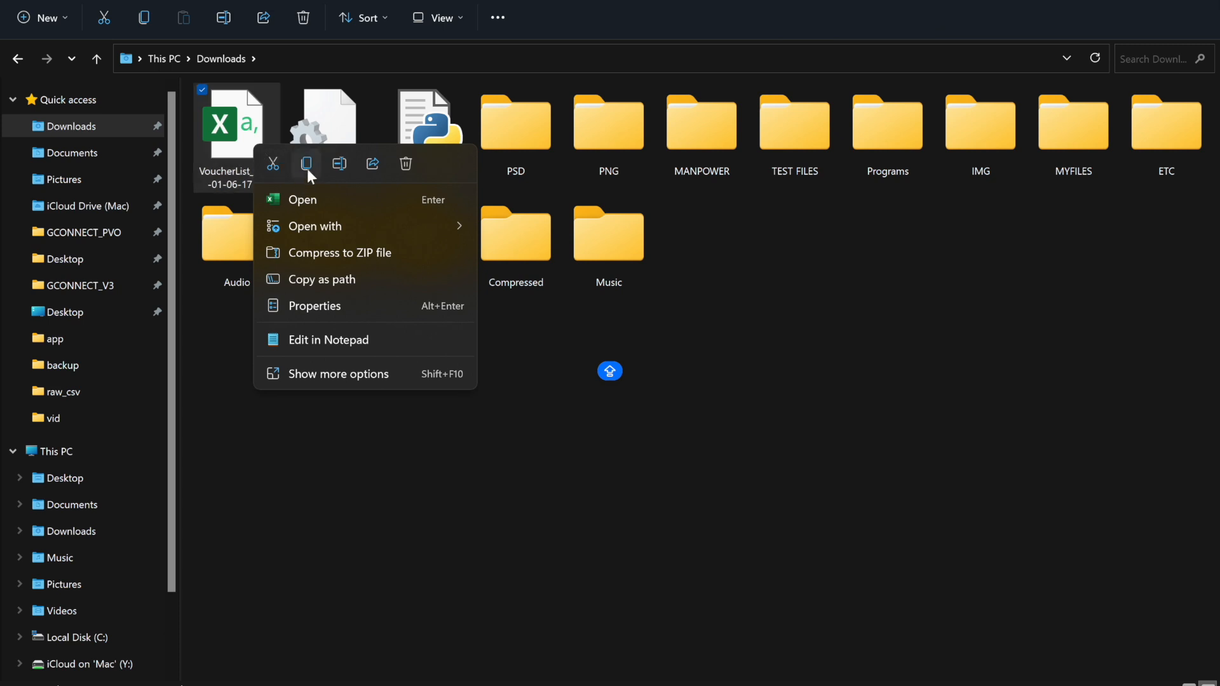
left_click(80, 285)
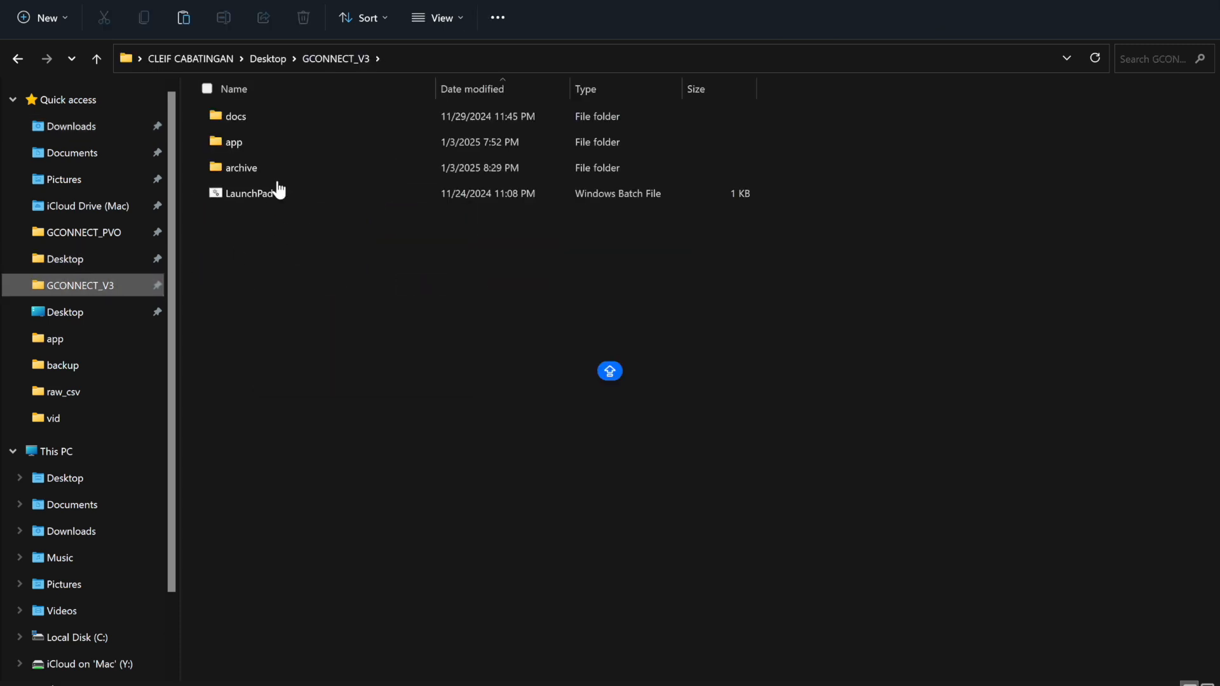
Paste the CSV into GCONNECT_V3 > app > raw_csv and start the GConnect LaunchPad.
double_click(234, 142)
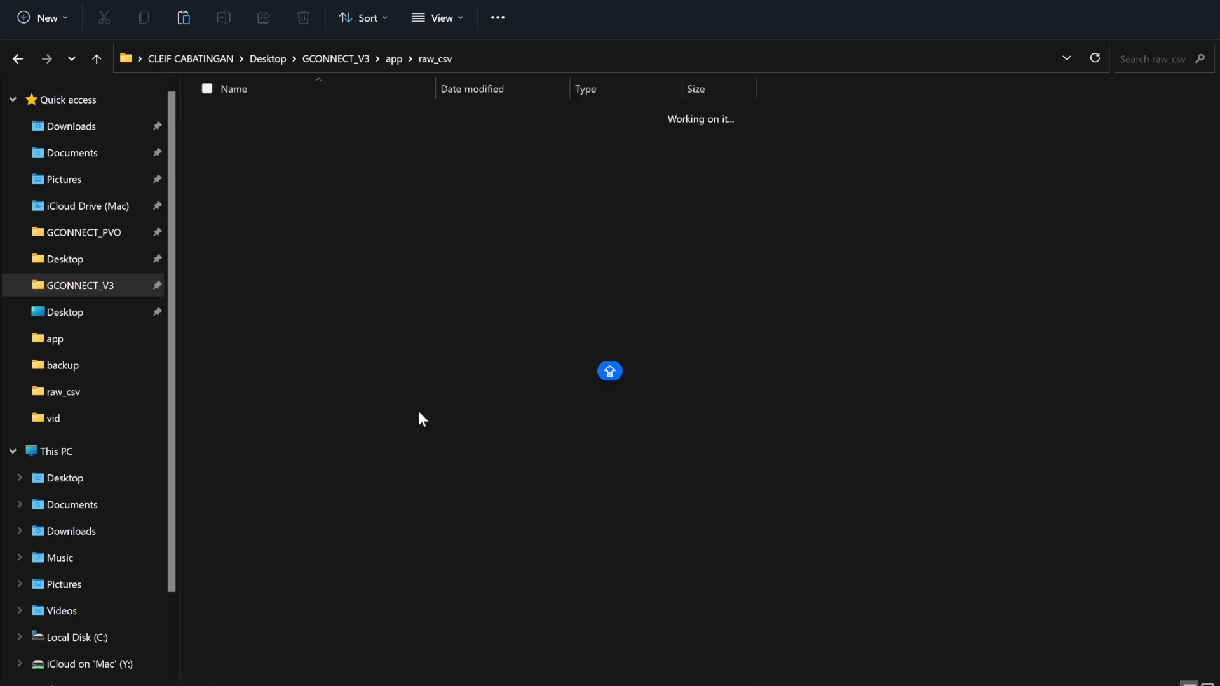
right_click(534, 432)
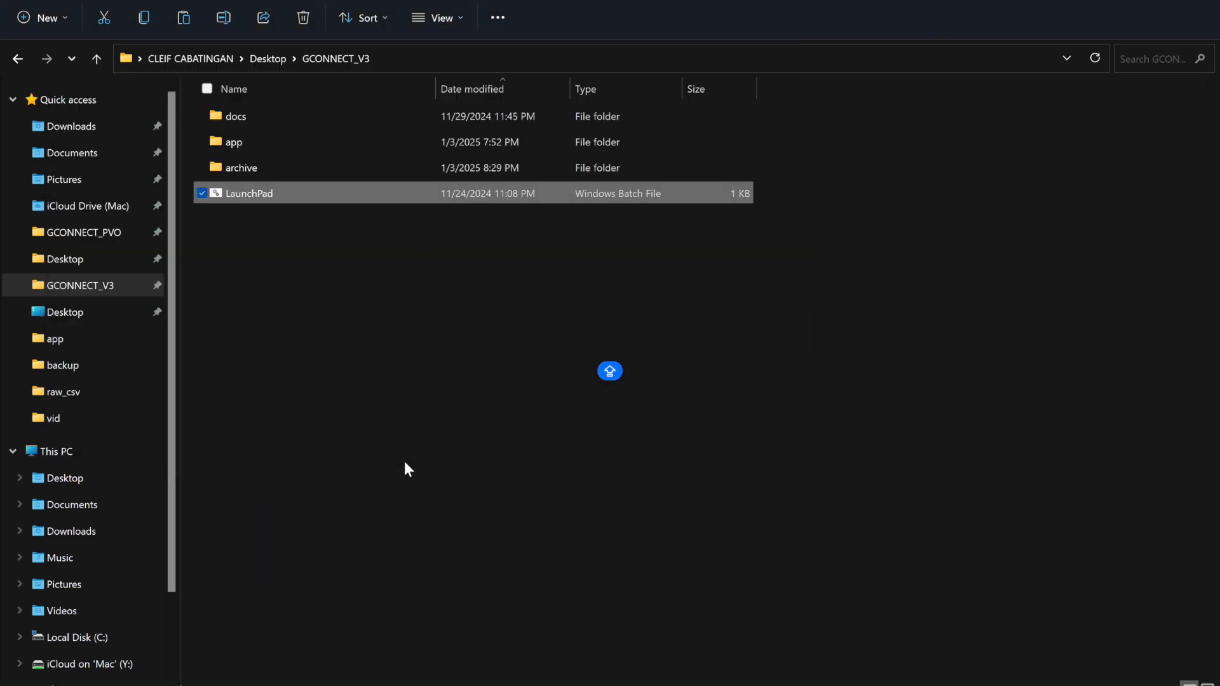
double_click(249, 193)
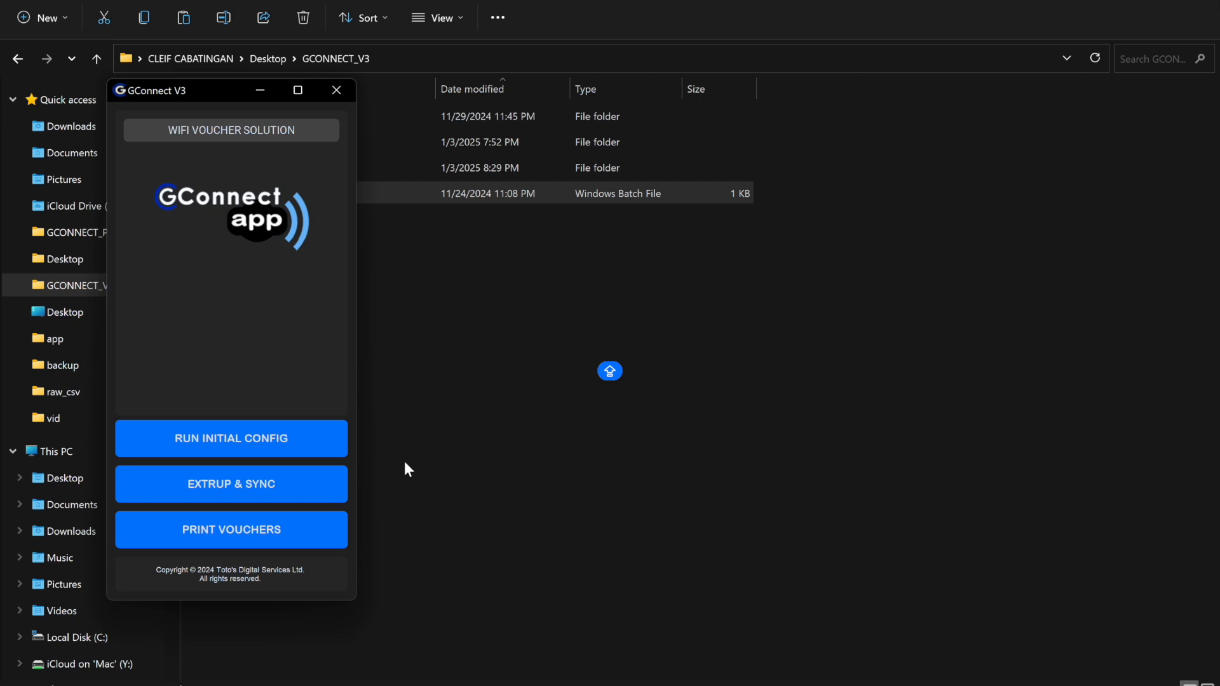